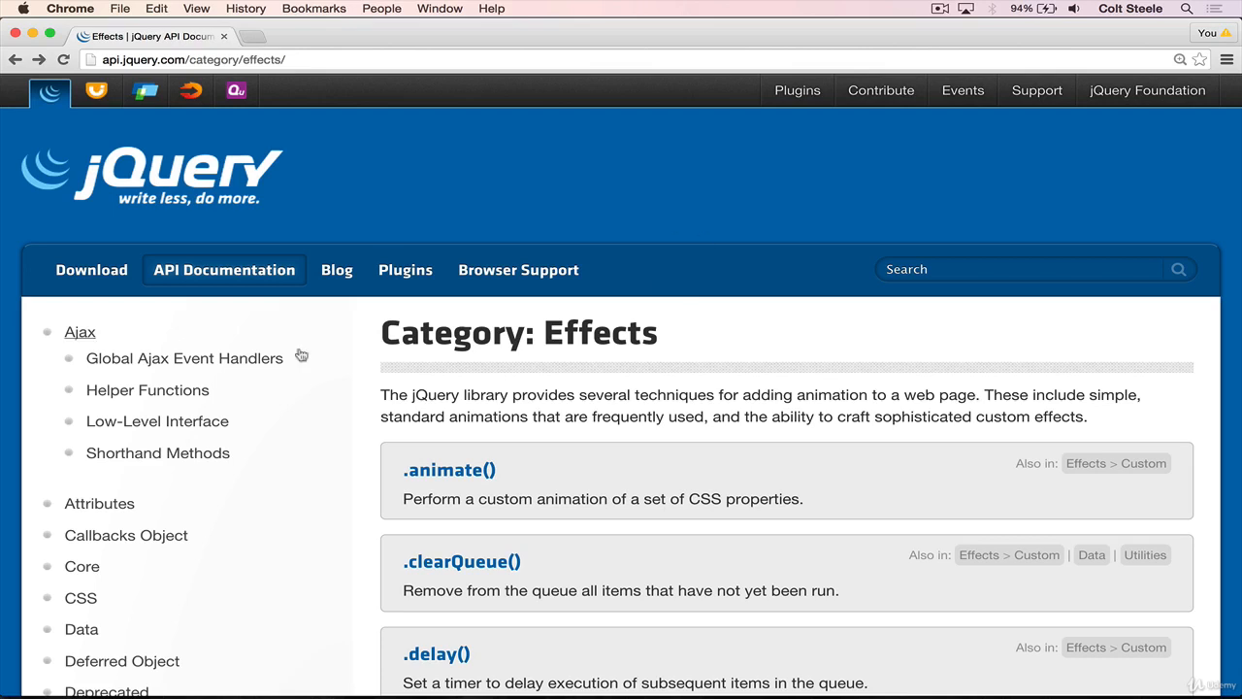
mouse_move(414, 342)
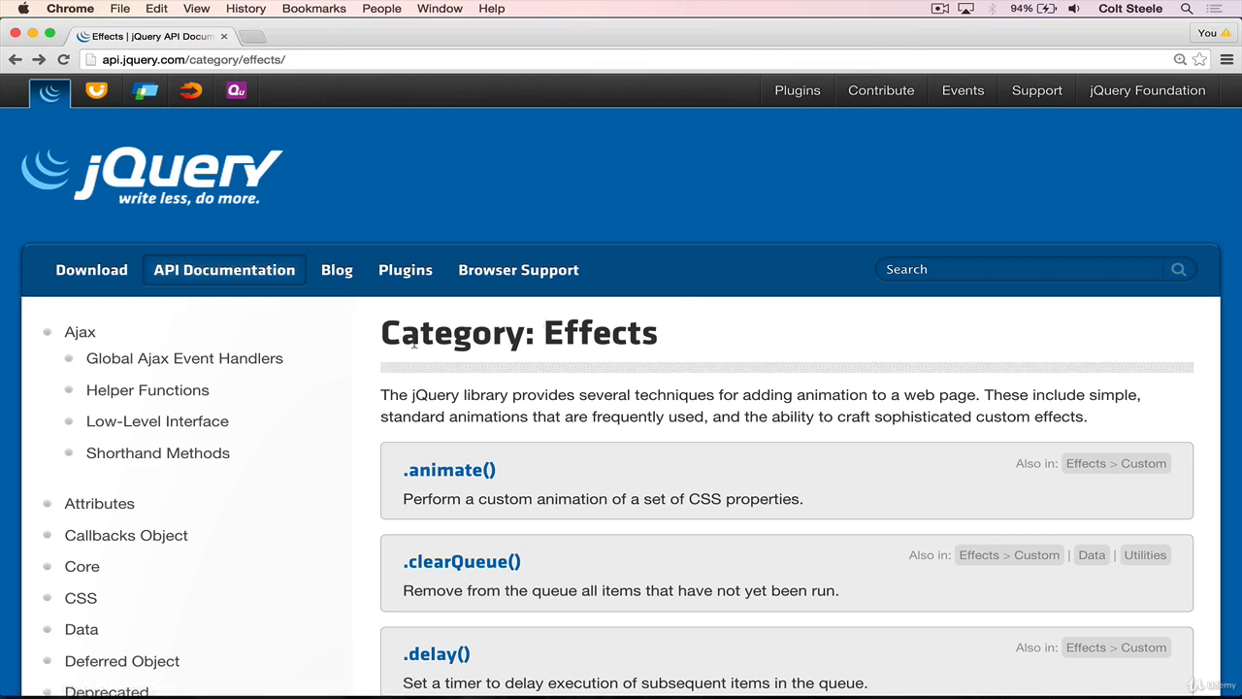
Step: Read through the .fadeOut() reference page covering its duration, easing and complete options
scroll(down, 3)
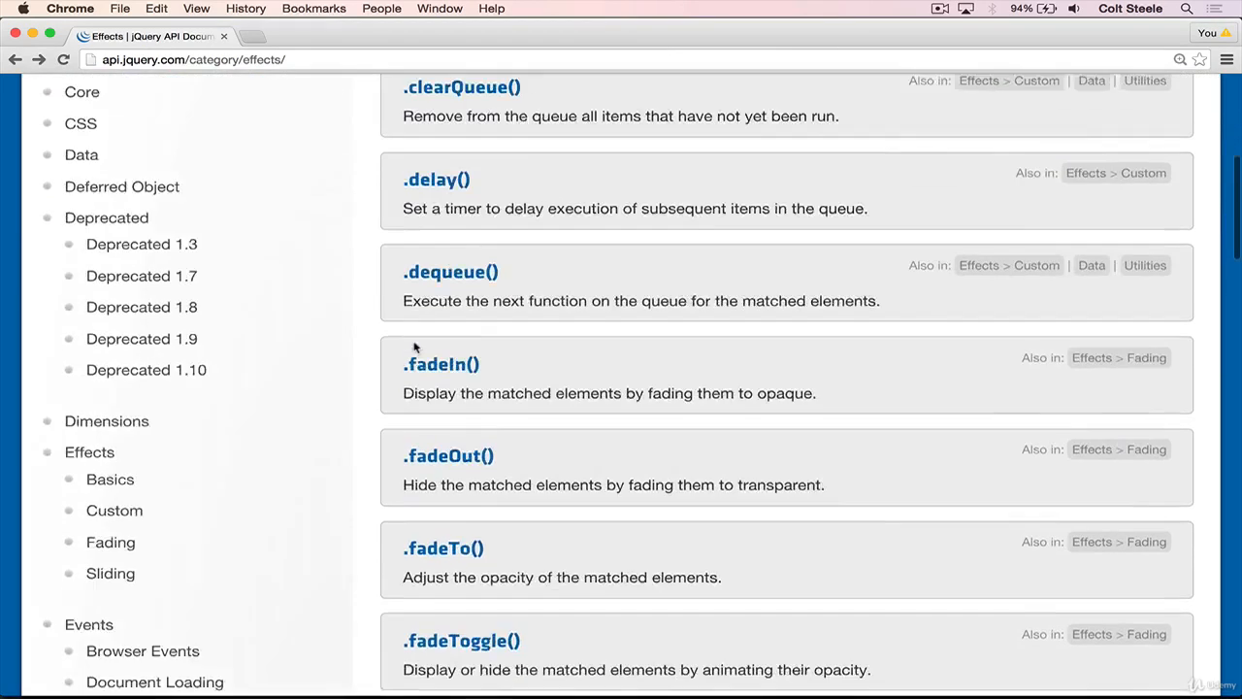
scroll(down, 3)
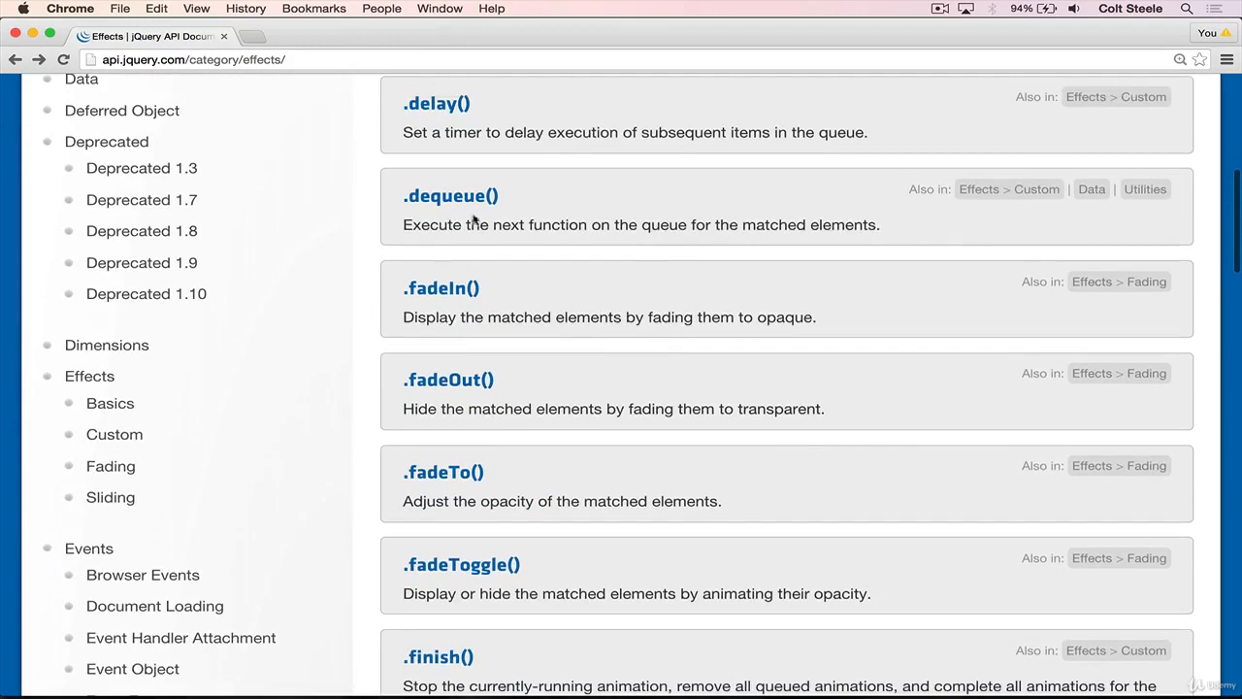
click(448, 378)
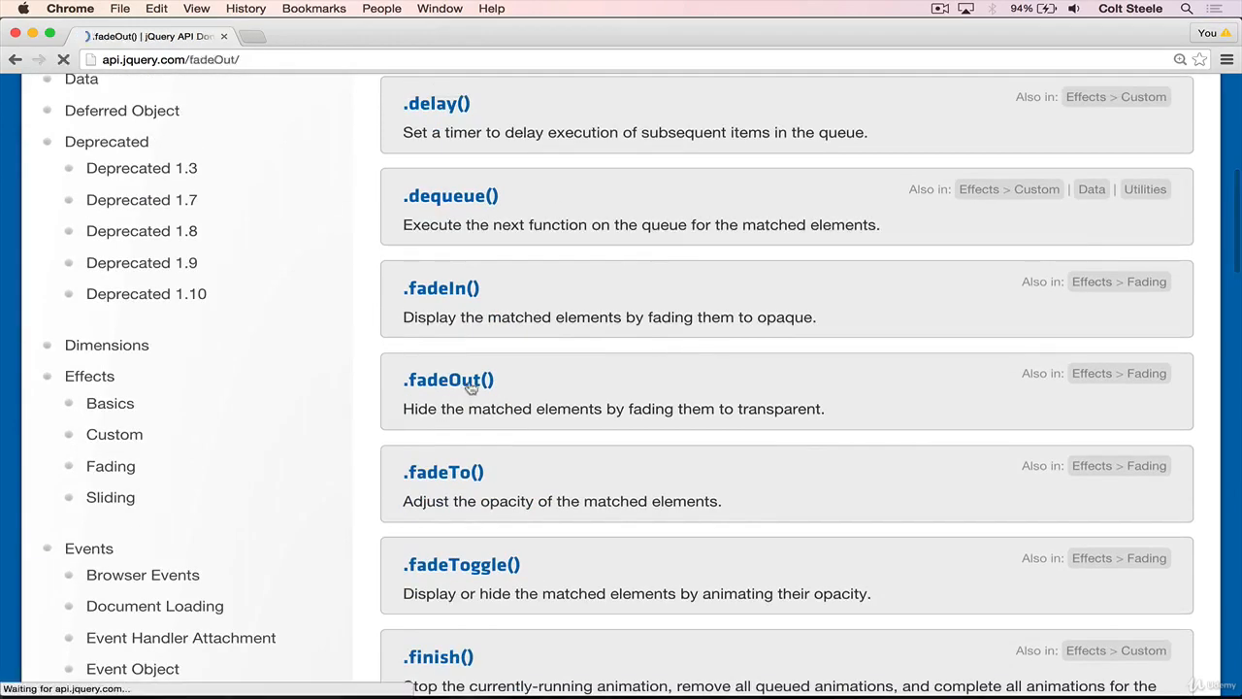
click(447, 378)
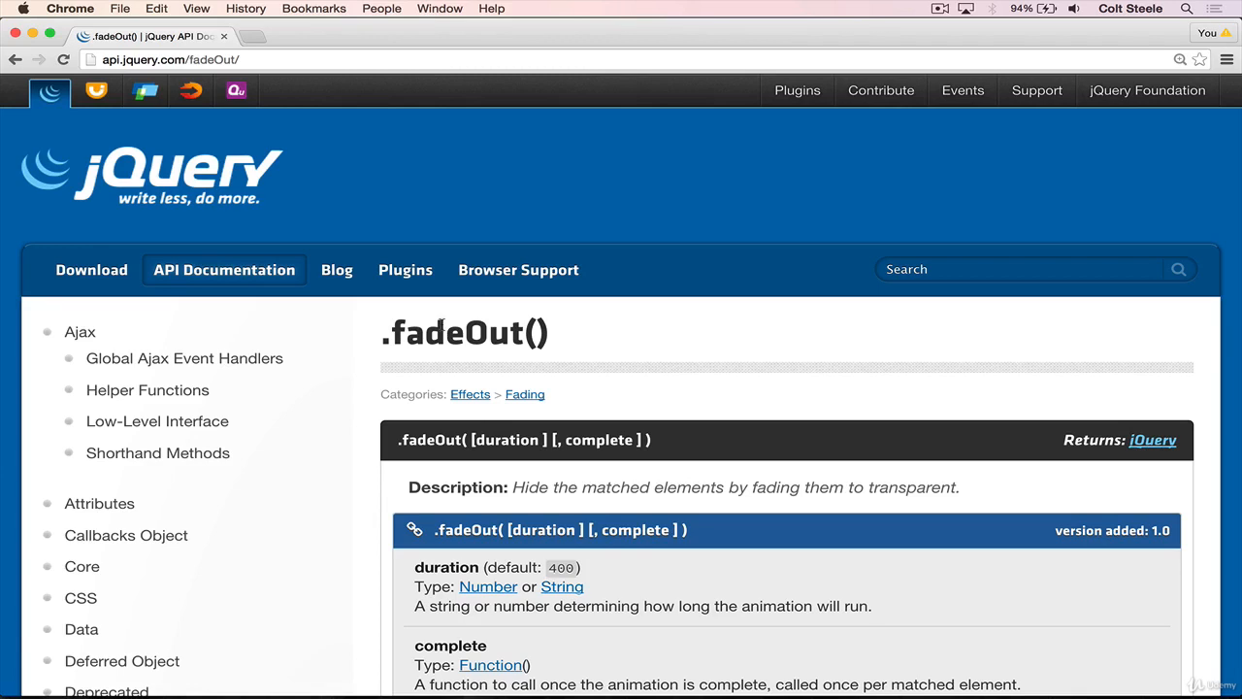
scroll(down, 3)
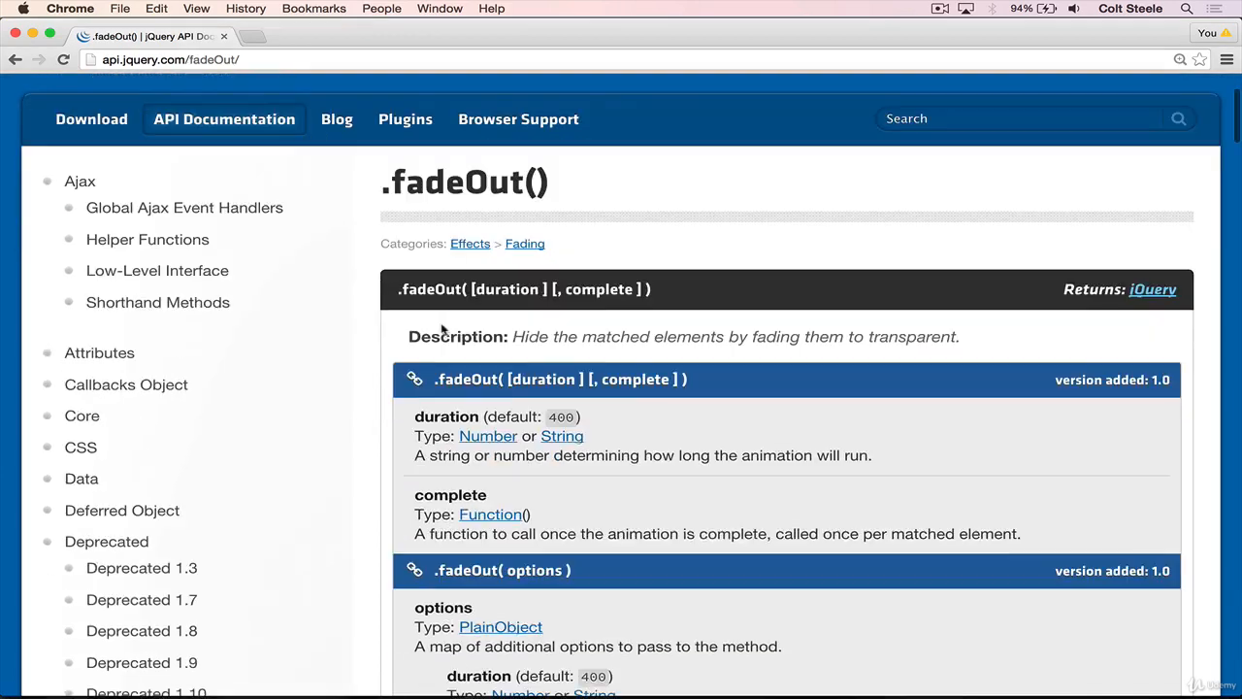
mouse_move(780, 447)
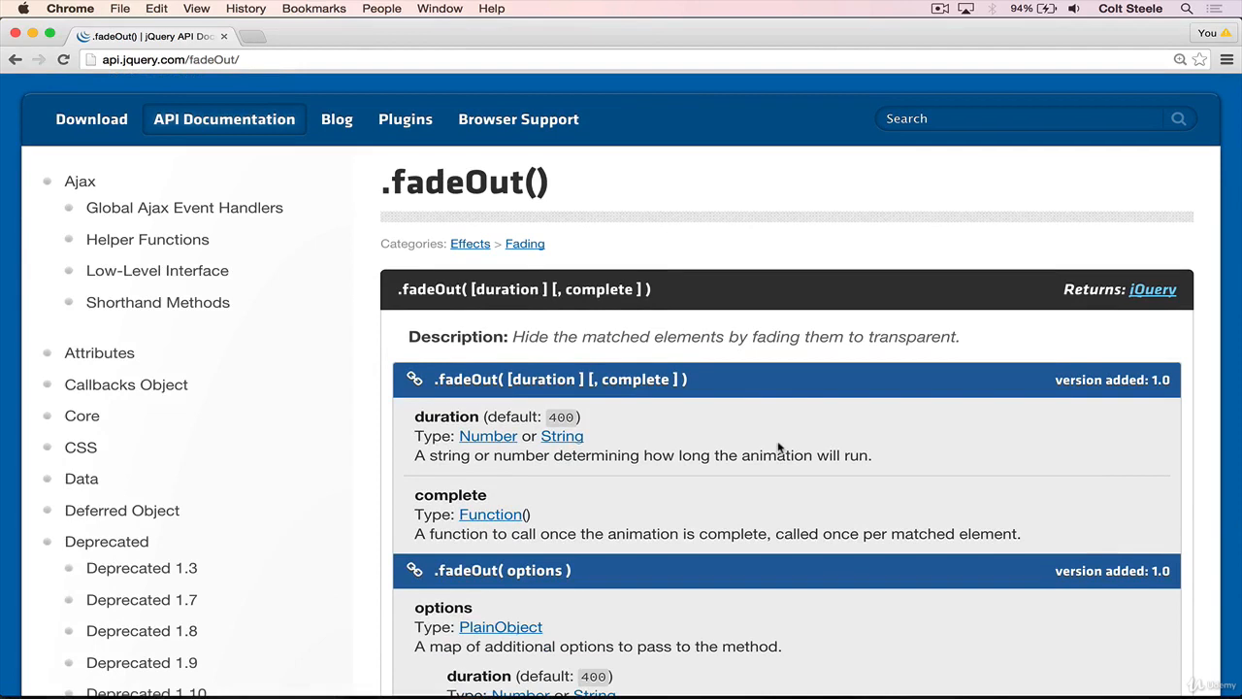
scroll(down, 3)
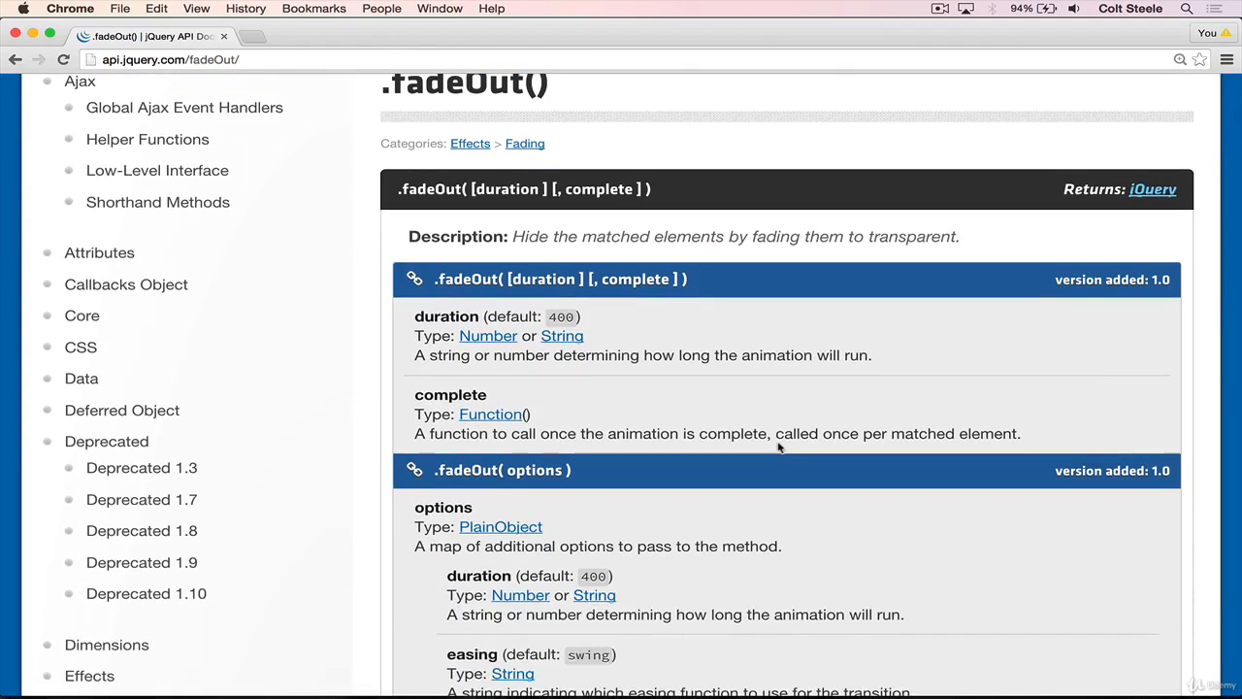
scroll(down, 3)
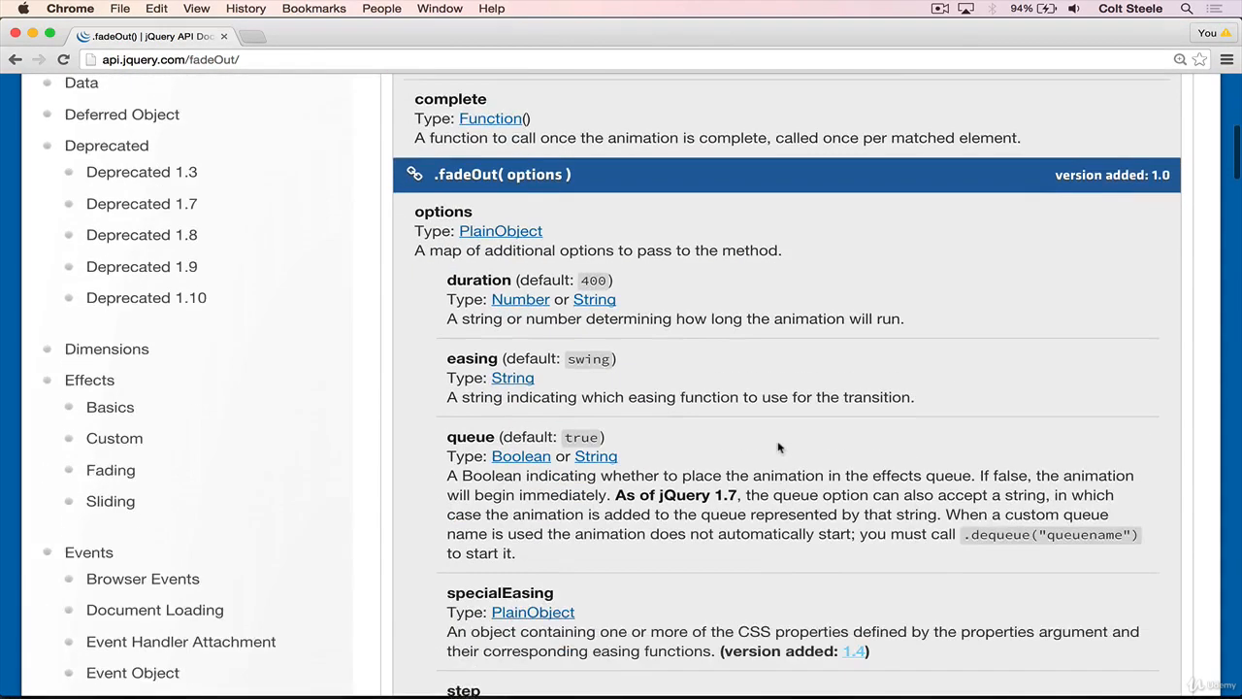
scroll(down, 3)
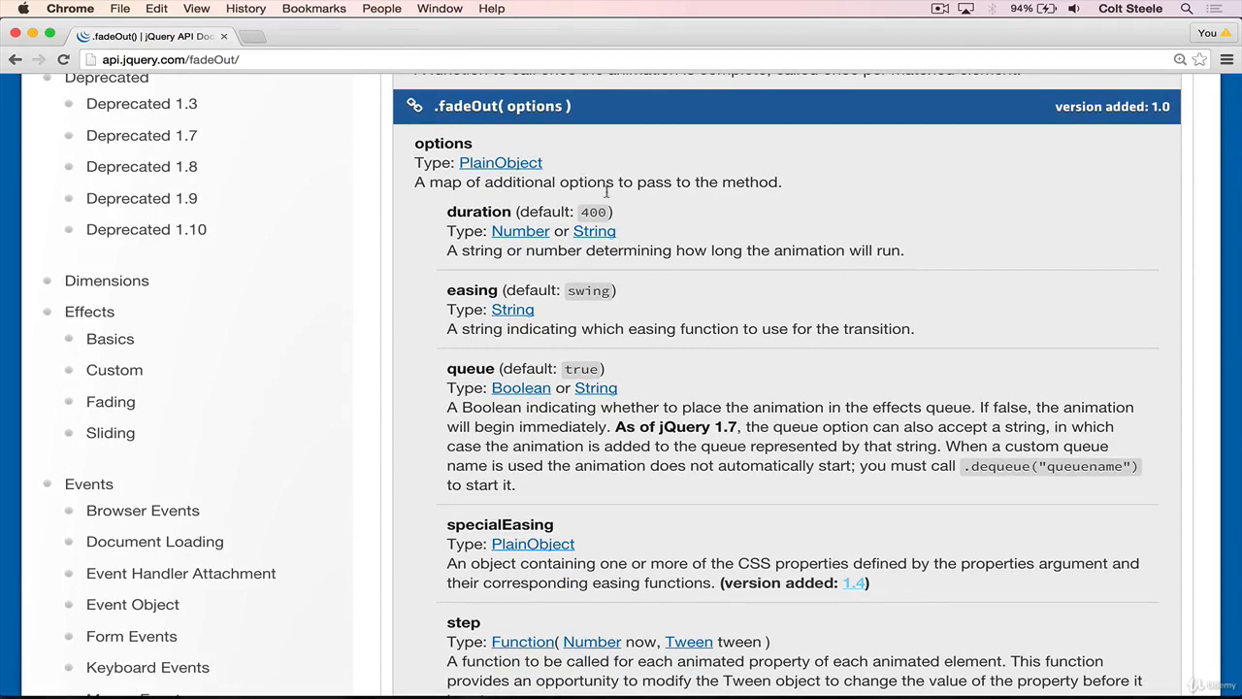
scroll(down, 3)
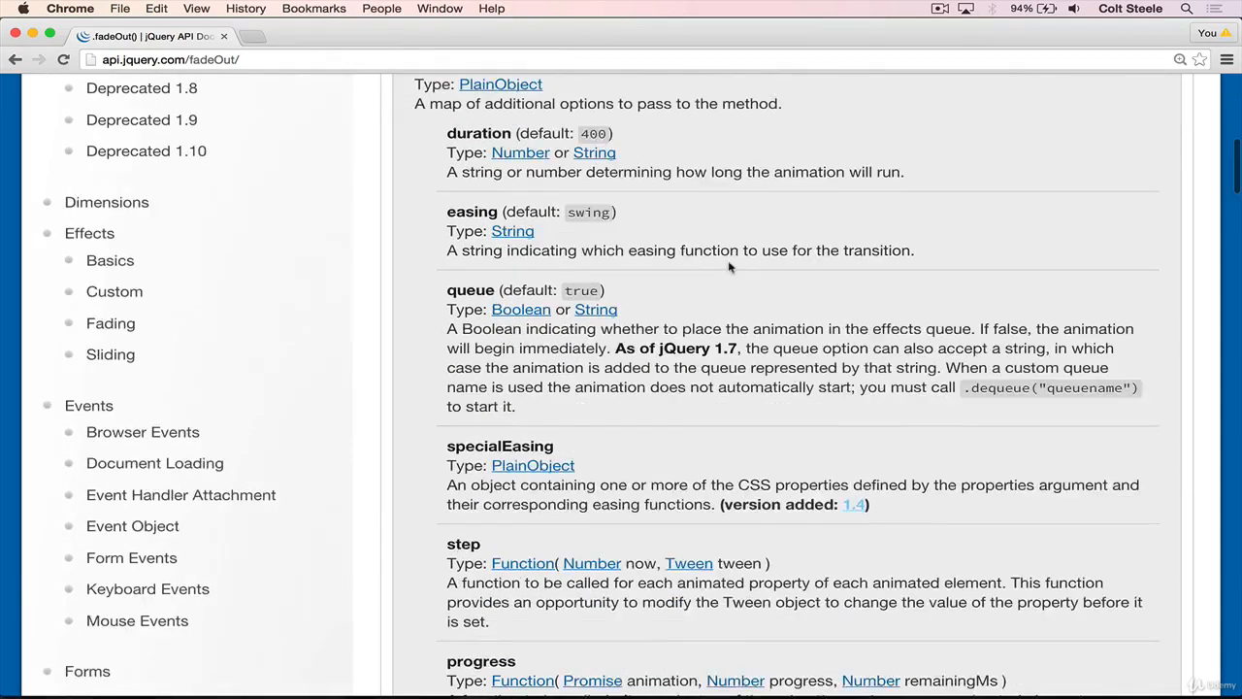
scroll(down, 3)
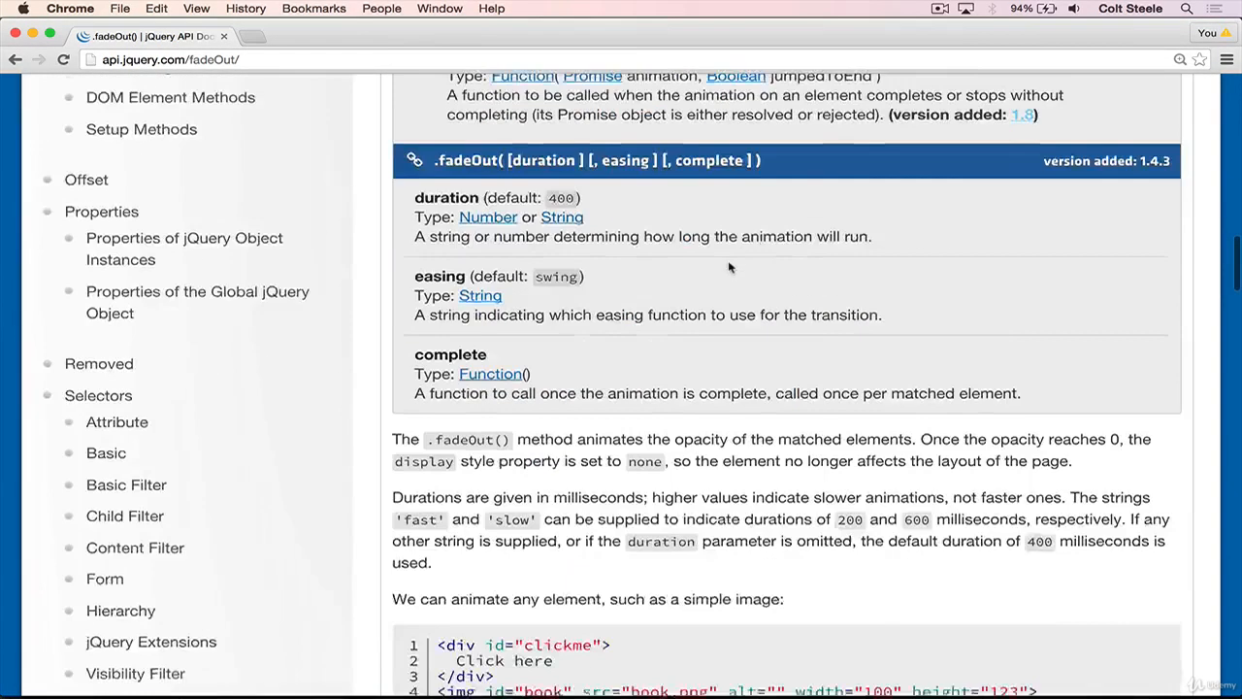
scroll(down, 3)
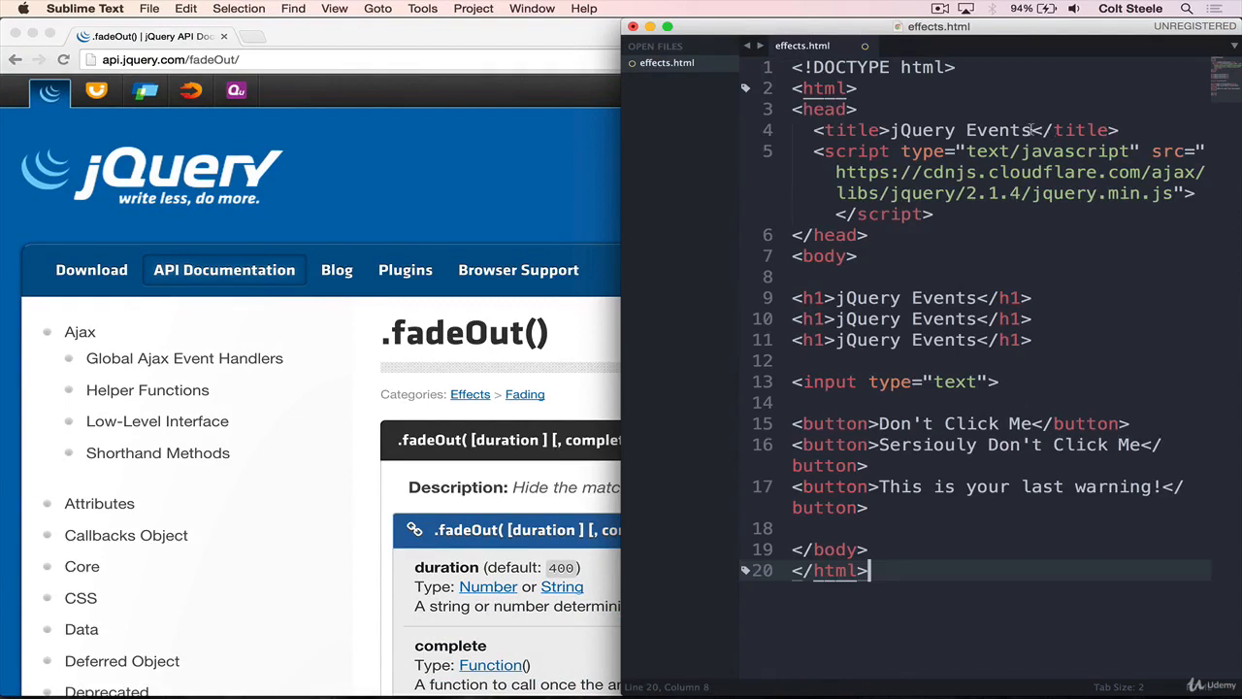
Step: Retitle the page 'jQuery Effects', clear the old body and add empty divs to duplicate
text(Effects)
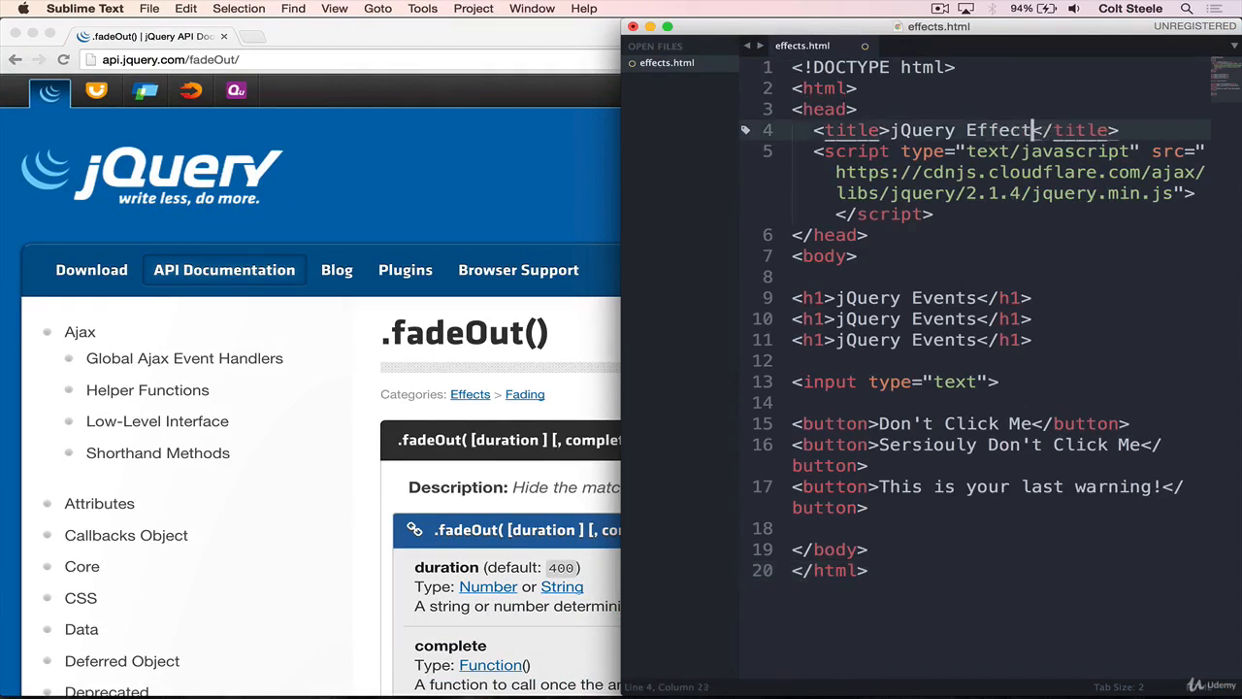
text(s)
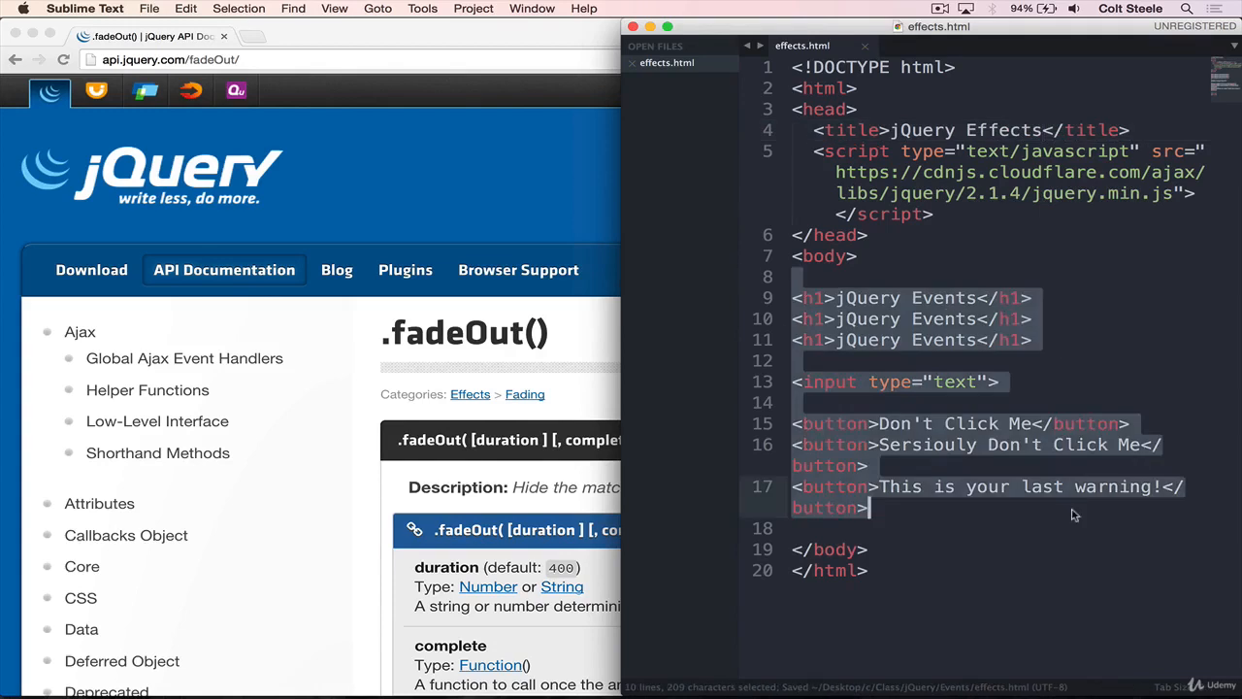
key(delete)
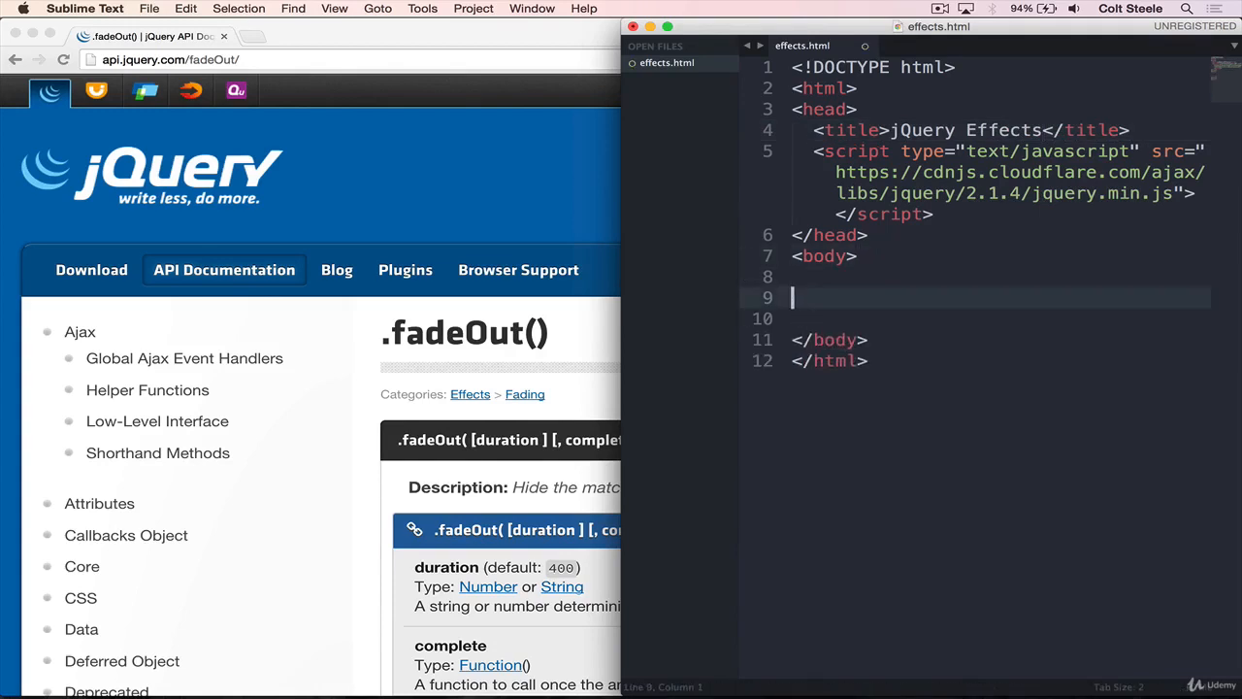
text(div></div>)
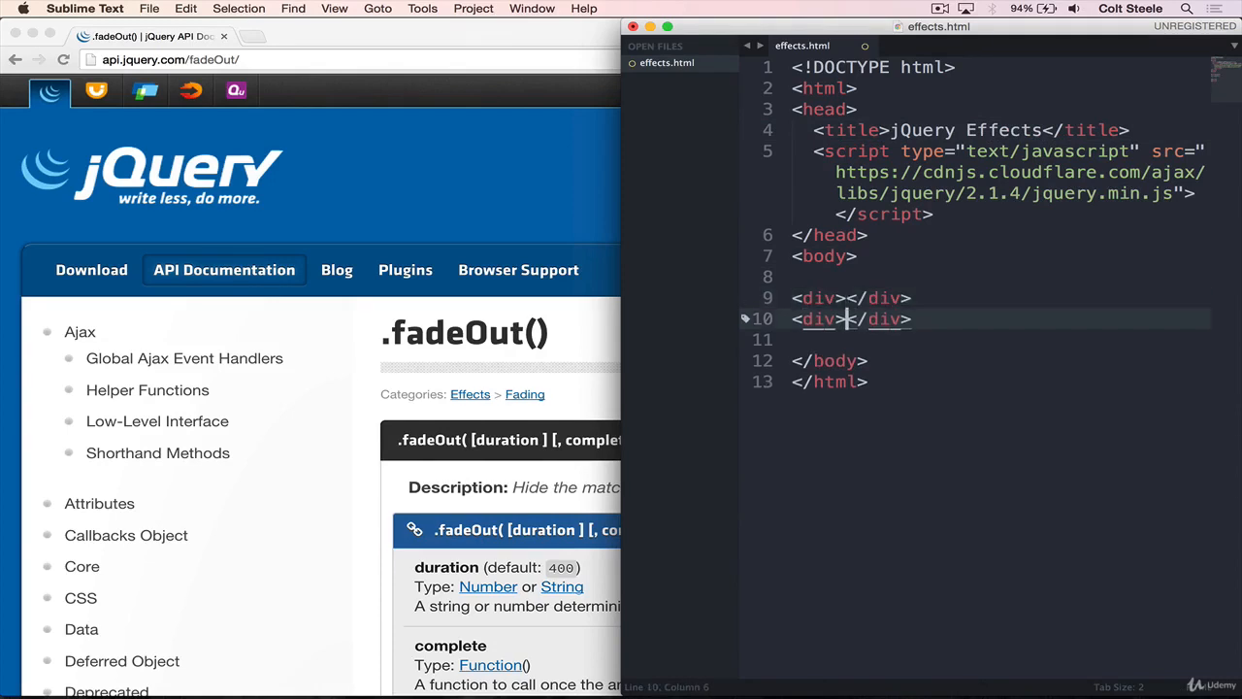
key(Enter)
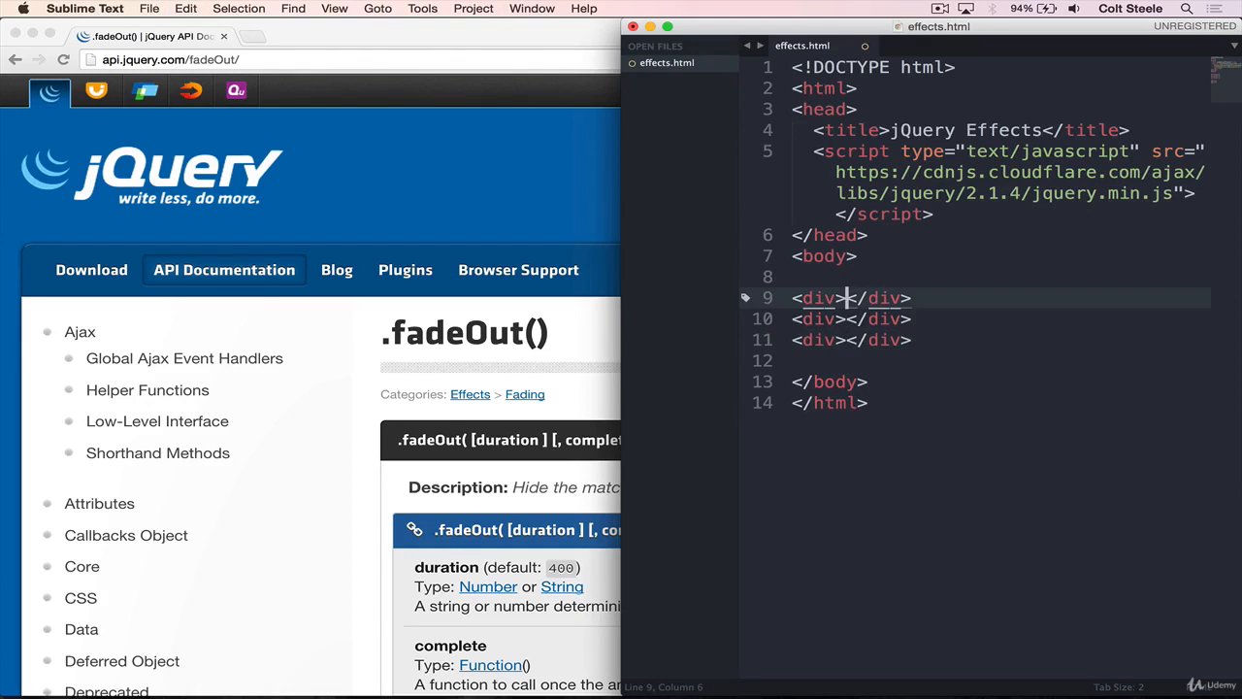
Step: Fill the three divs with 'Please don't fade me!', 'I'm begging you, please!' and 'Help help help!!'
text(Please don't fade me!)
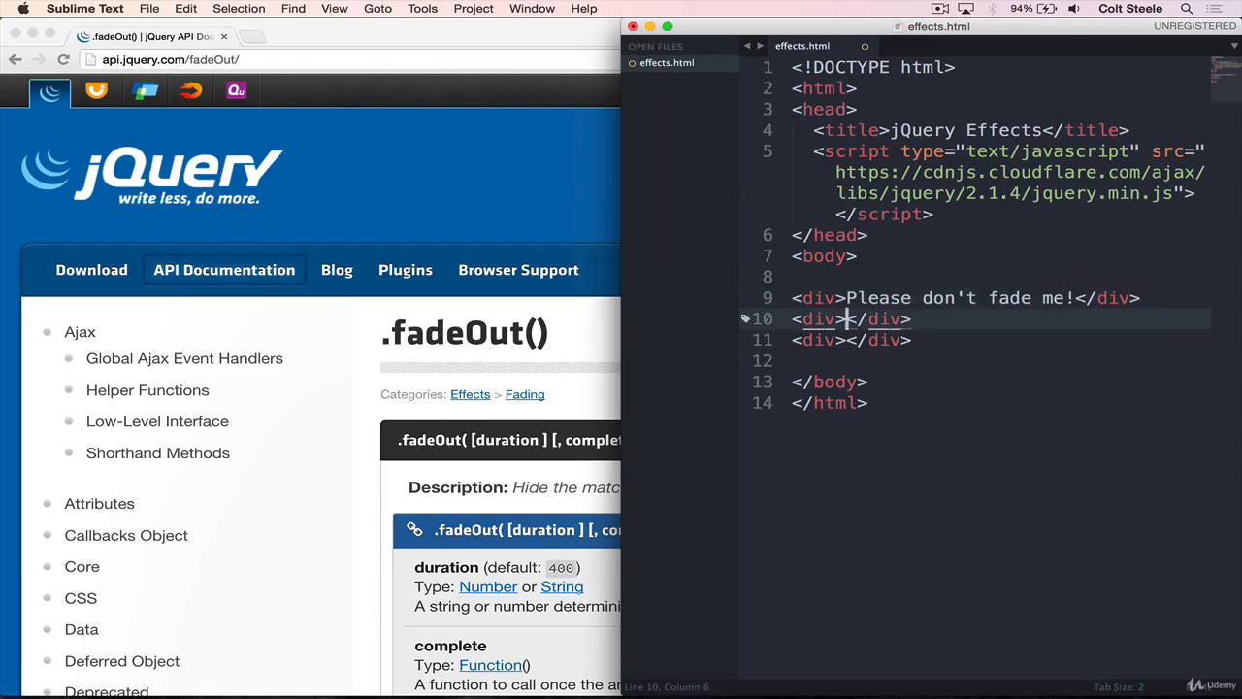
text(I'm beg)
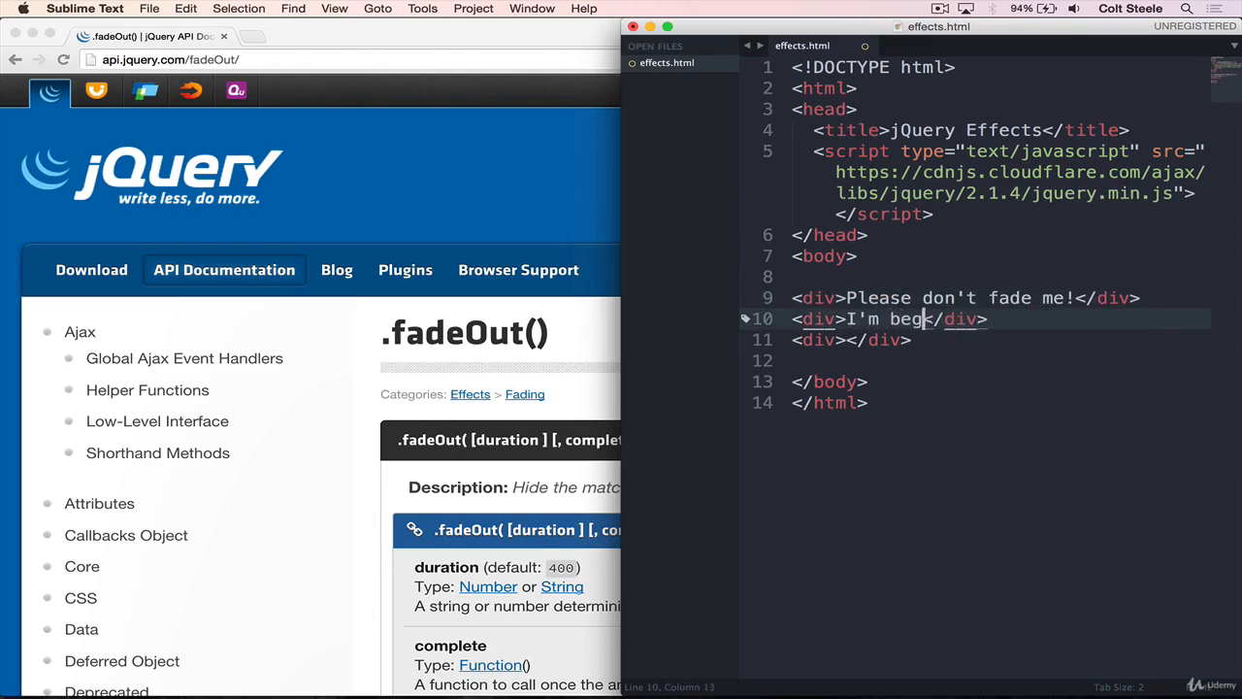
text(ging you, please!)
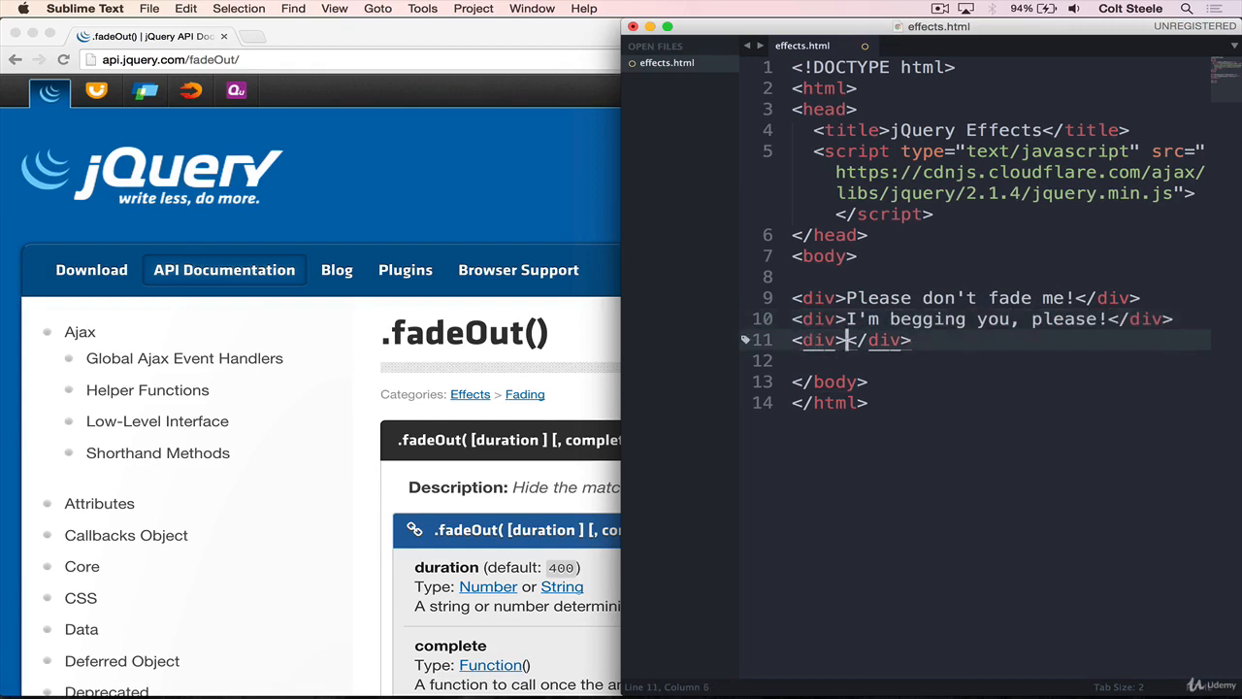
text(Help help help)
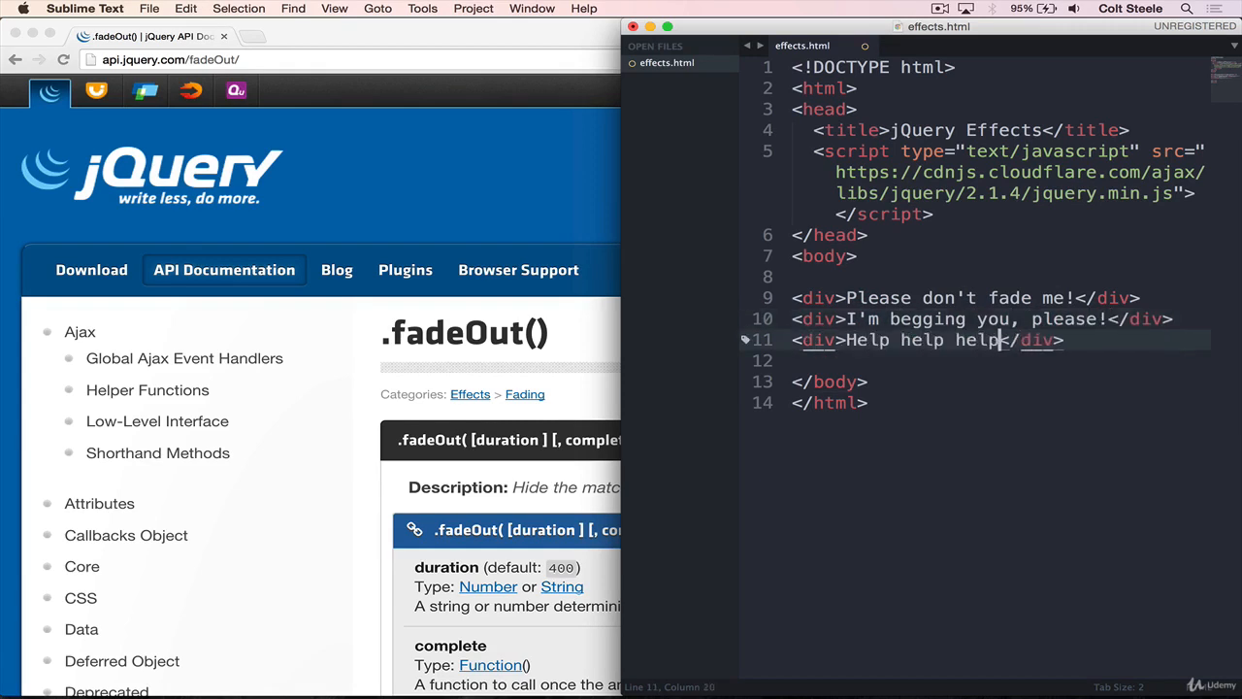
text(!!)
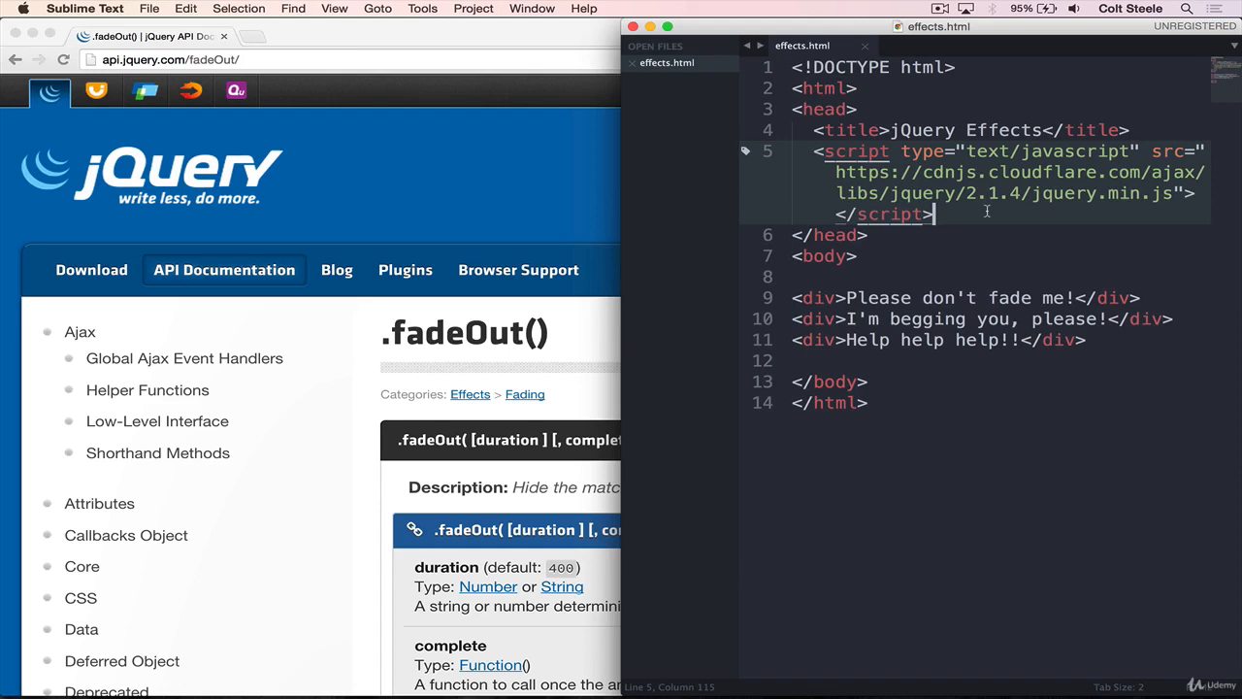
Step: Add a <style type="text/css"> block containing a div rule
key(Enter)
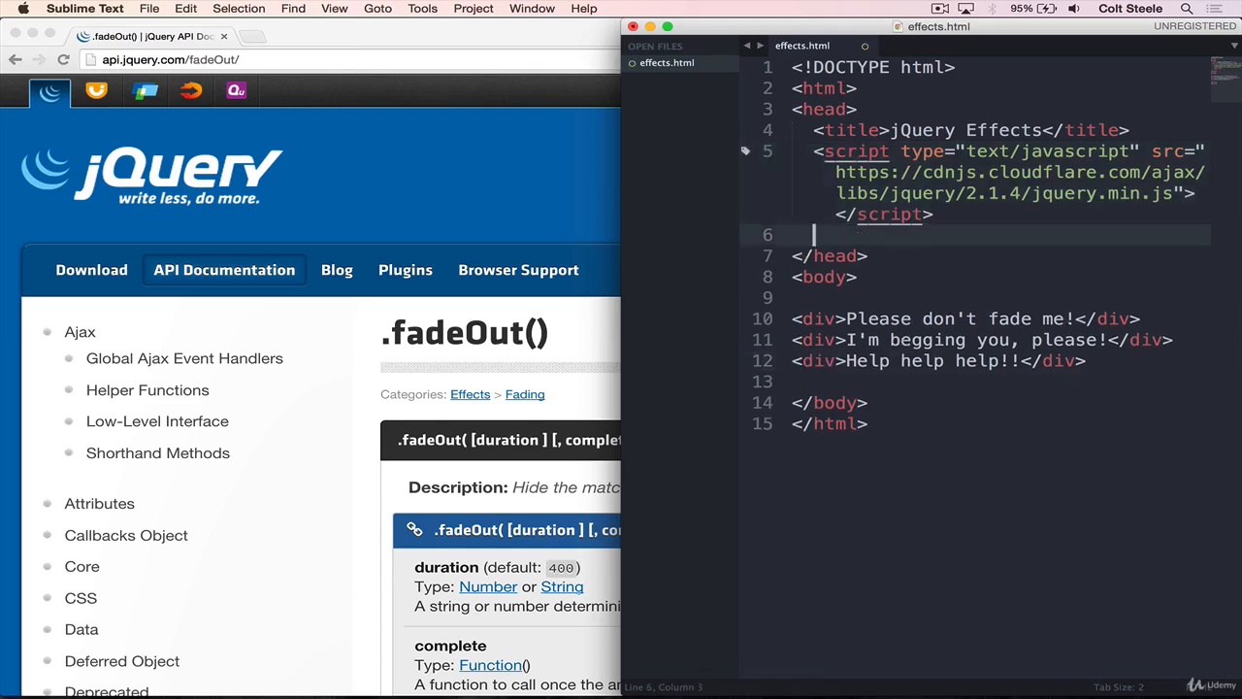
text(<style type="text/css"></style>)
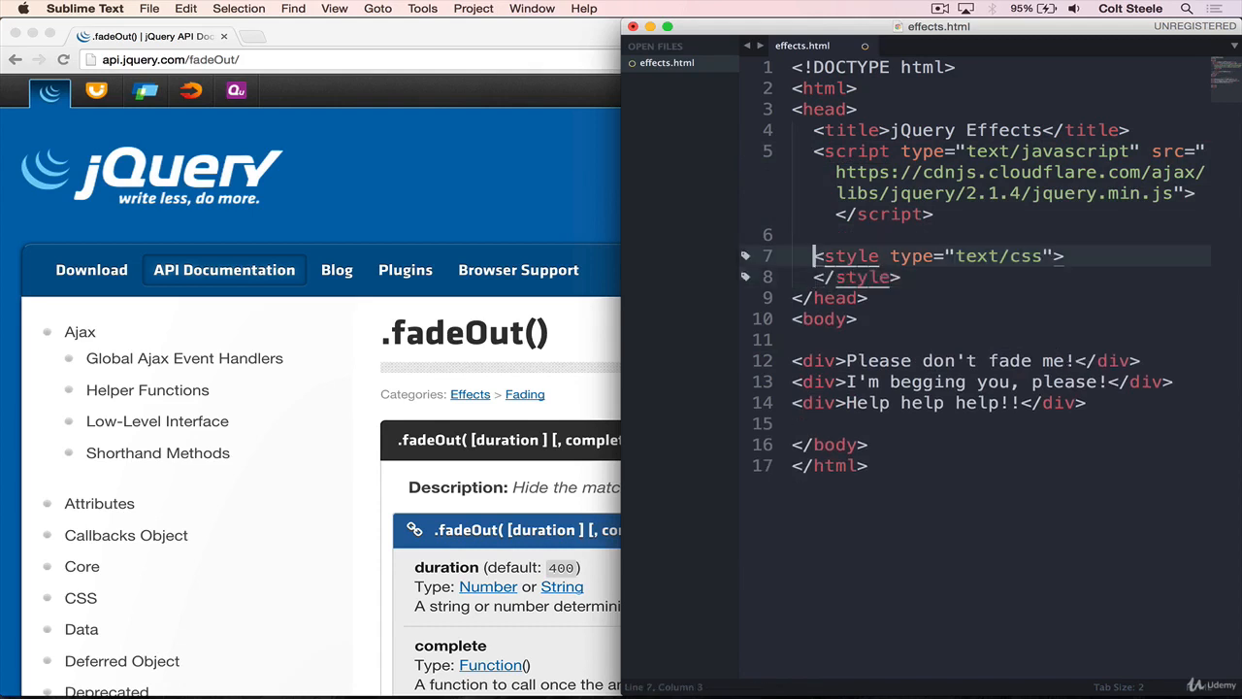
key(Enter)
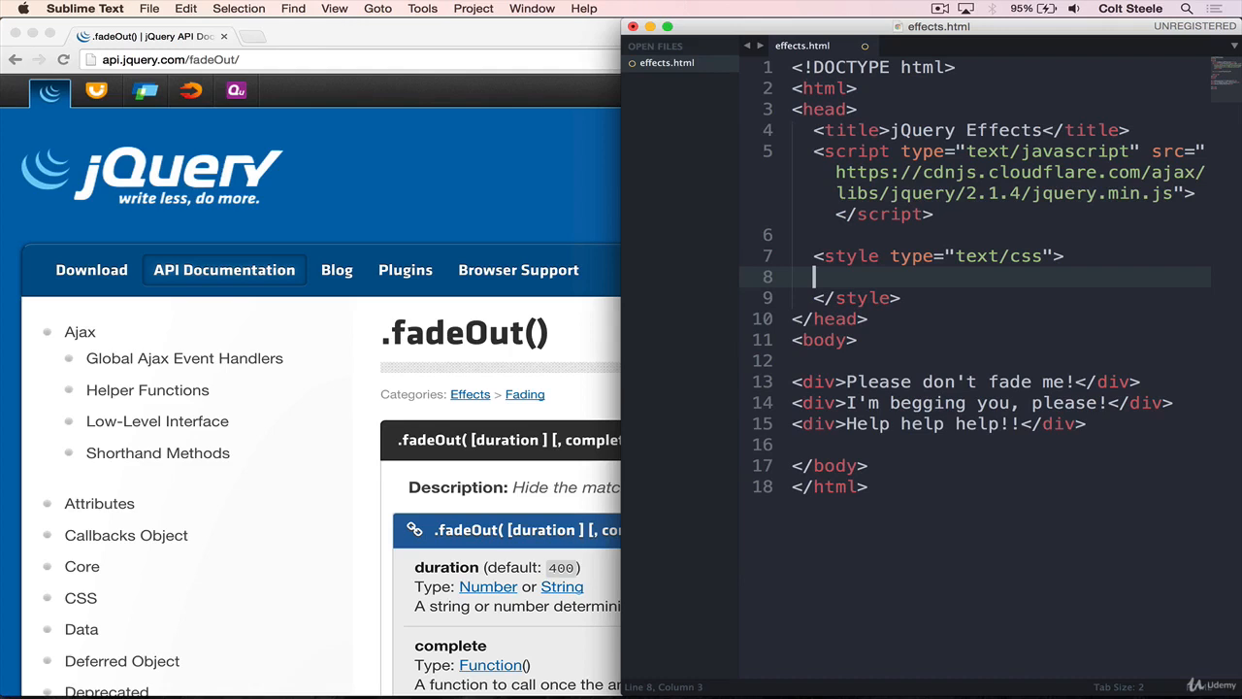
text(div)
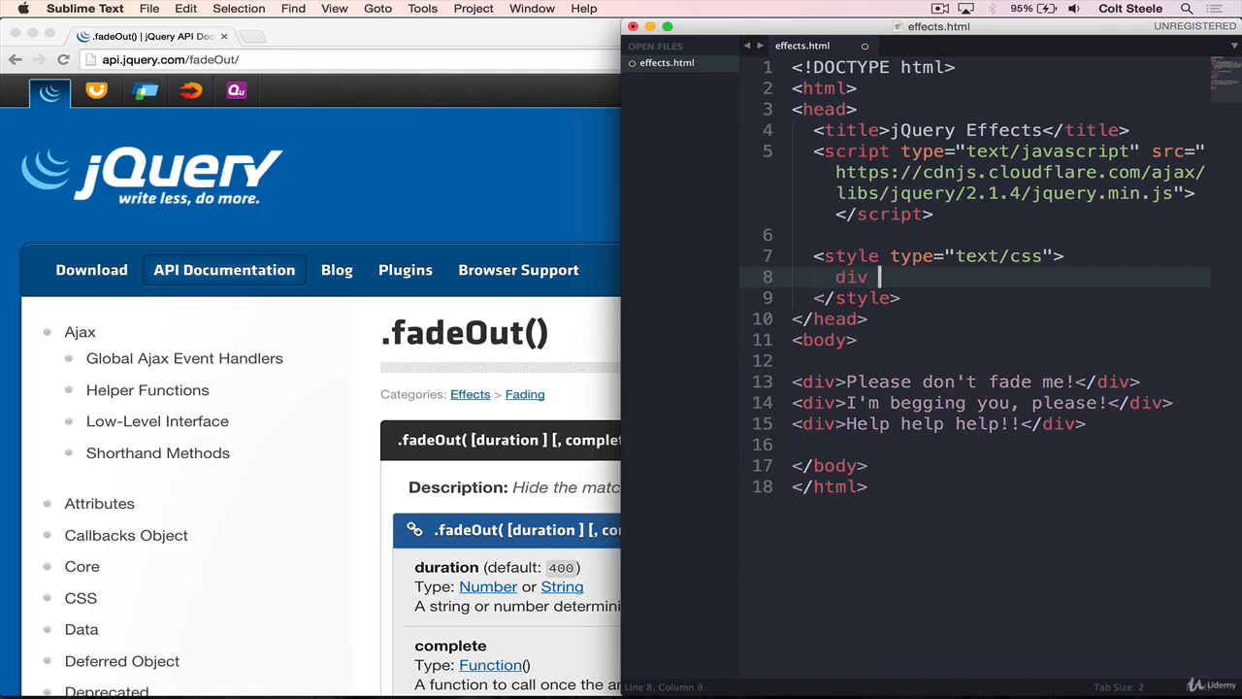
text({)
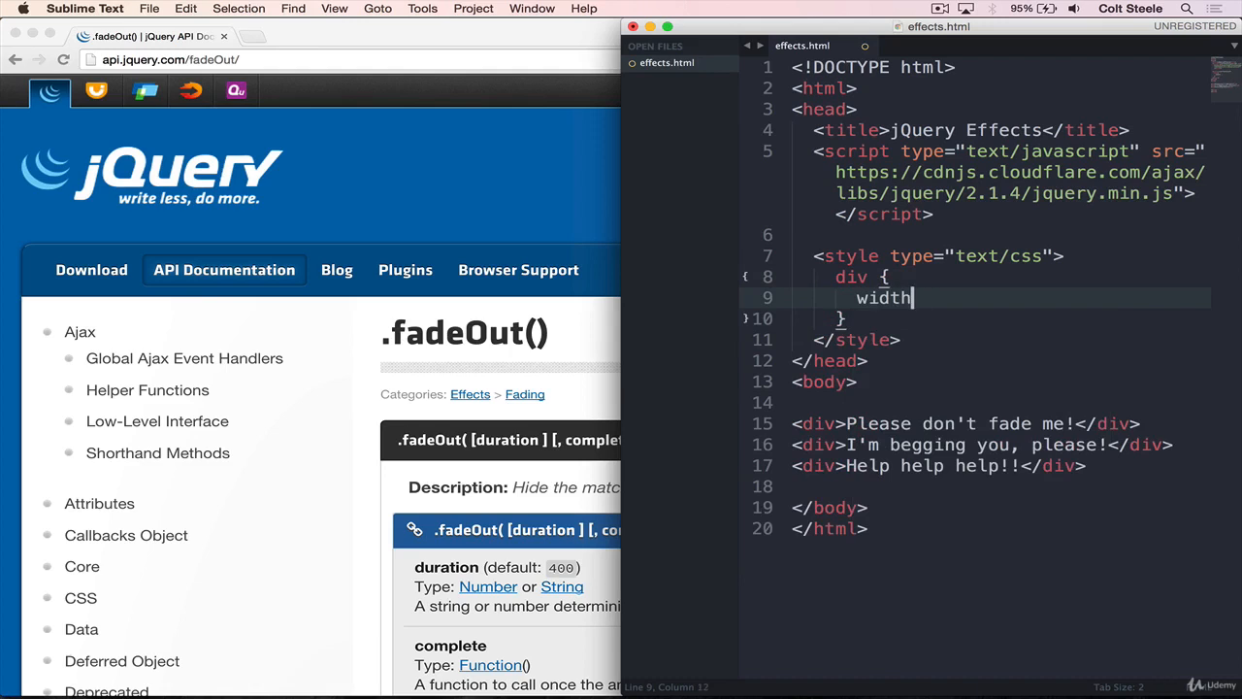
Step: Give divs width 100px, height 100px, teal background, float left and 20px margin
text(: 100px;)
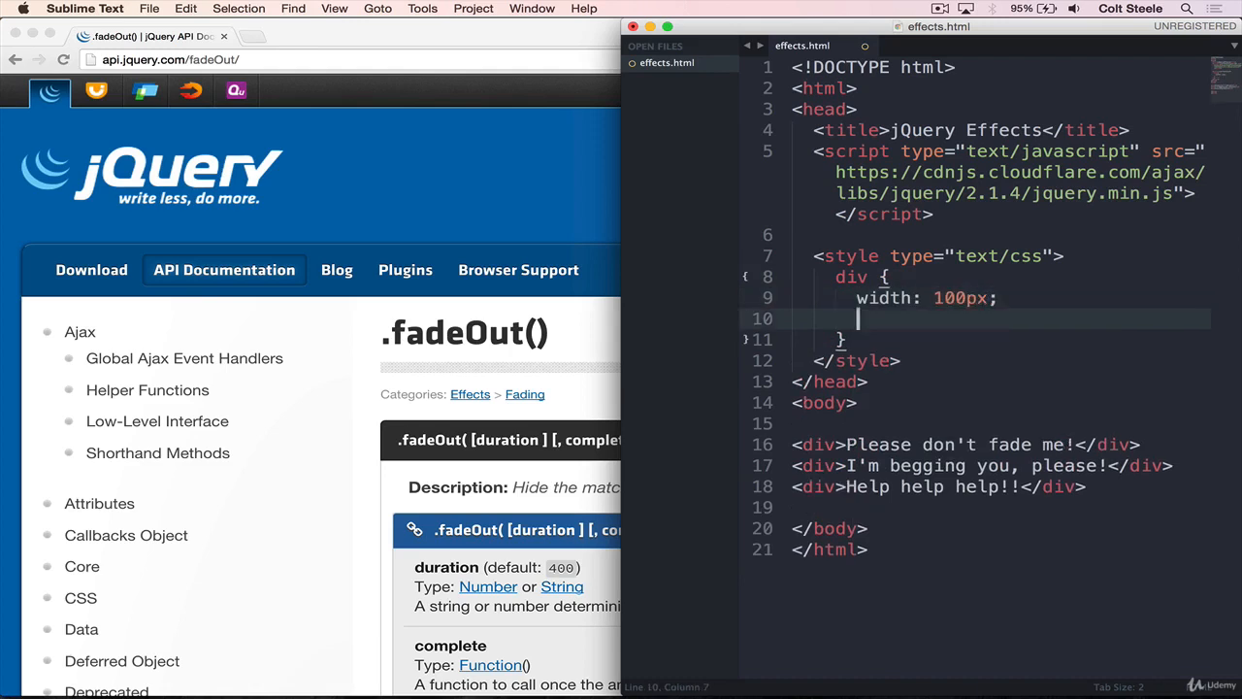
text(height: 100px;)
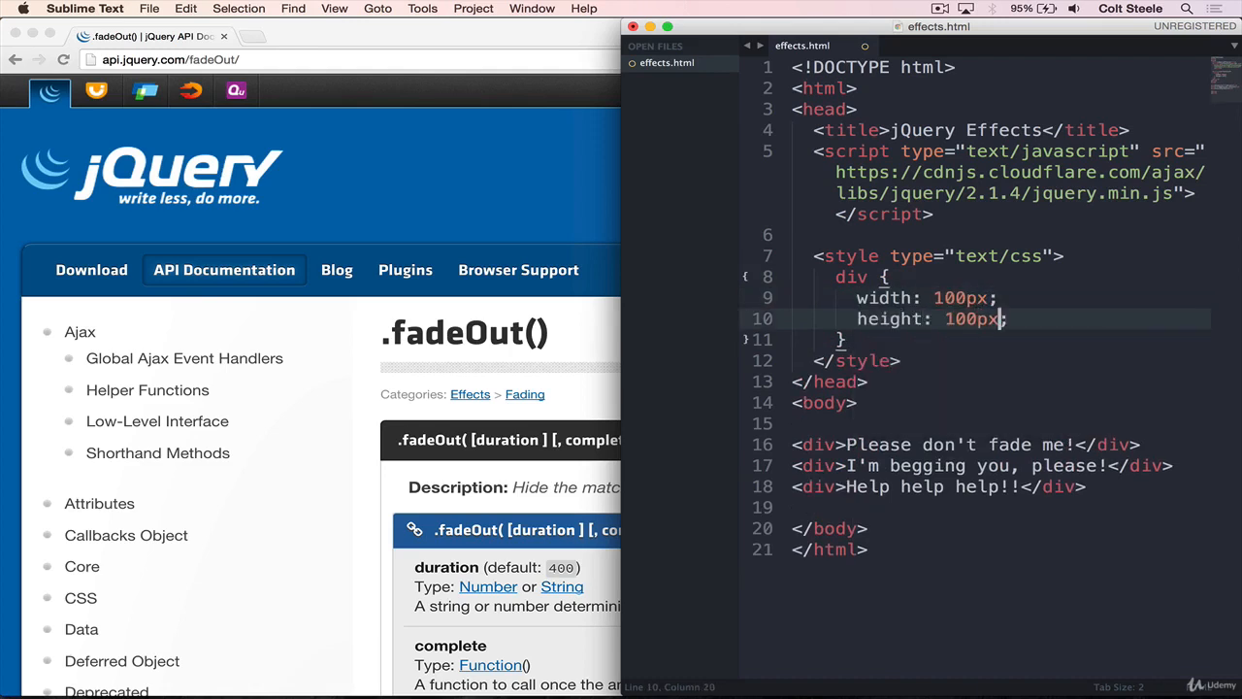
text(co)
text(background: teal;)
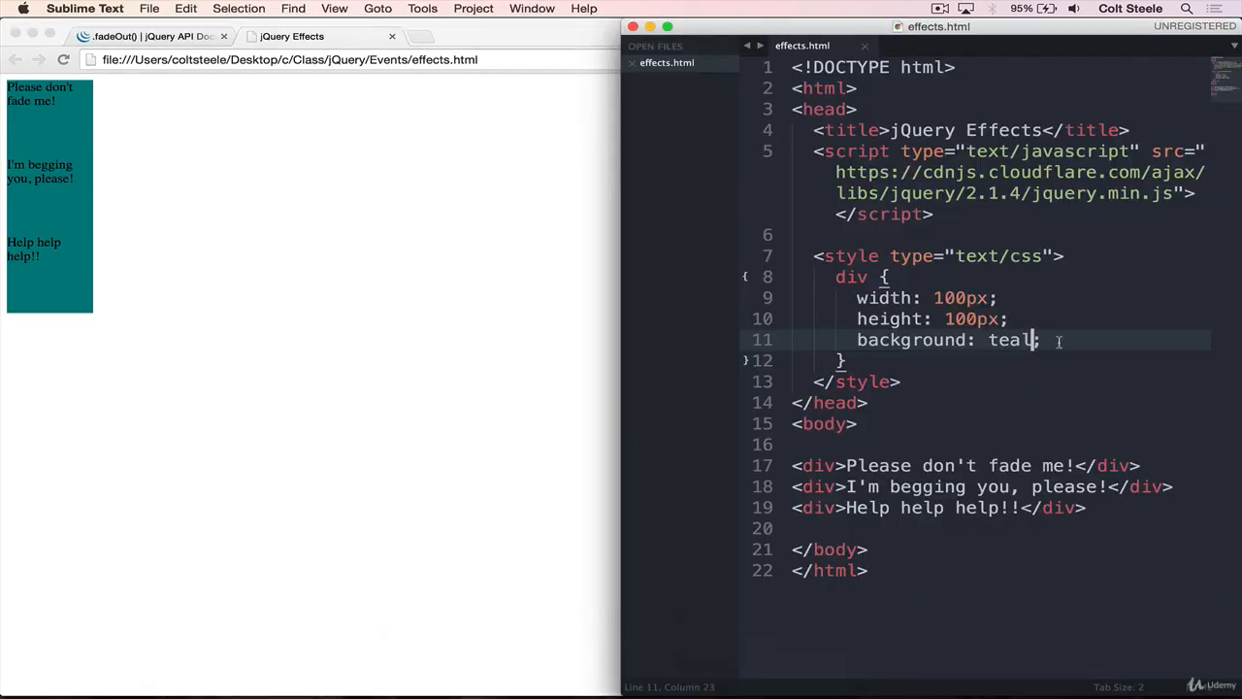
text(float: left;)
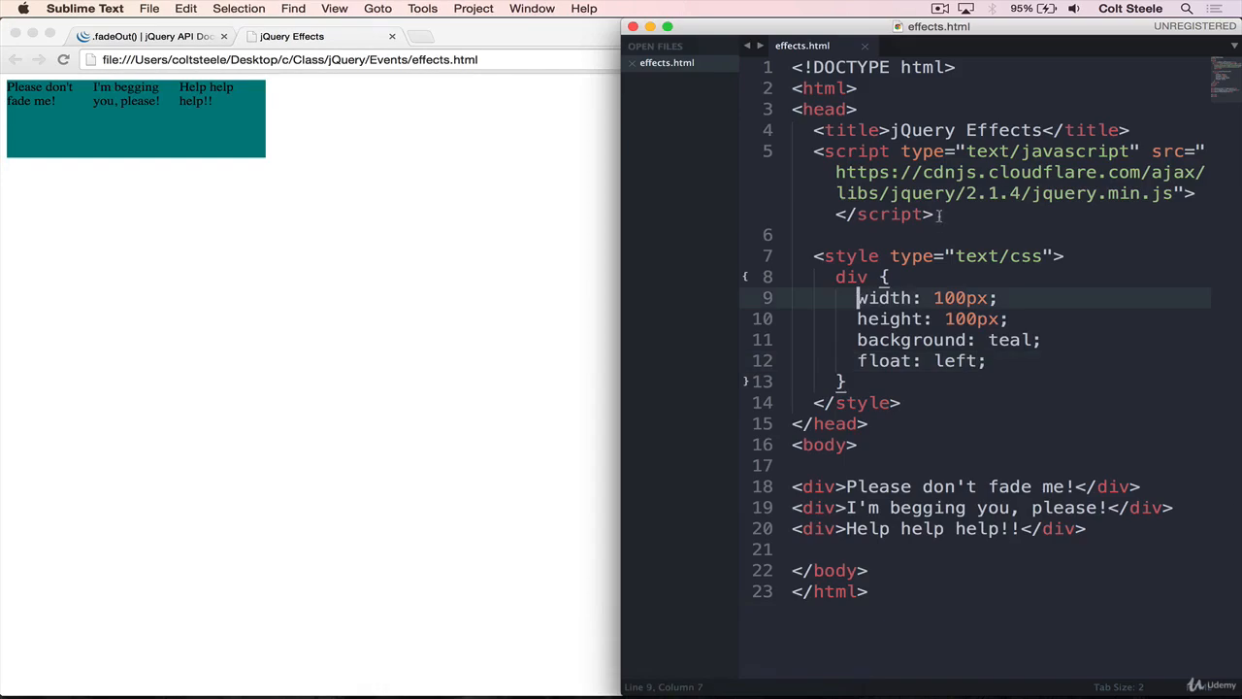
text(margin:;)
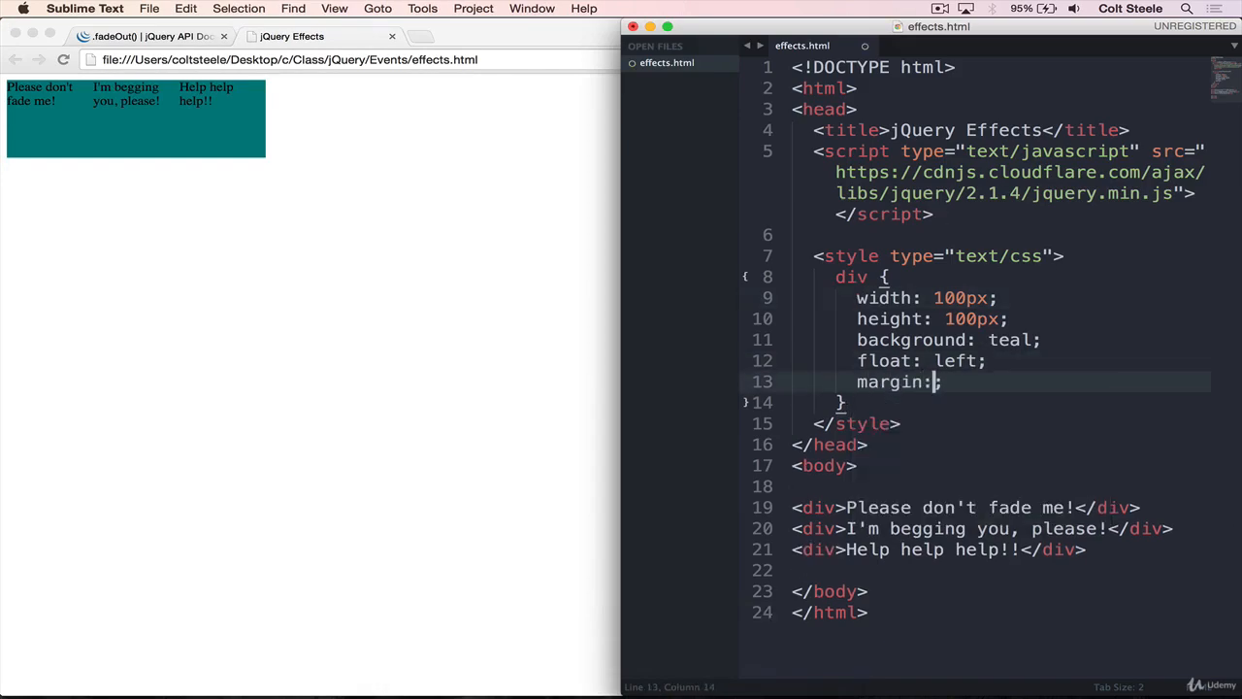
text(20px)
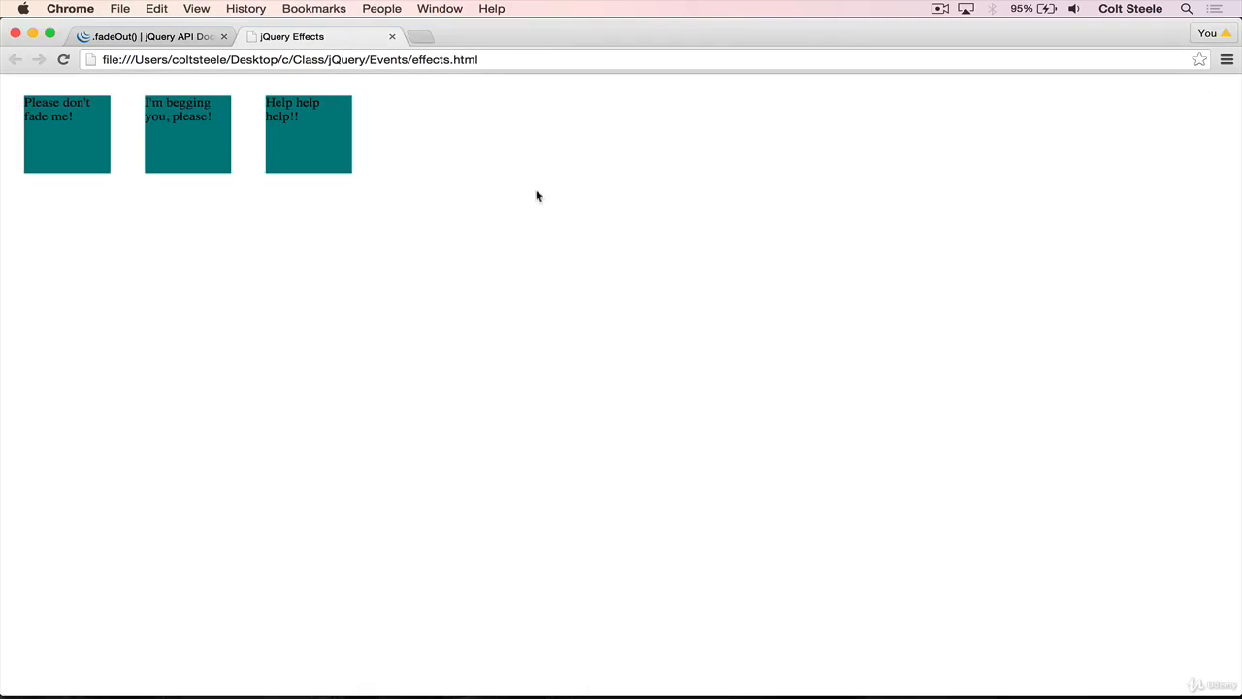
mouse_move(839, 662)
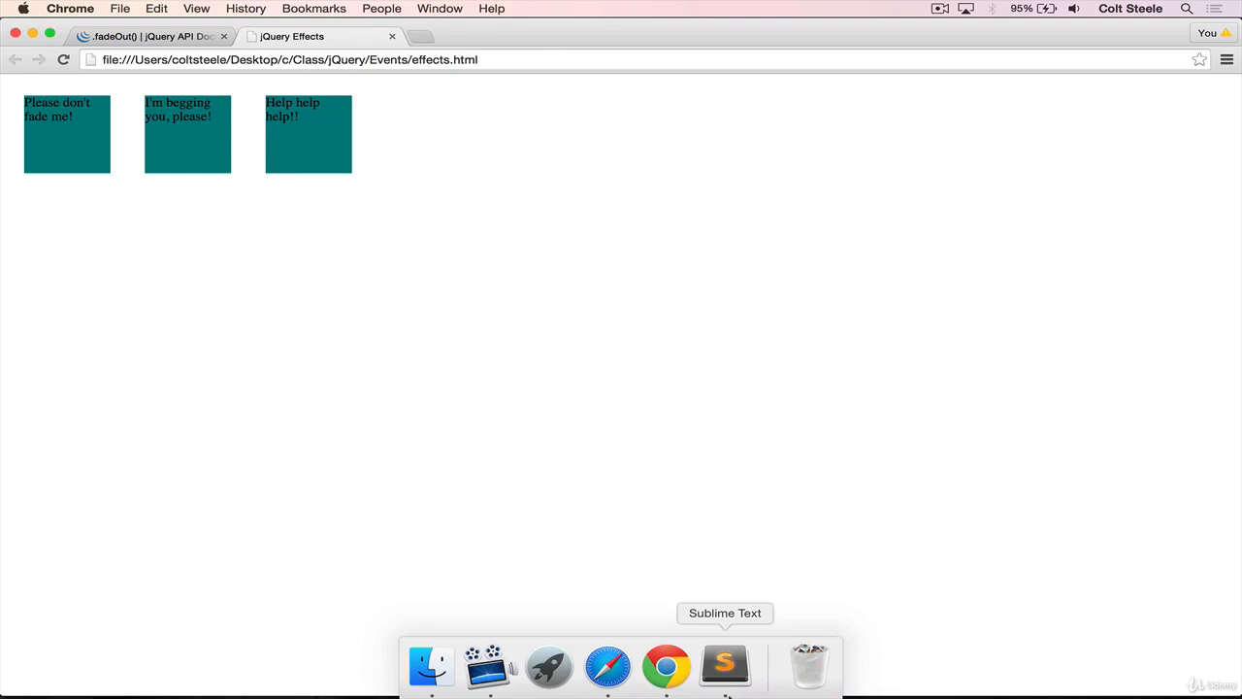
Step: Add a <button>Click Me</button> above the divs in effects.html
click(726, 671)
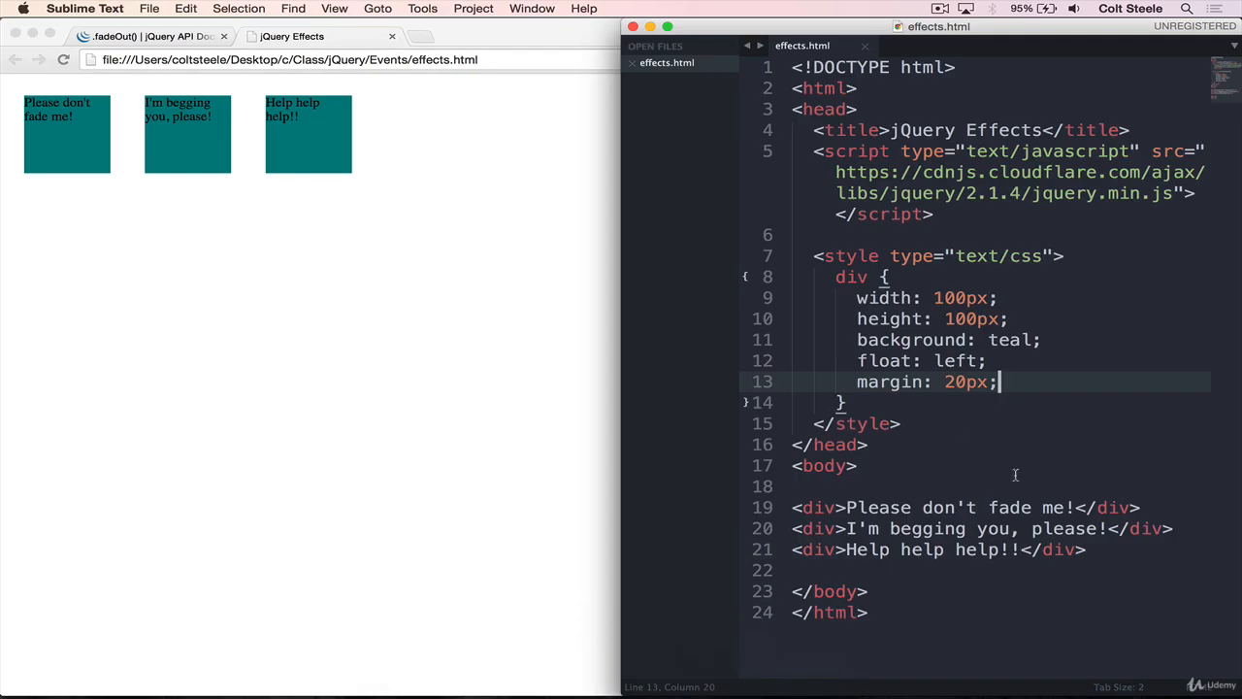
text(<button></button>)
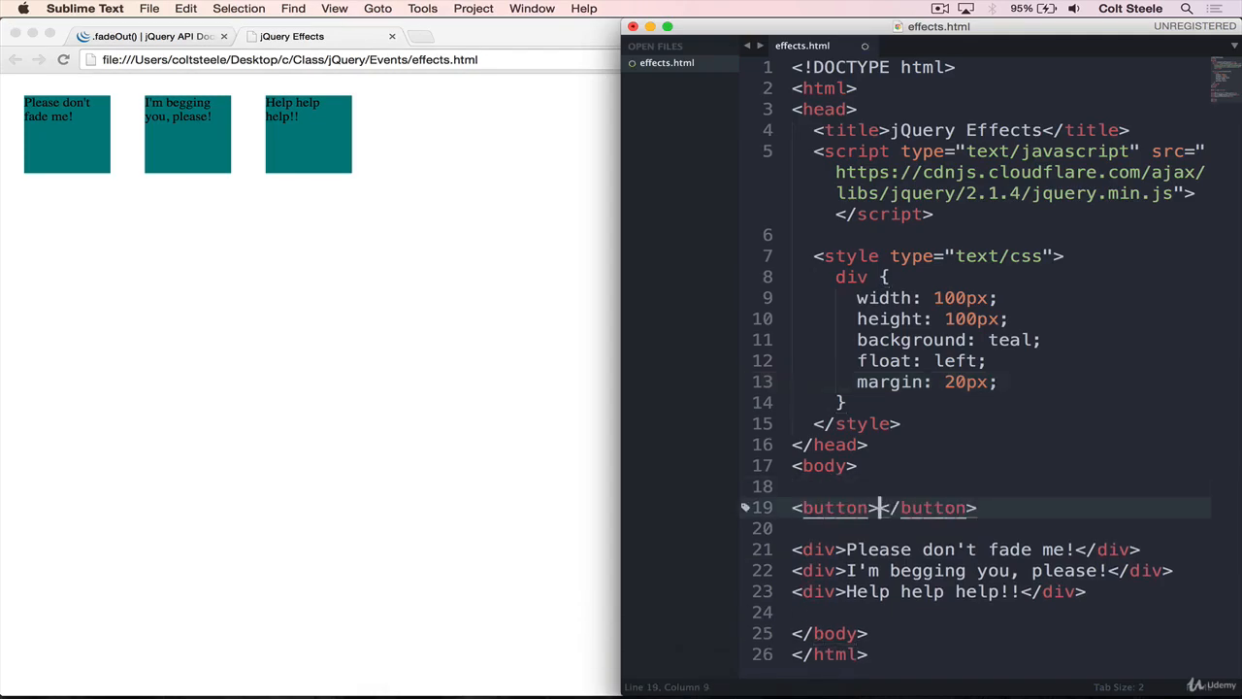
text(Click Me)
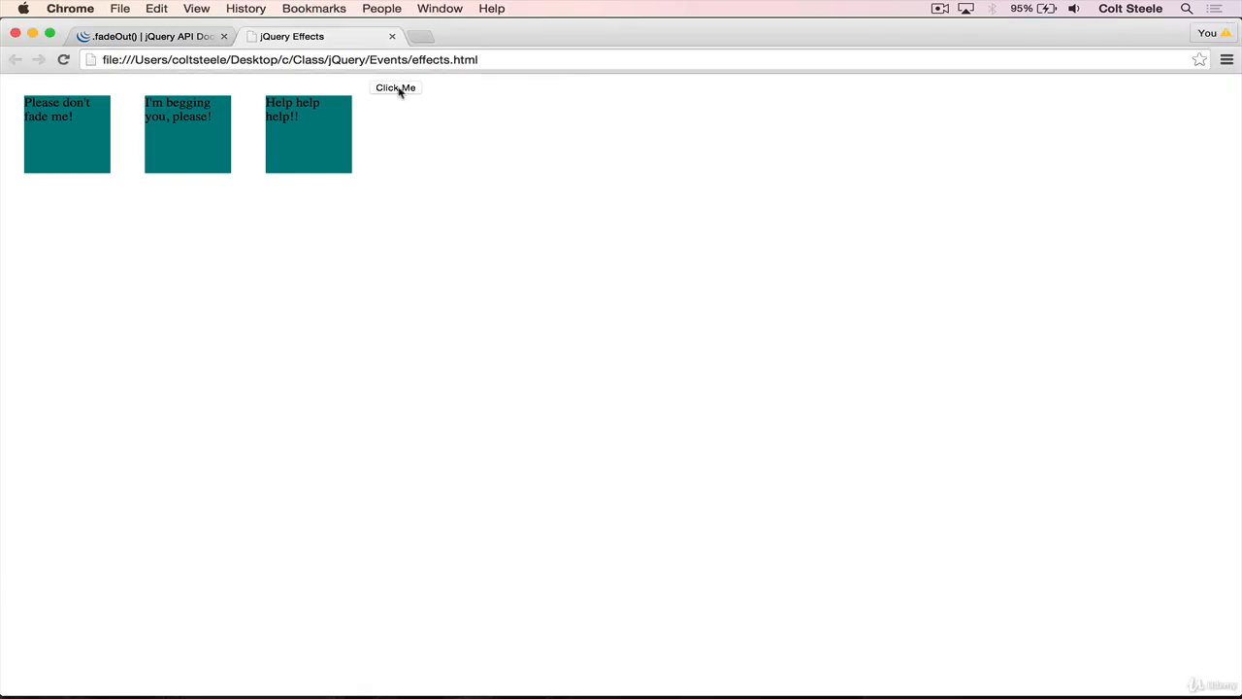
mouse_move(287, 280)
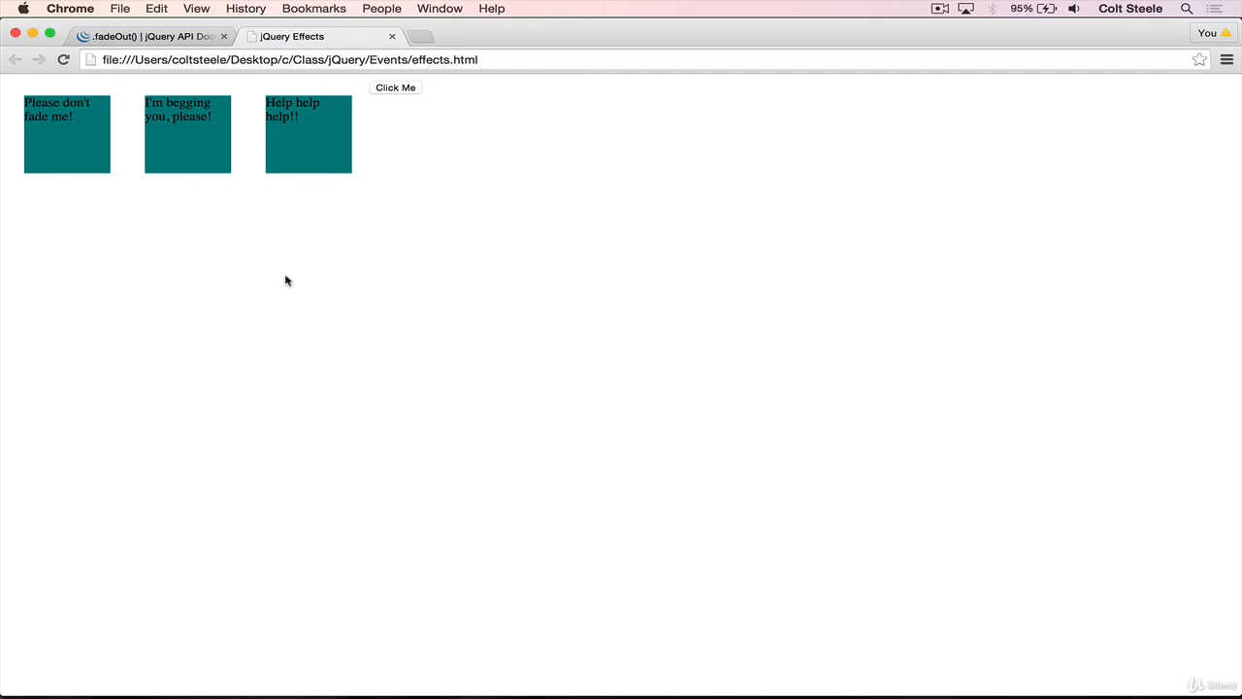
mouse_move(64, 117)
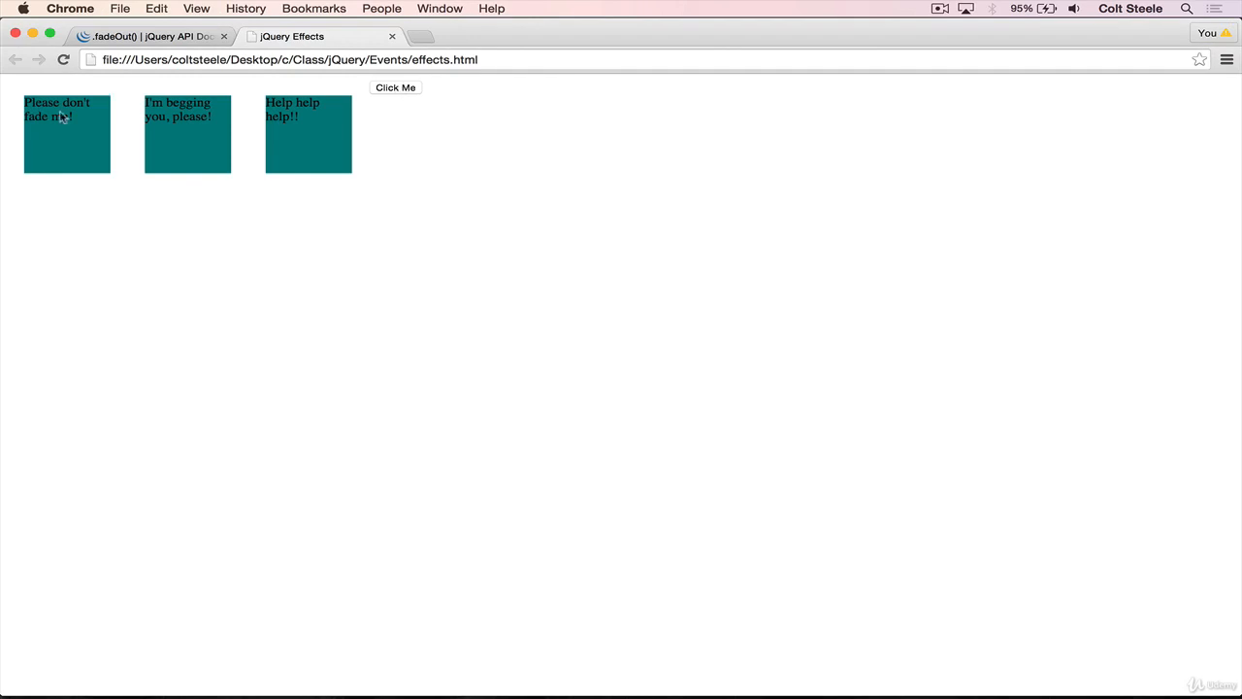
mouse_move(334, 97)
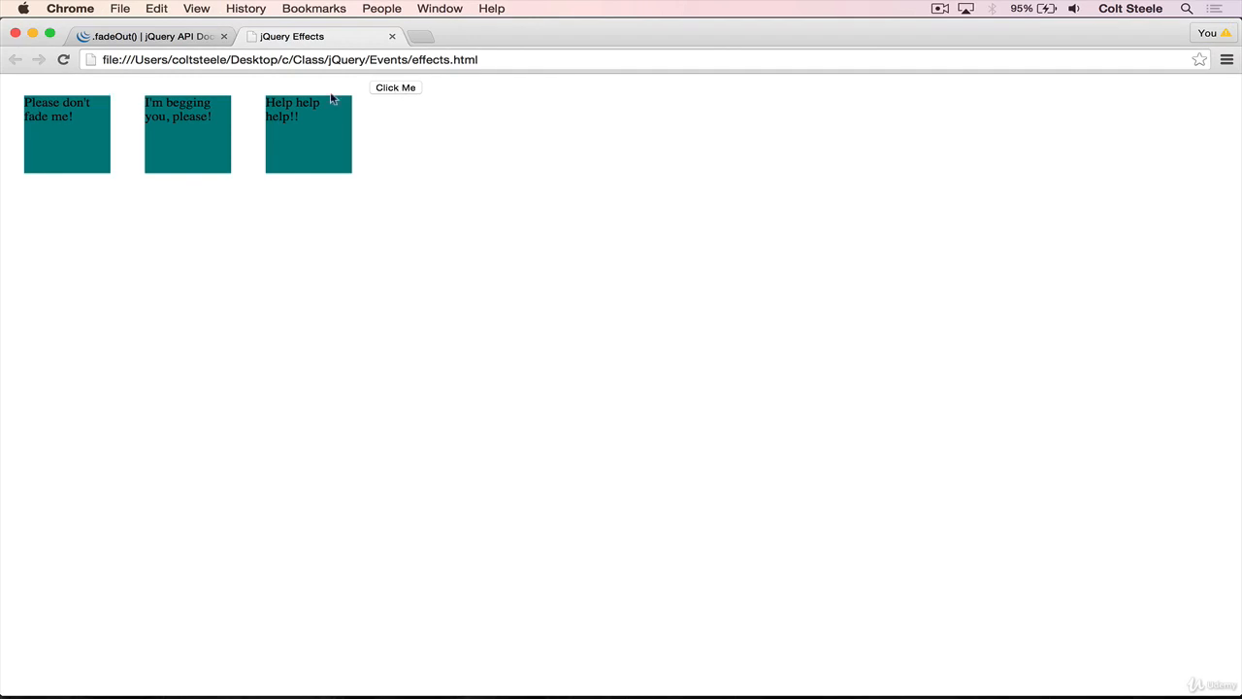
Step: Return to the .fadeOut() docs and scroll to the click-triggered fade example
click(145, 36)
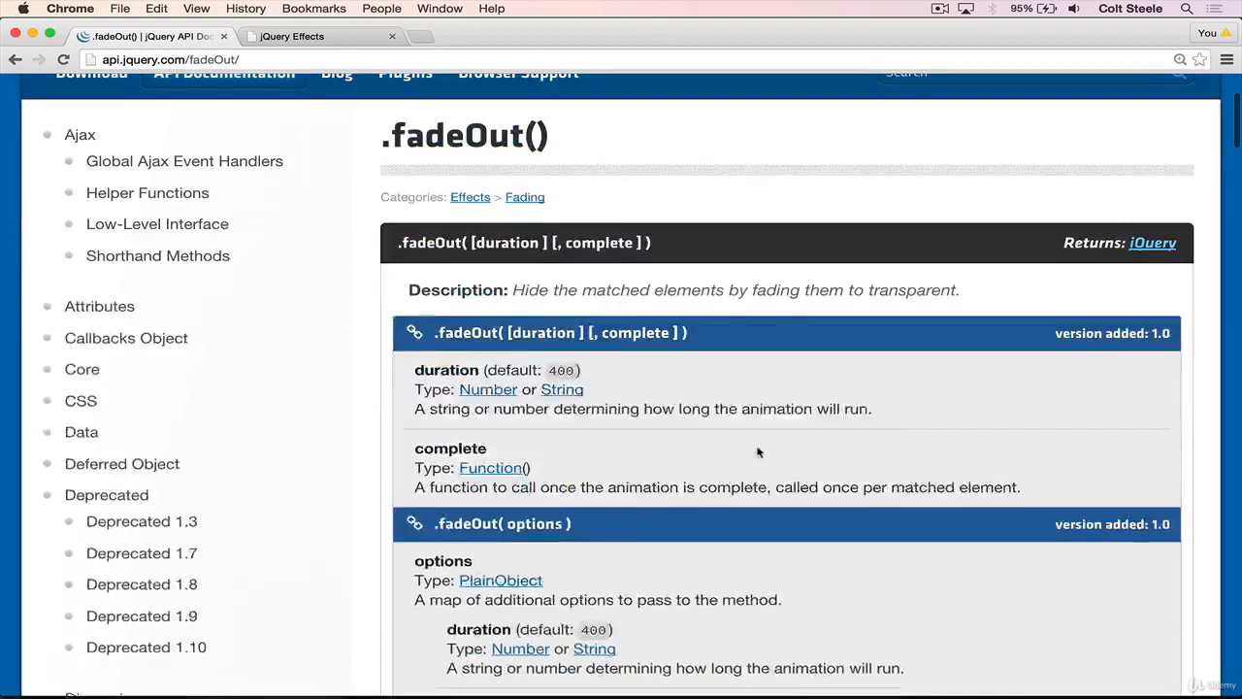
scroll(down, 3)
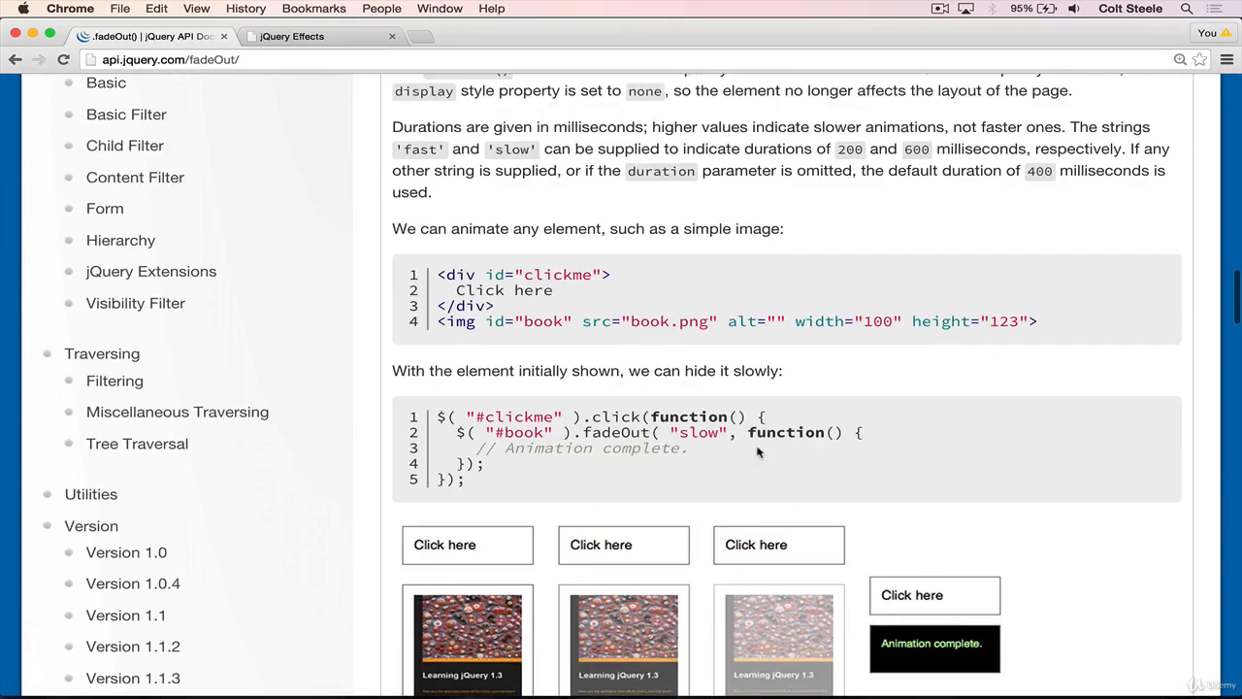
scroll(down, 3)
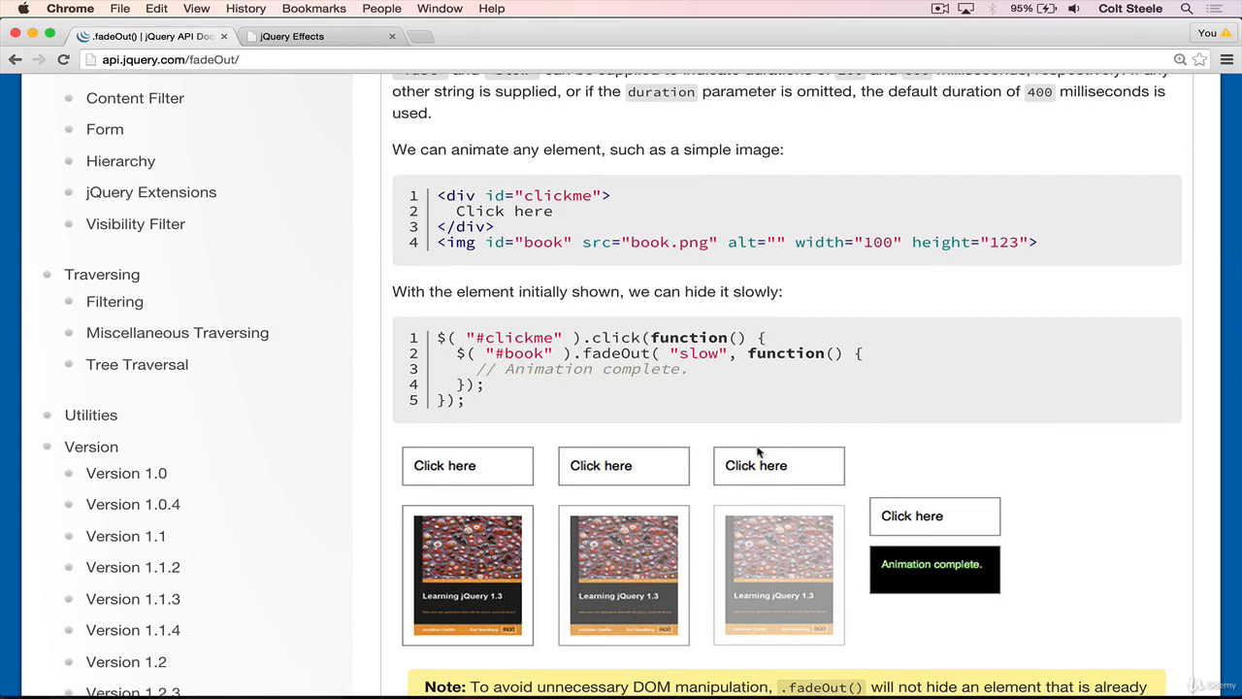
mouse_move(922, 225)
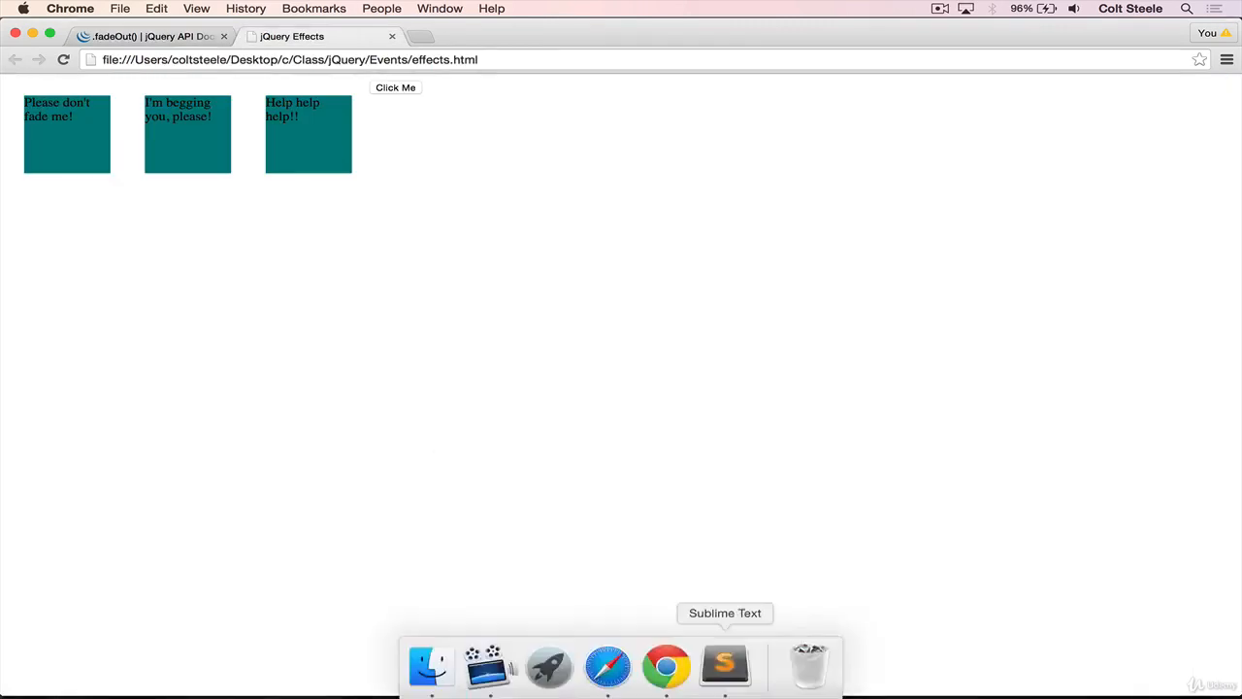
Step: Save a new file as effects.js containing alert("CONNECTED!");
click(726, 672)
text(e)
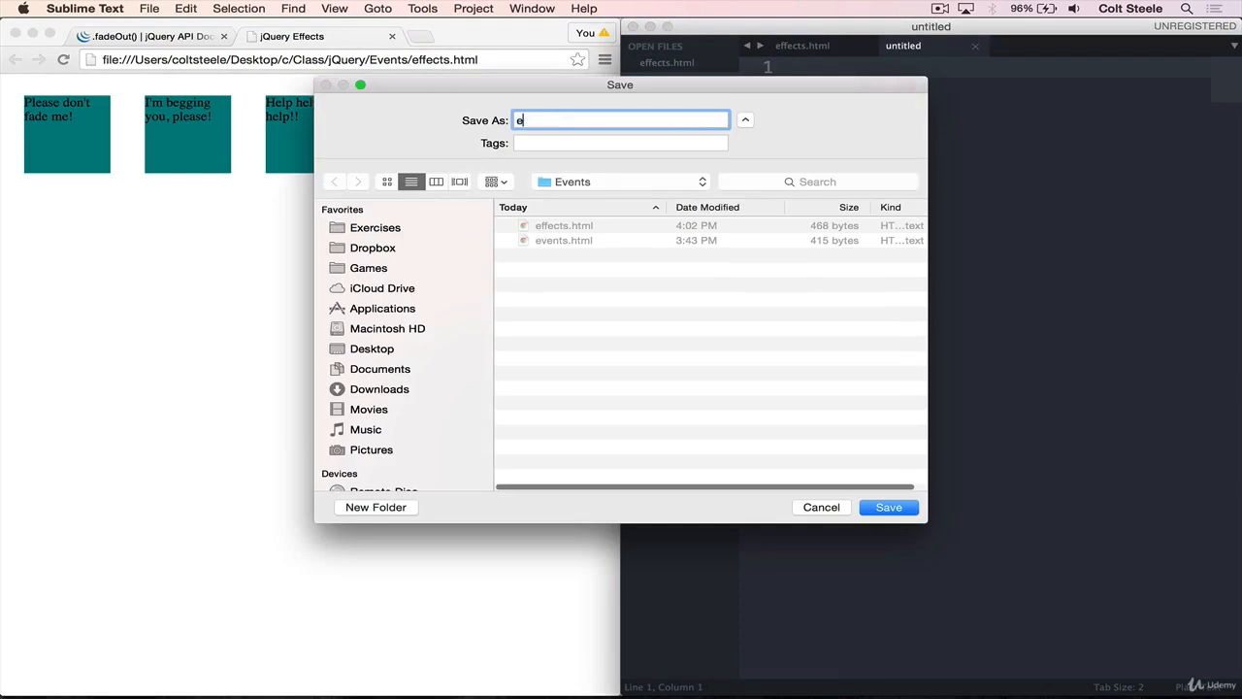
text(ffects.js)
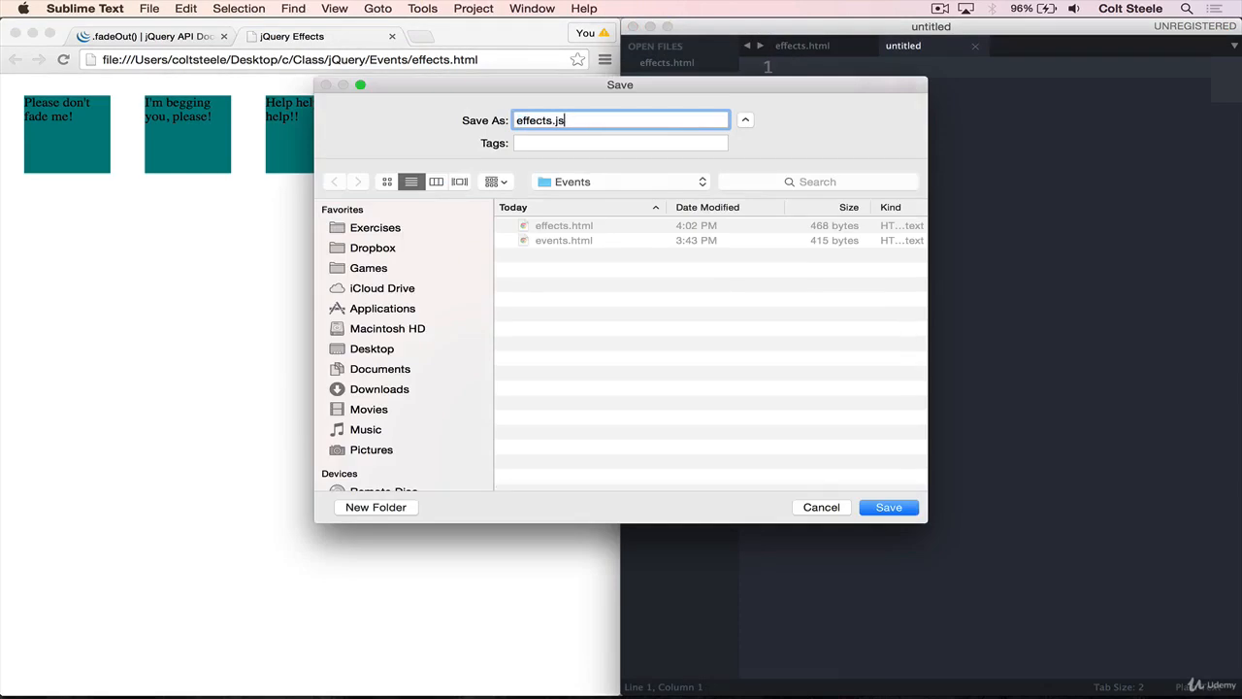
click(889, 508)
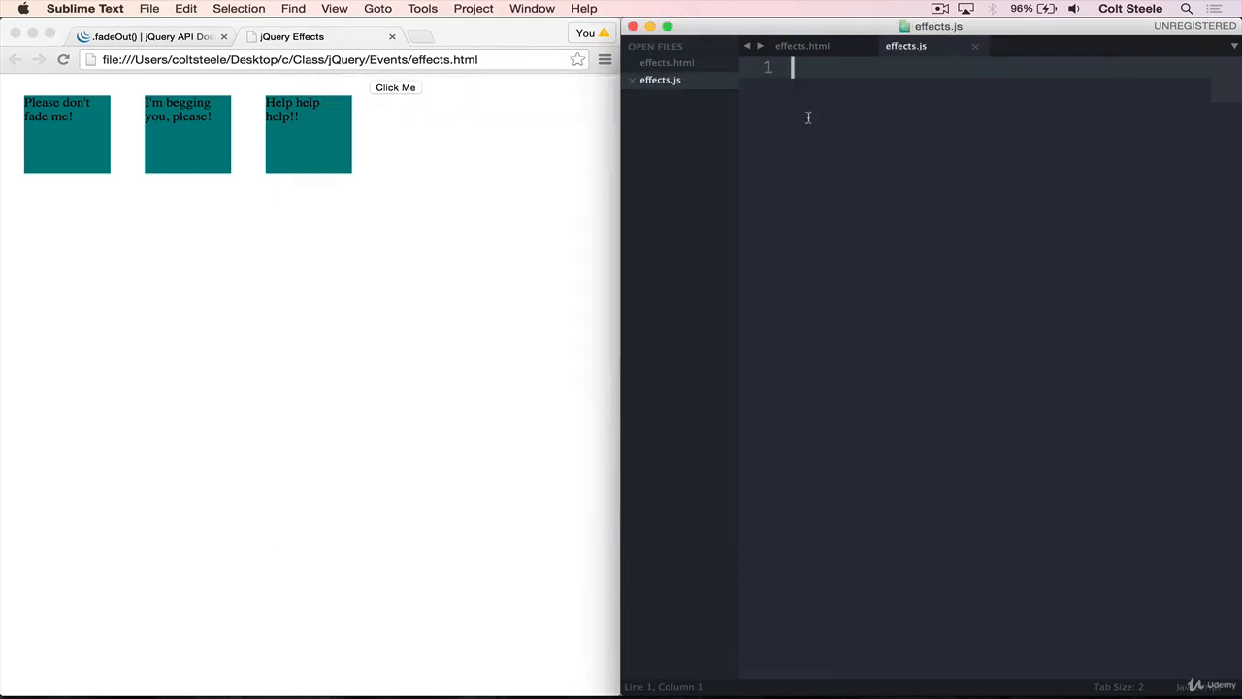
text(alert(""))
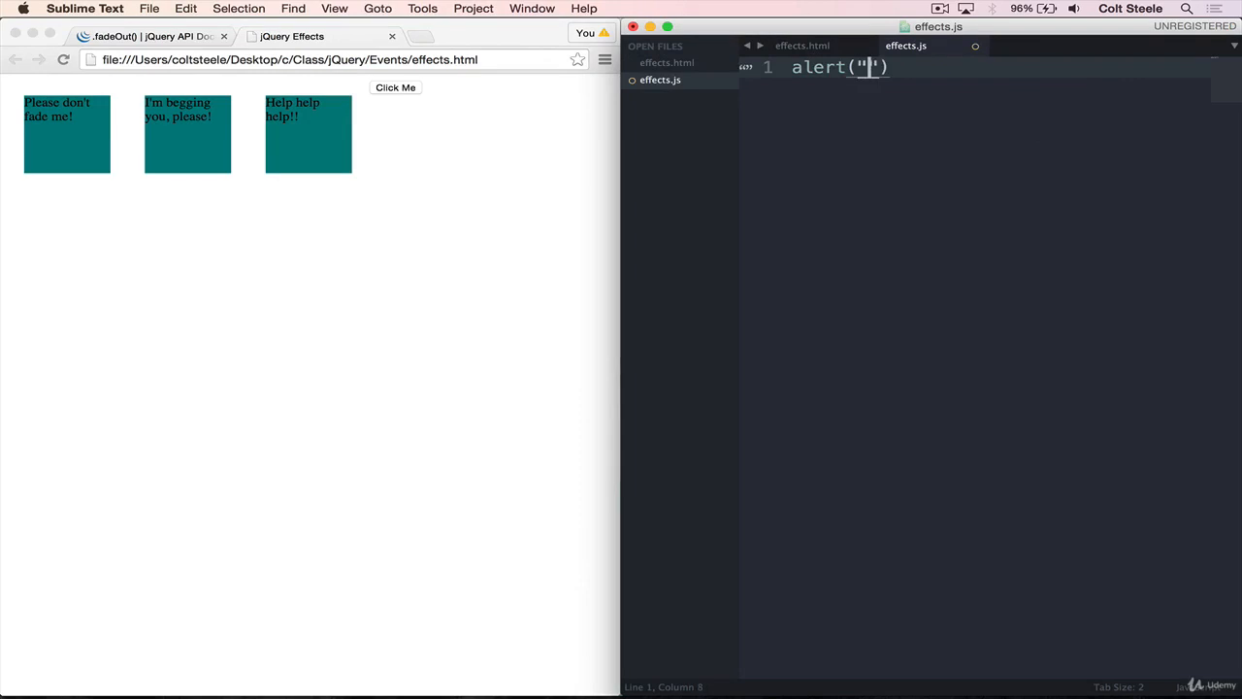
text(CONNEC)
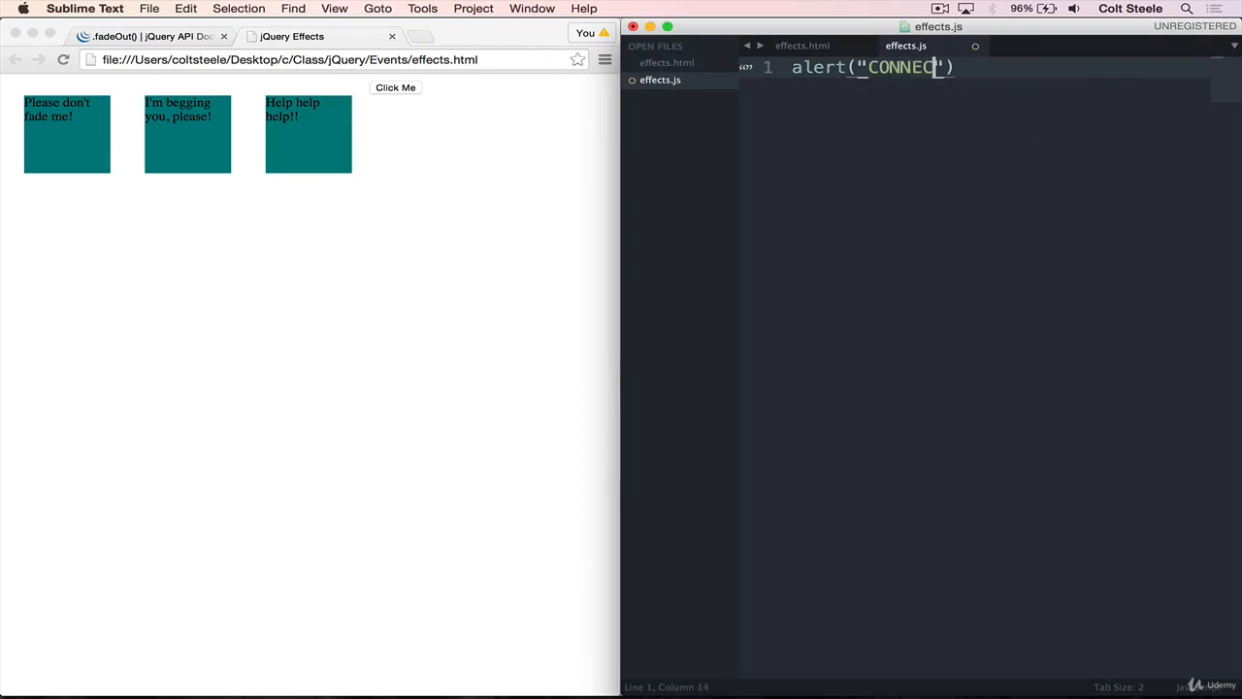
text(TED!");)
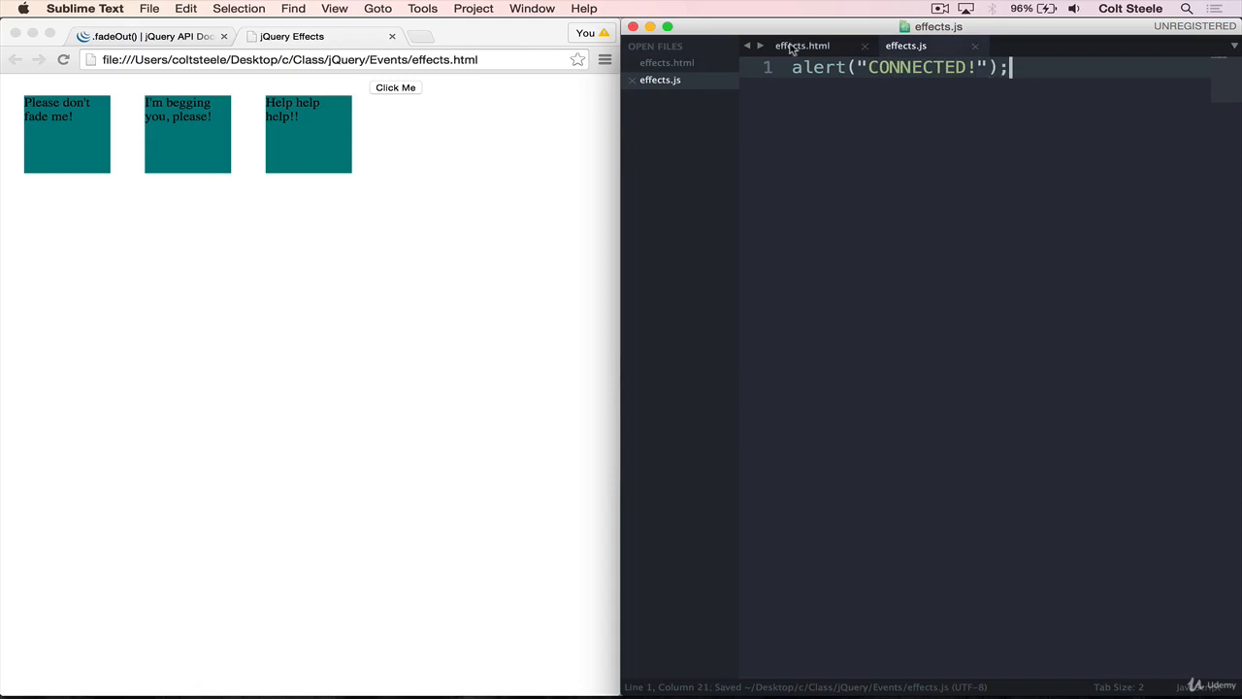
Step: Add a <script src="effects.js"> tag to effects.html to load the new script
click(802, 45)
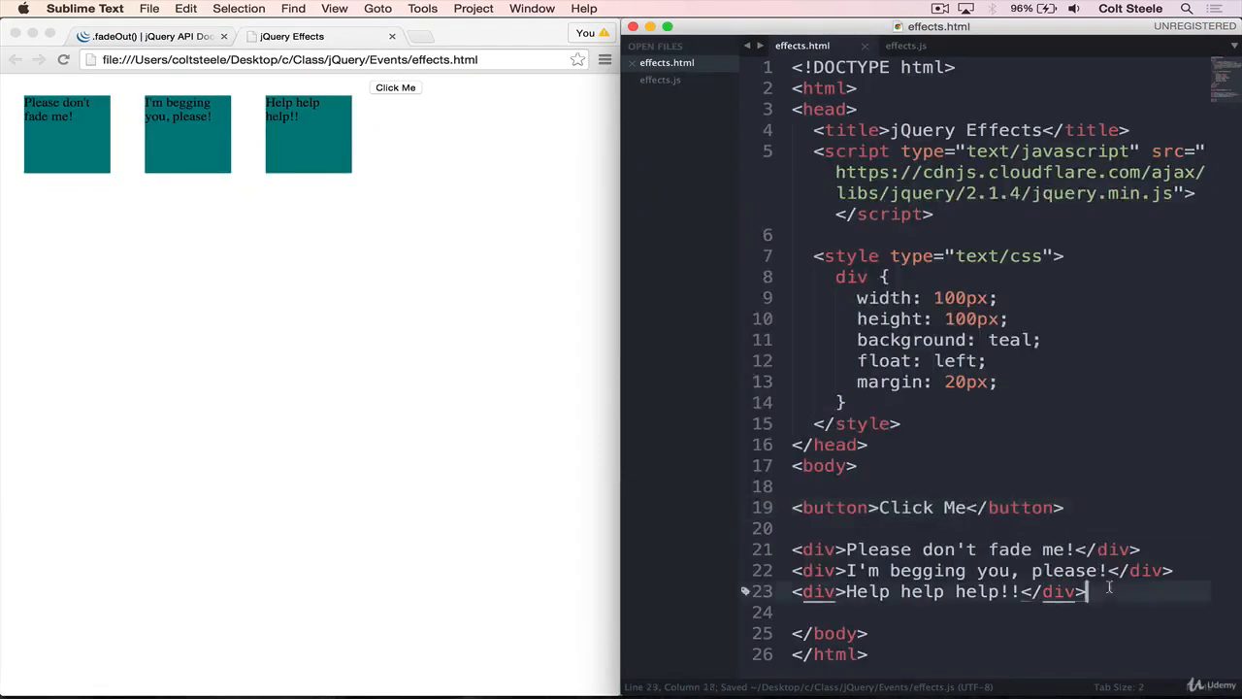
text(<script type="text/javascript"></script>)
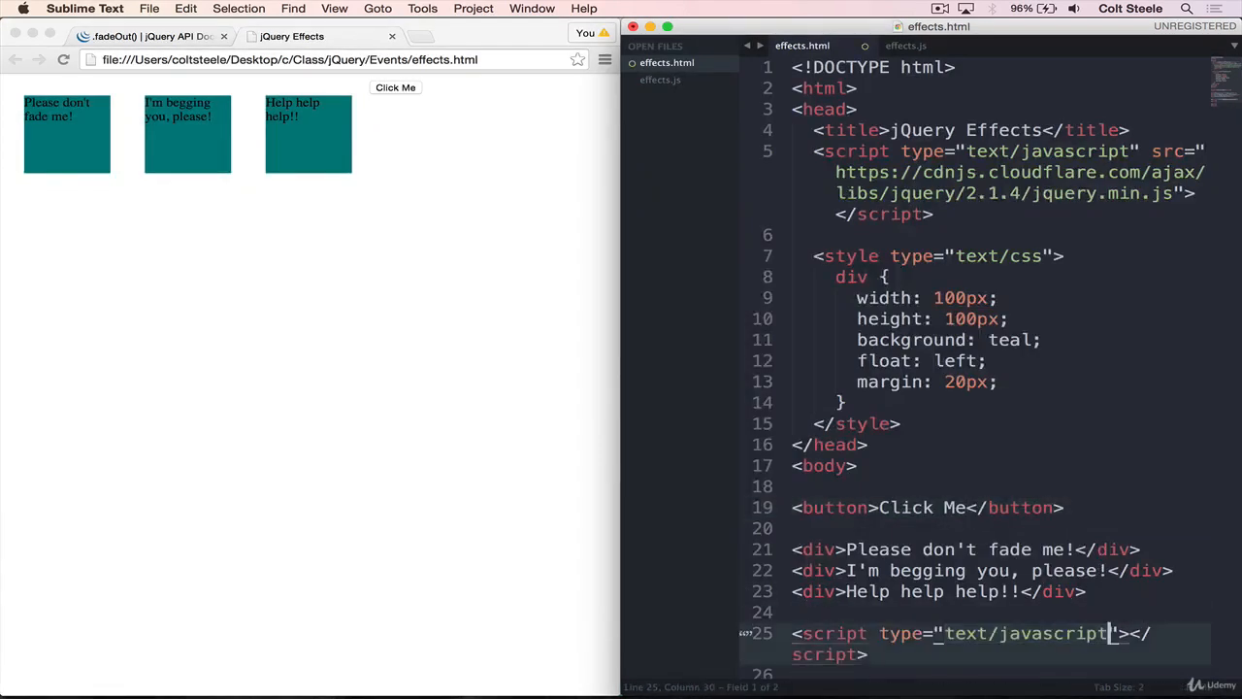
text(src="effect)
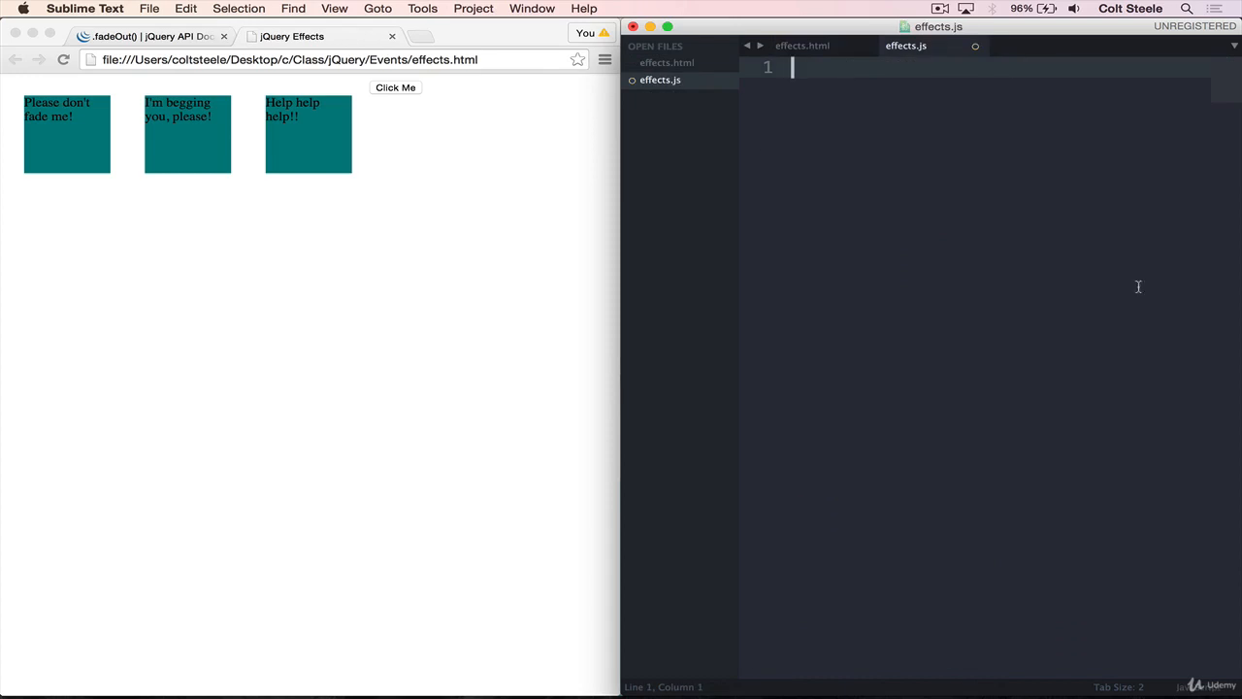
mouse_move(885, 132)
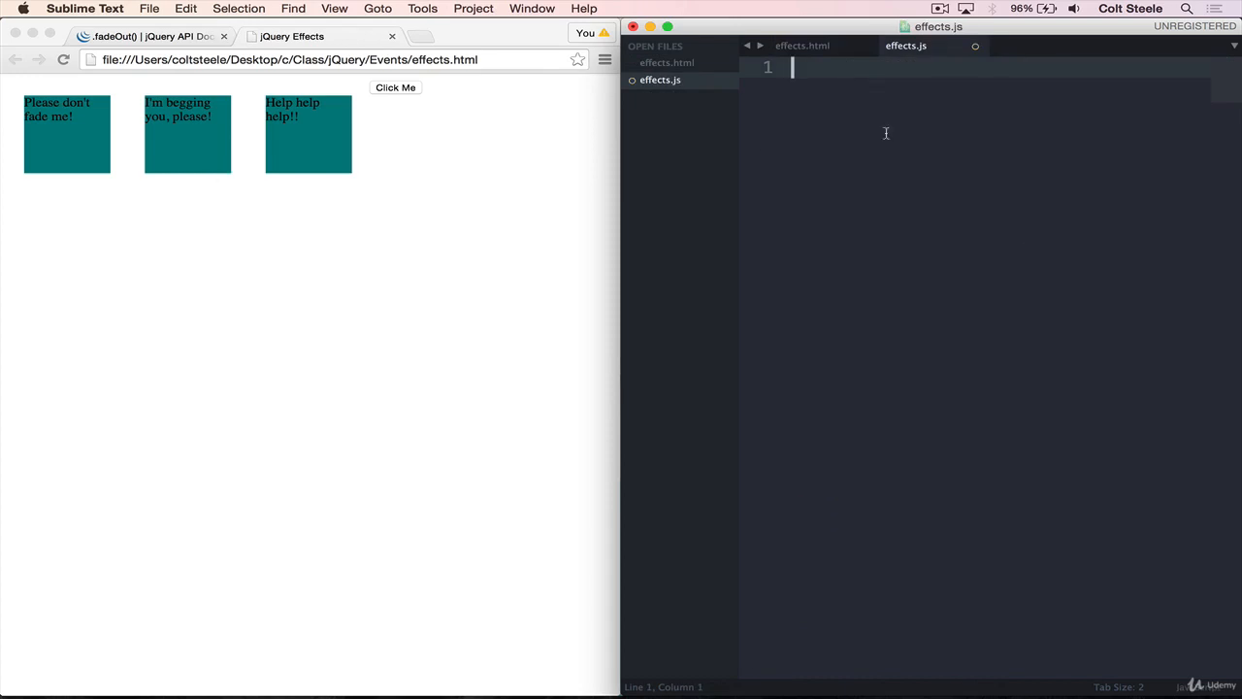
Step: Write $('div').fadeOut(); in effects.js and save it
text($(''))
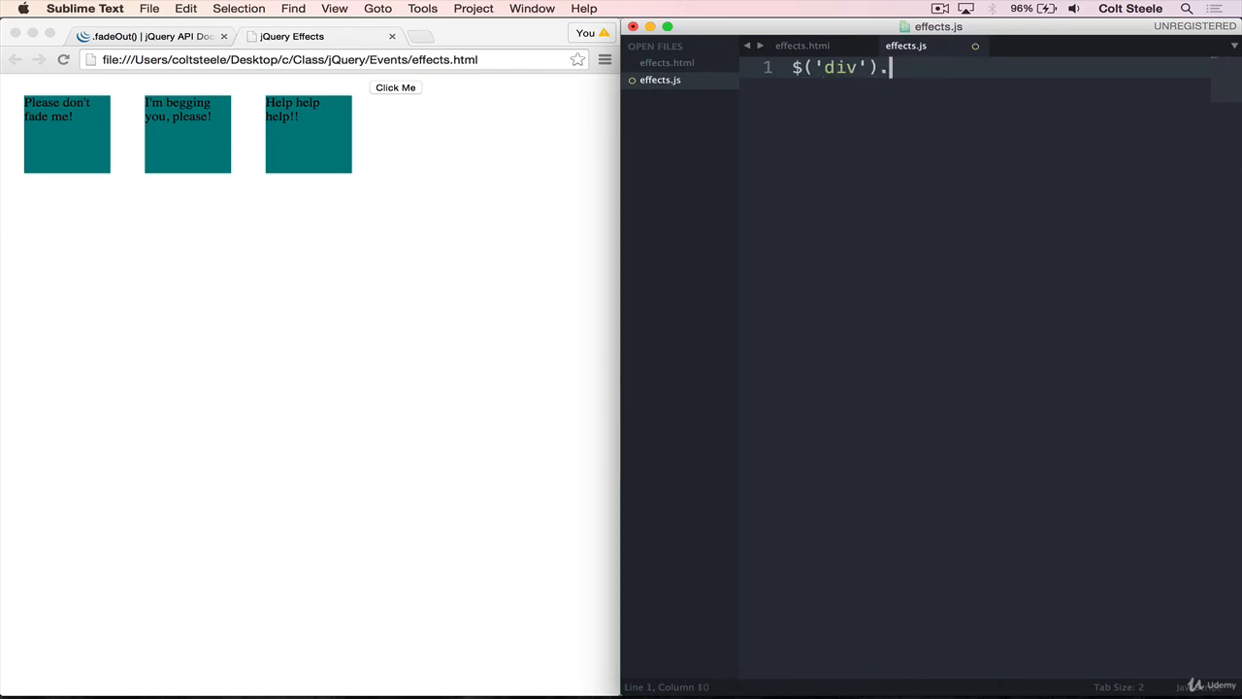
text(fadeOut())
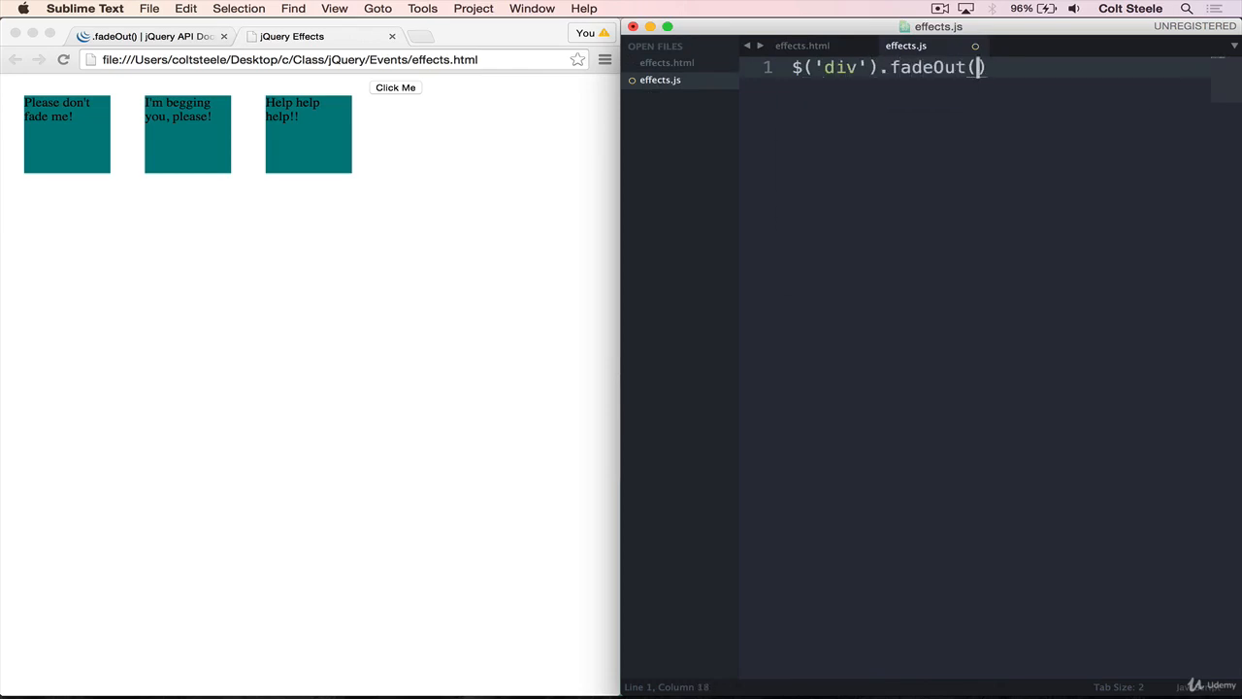
text();)
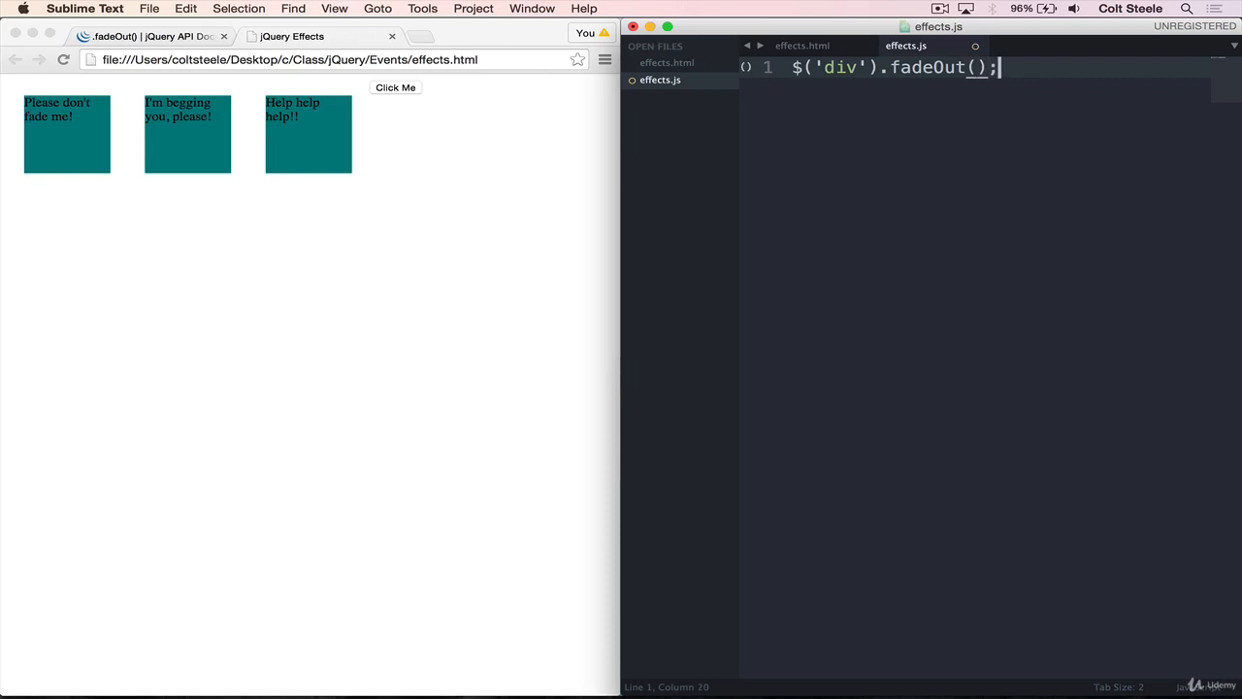
key(cmd+s)
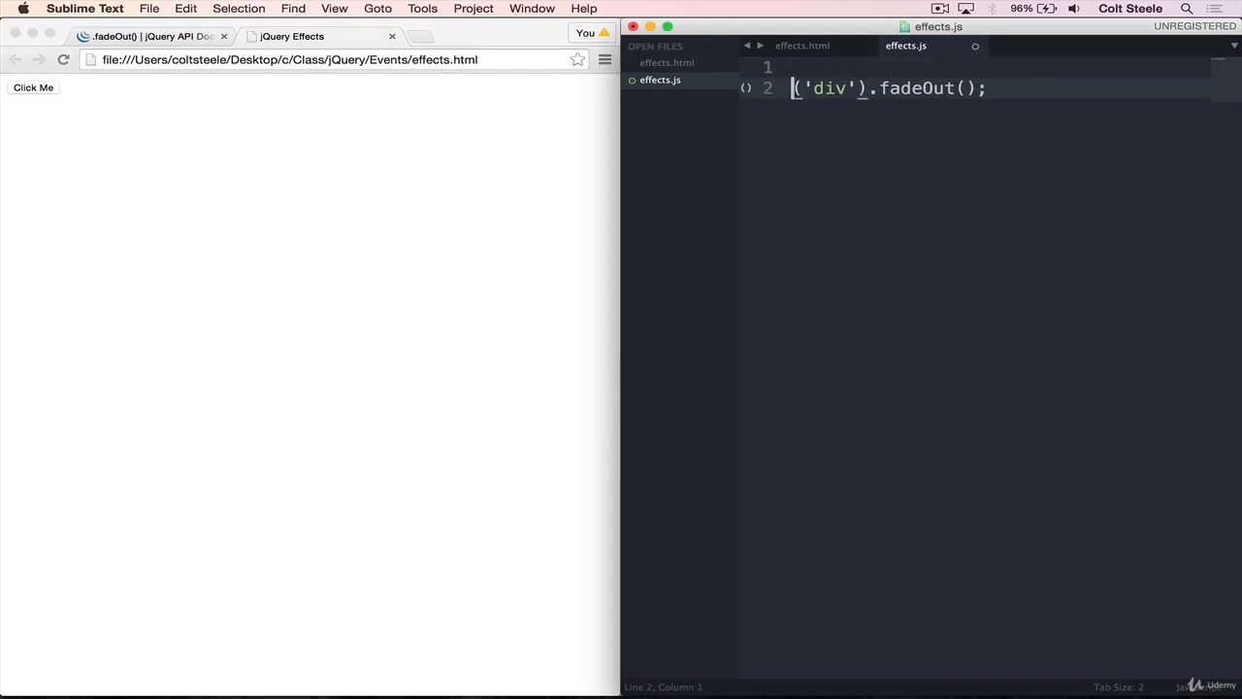
Step: Wrap the div fadeOut in a $("button").on("click", ...) handler
text($(""))
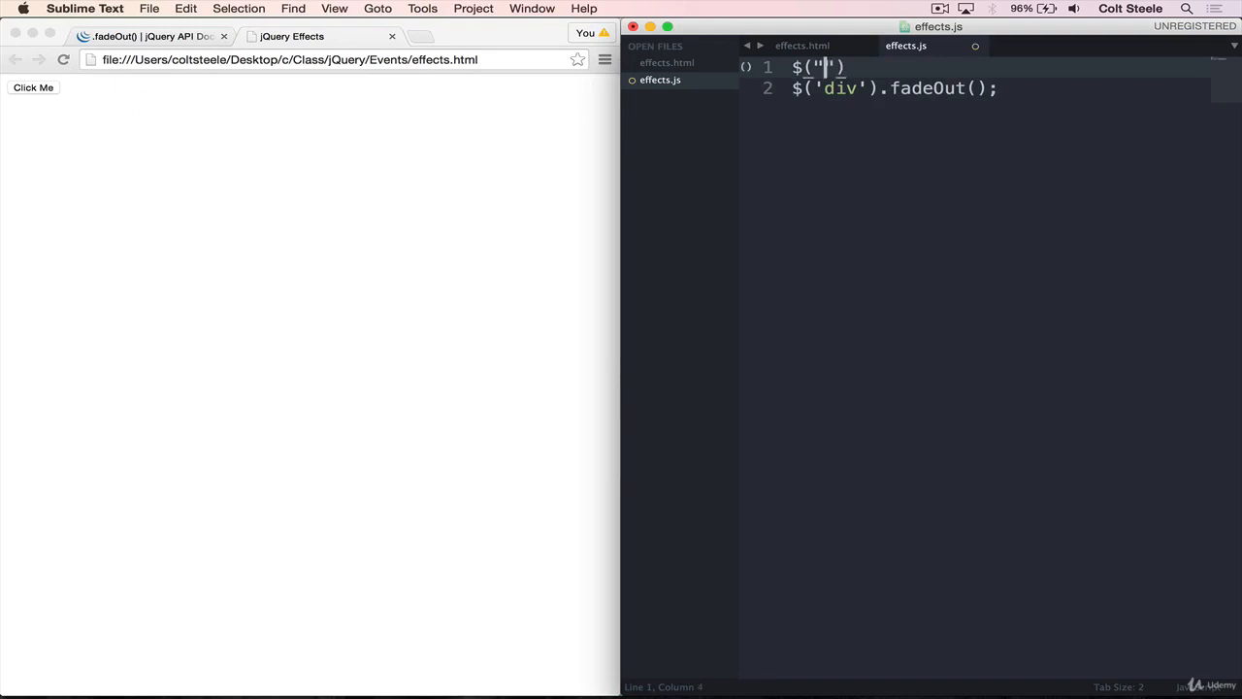
text(button").)
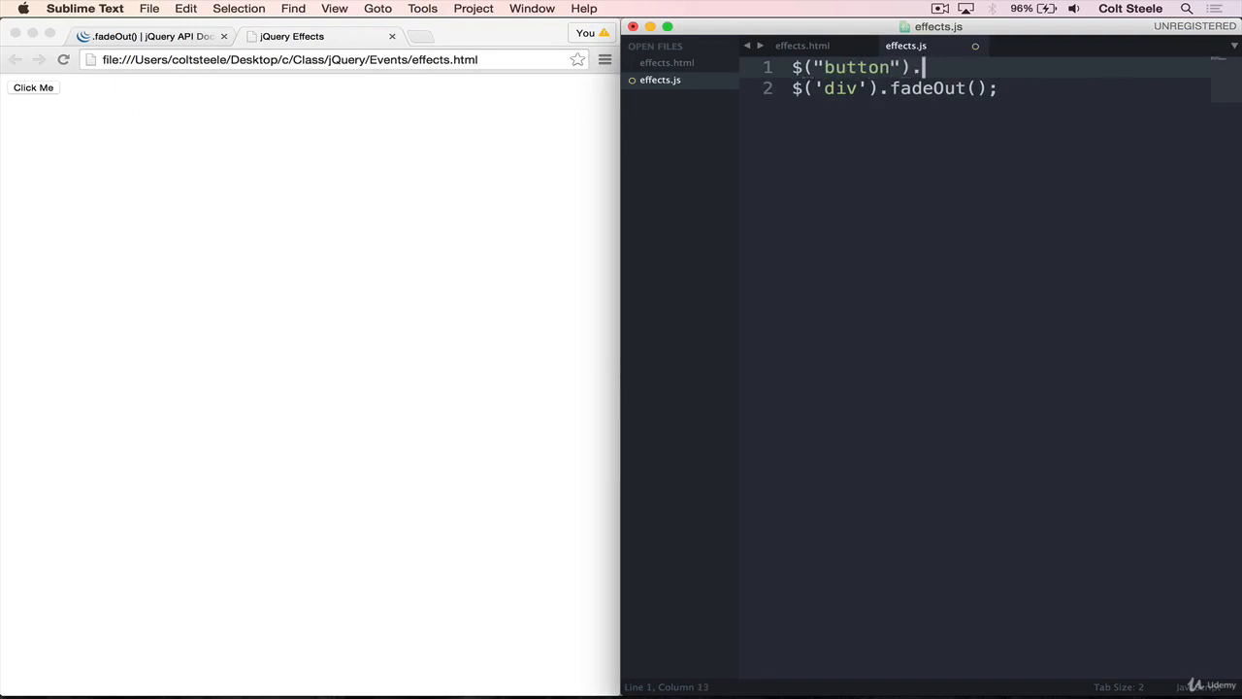
text(c)
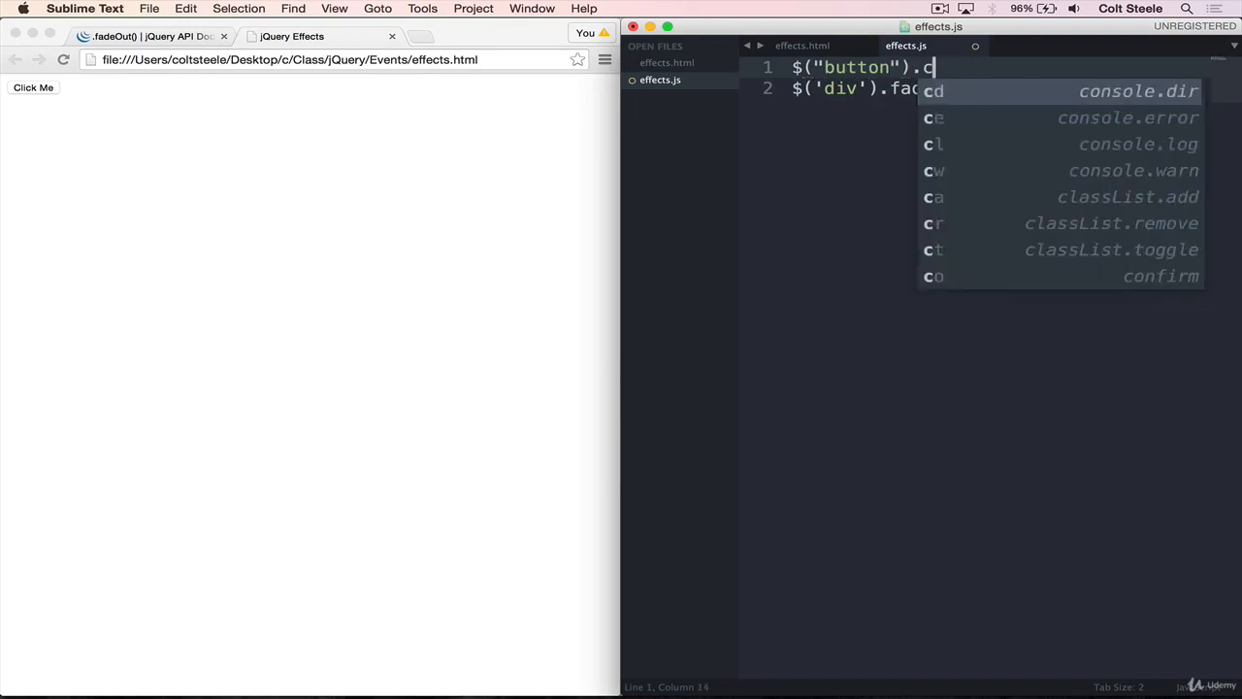
text(on())
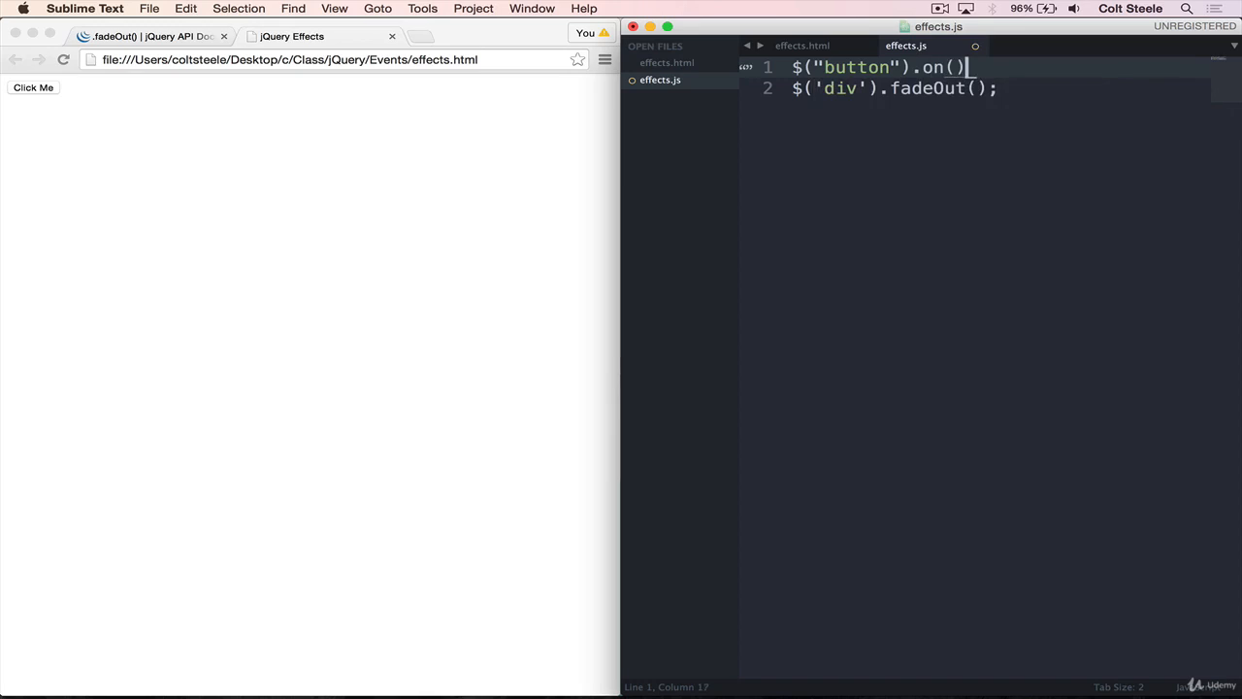
text("click", function()
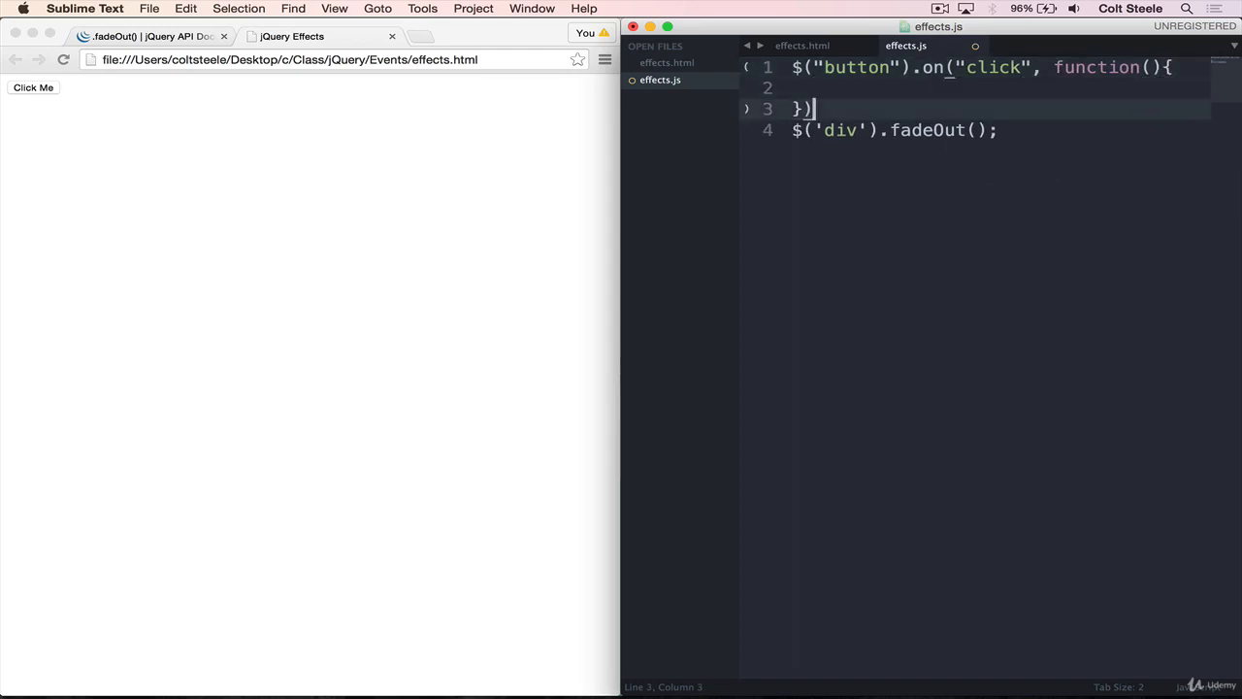
key(cmd+x)
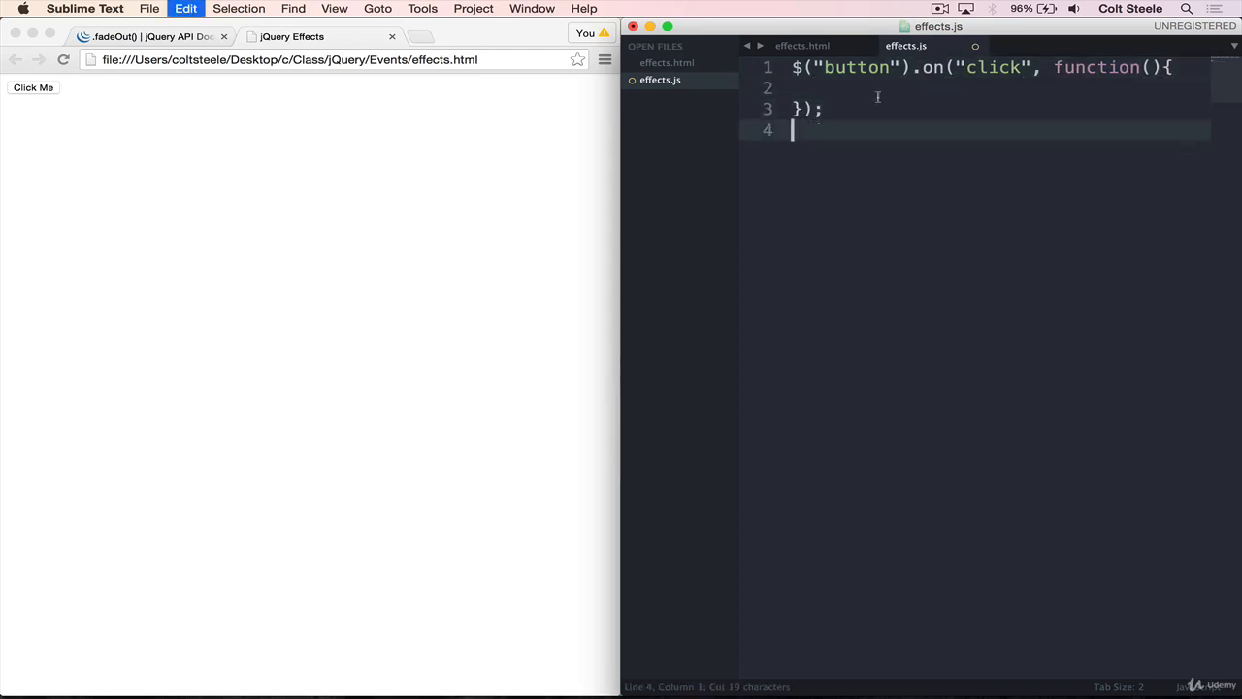
text($('div').fadeOut();)
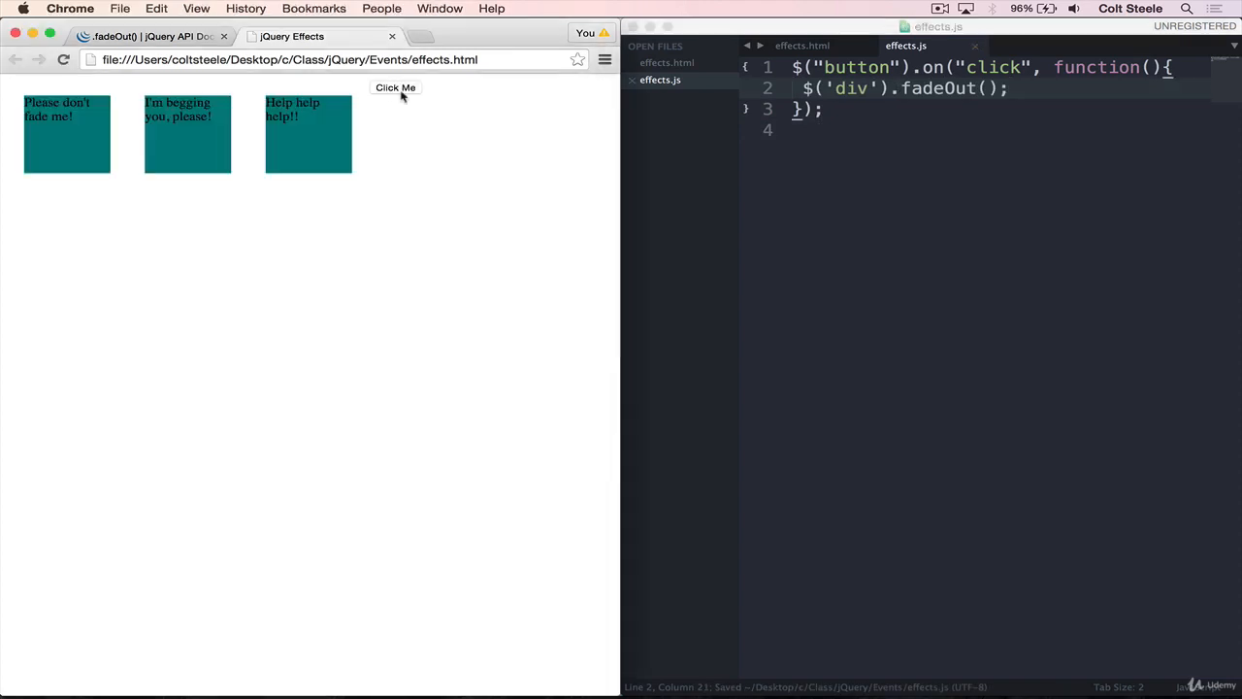
Step: Test in Chrome that clicking Click Me fades the divs, then return to the script
click(396, 87)
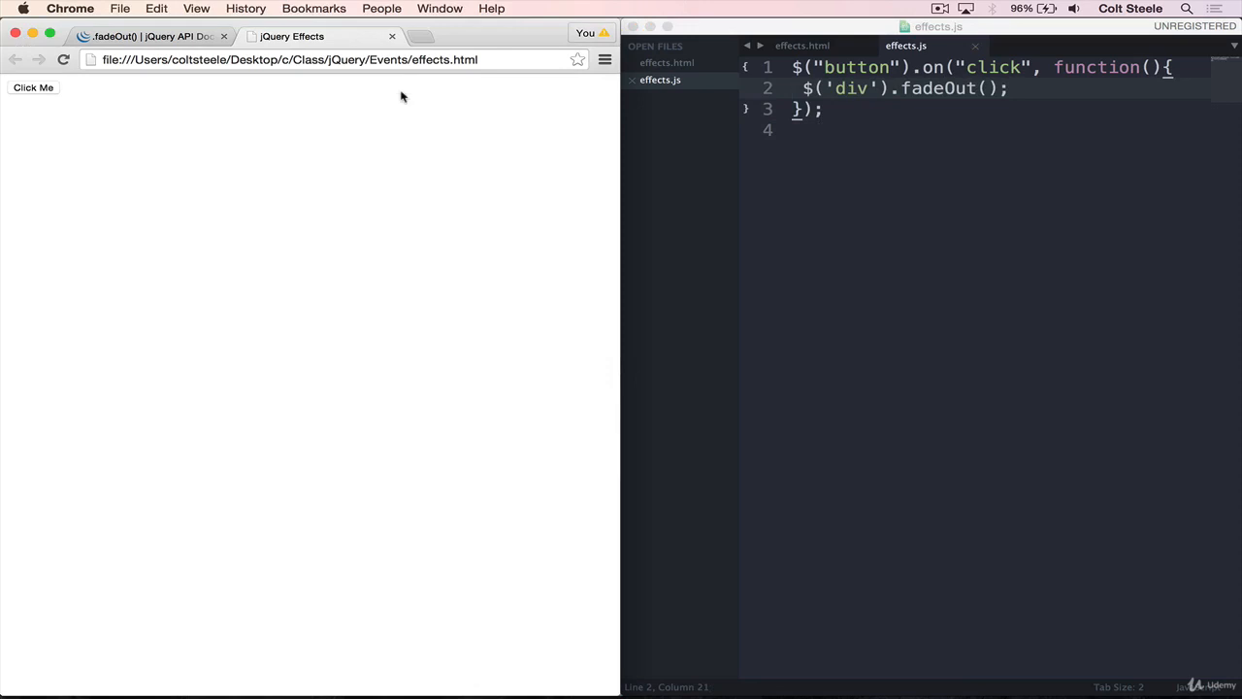
click(972, 109)
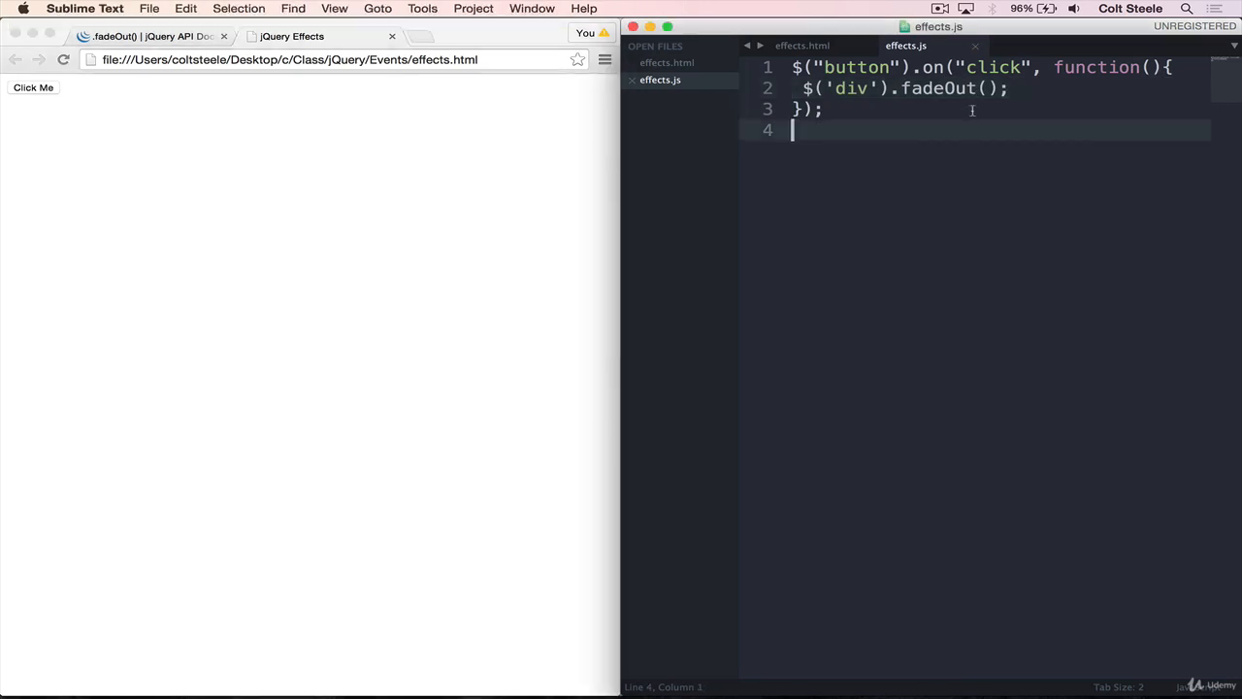
Step: Give fadeOut a 1000 ms duration and test the slower fade via Click Me
text(1)
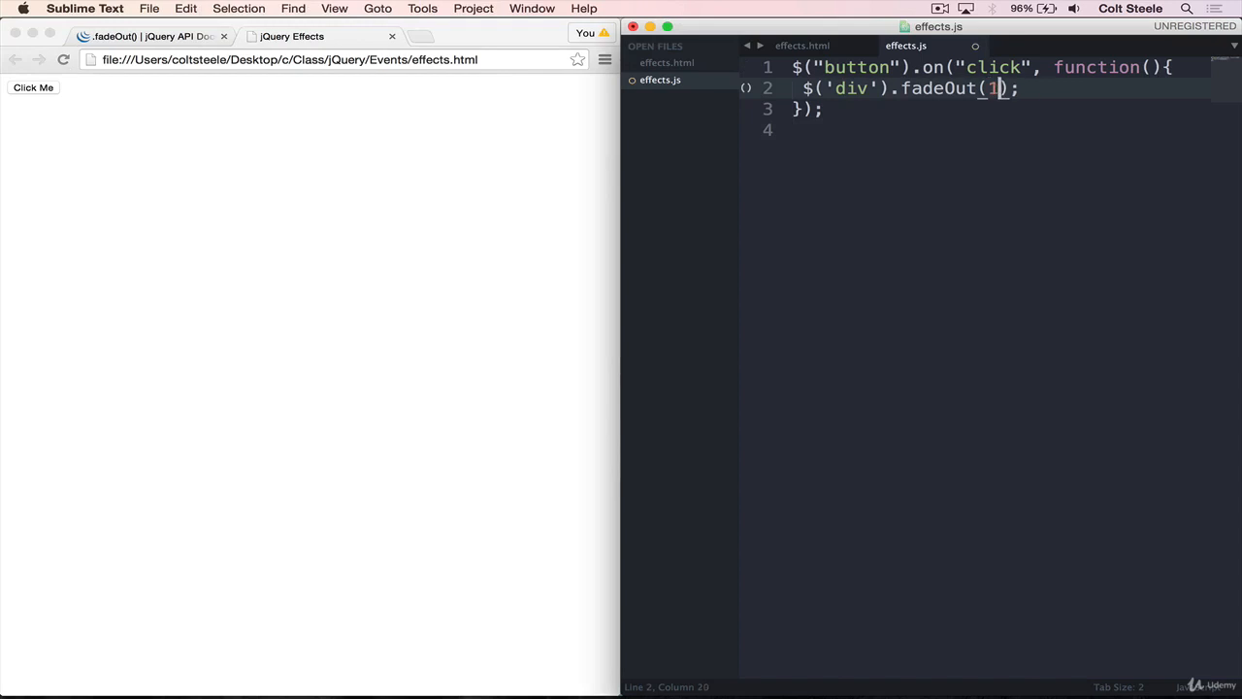
text(000)
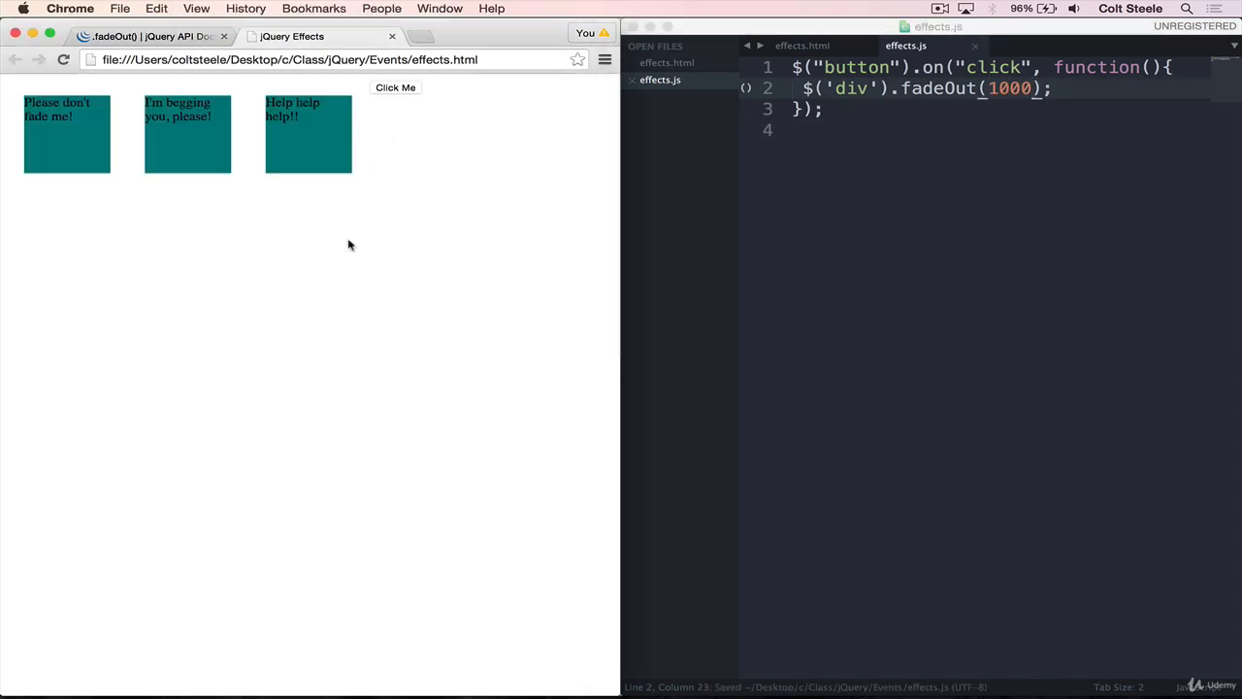
click(396, 88)
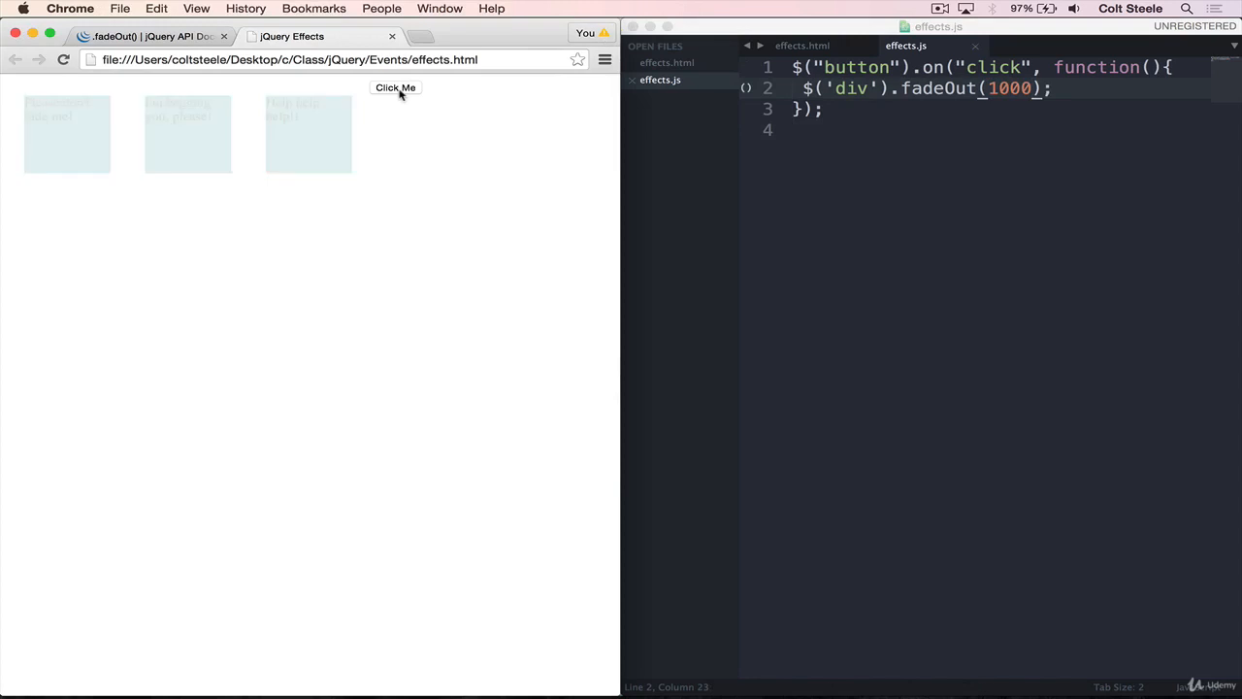
click(396, 88)
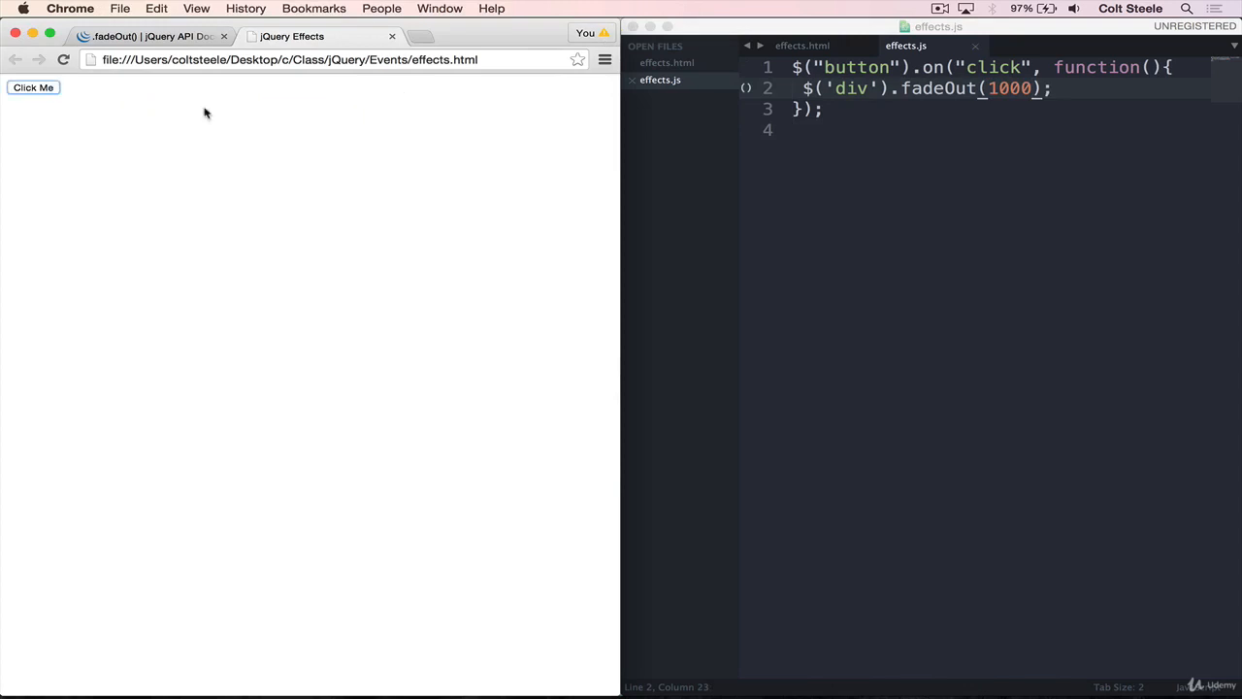
mouse_move(140, 114)
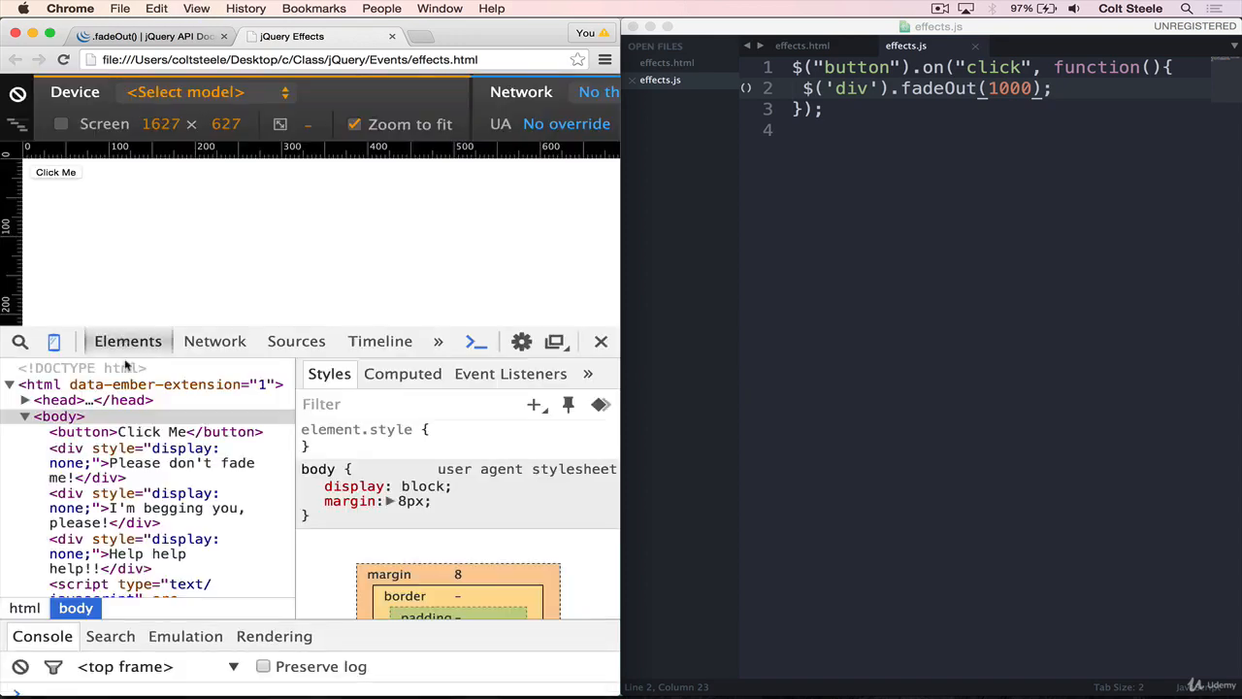
Step: Inspect each faded div in DevTools to confirm its inline display: none
click(134, 462)
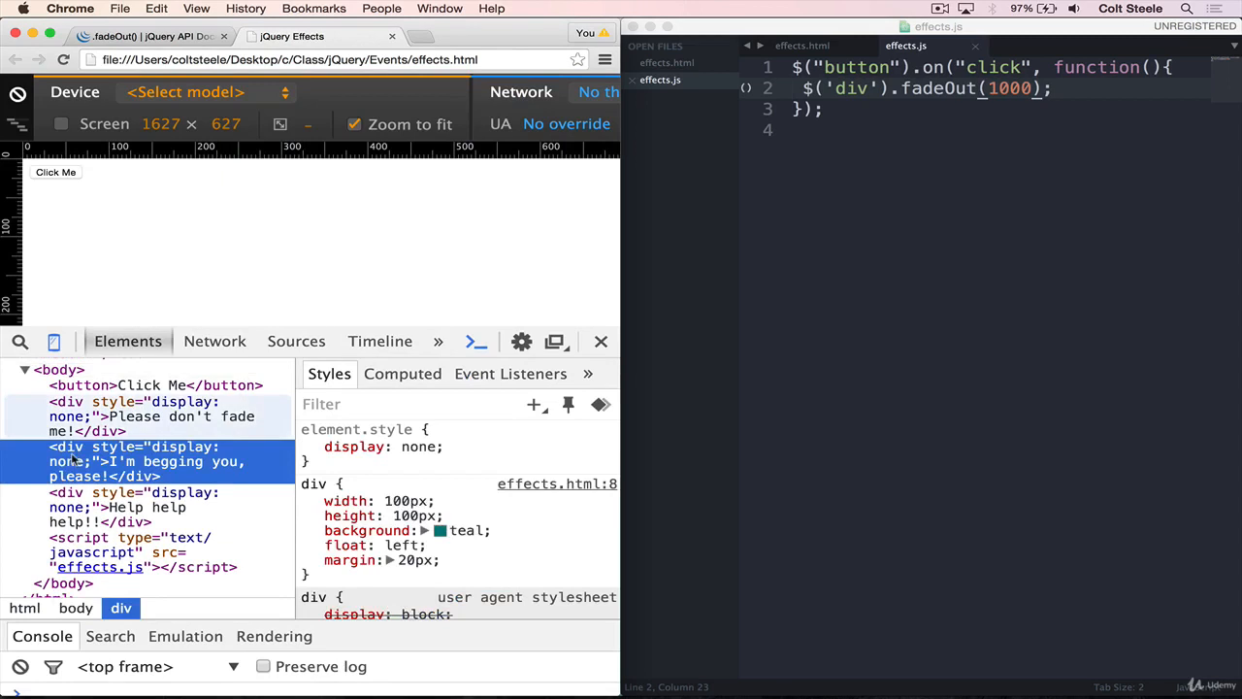
click(117, 509)
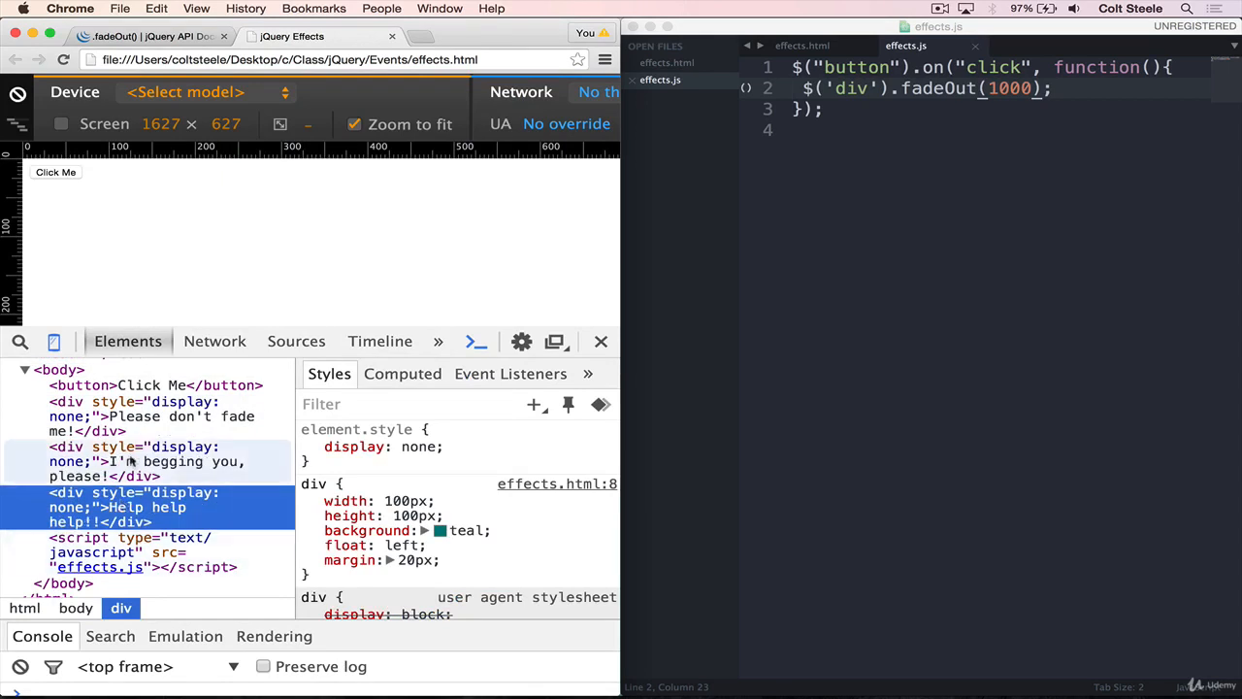
click(146, 415)
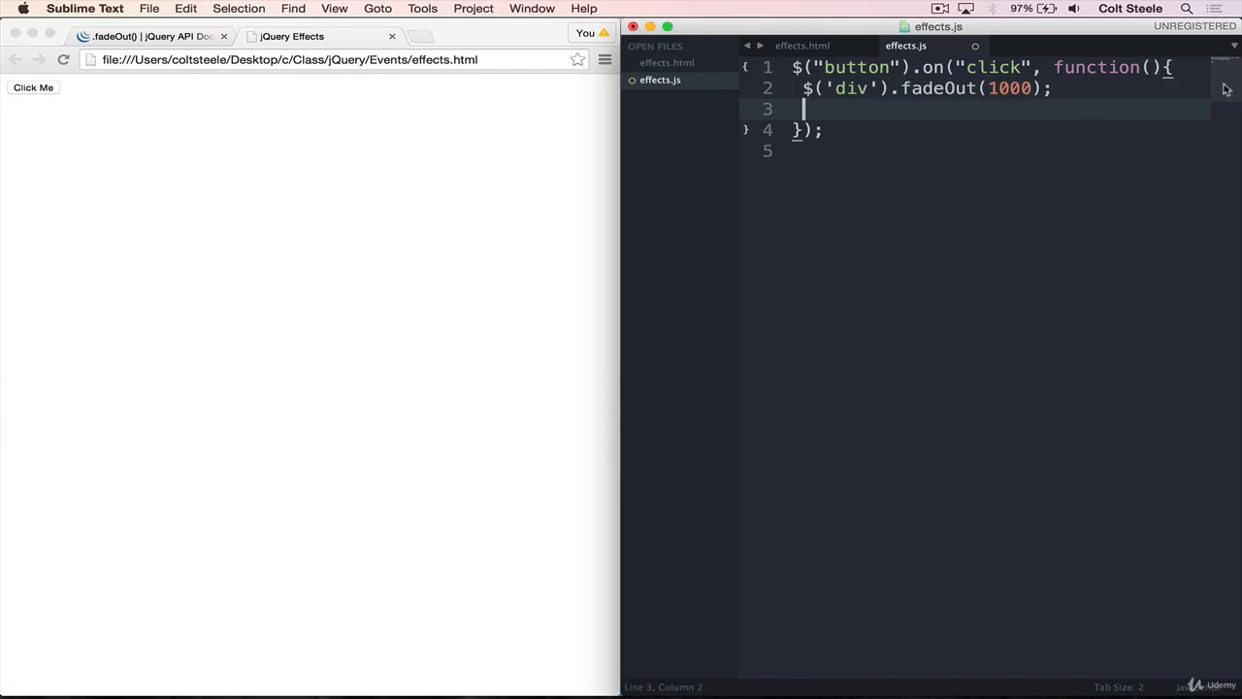
Step: Add a console.log("Fade Completed!") line after the fadeOut call and test it in Chrome
text(conso)
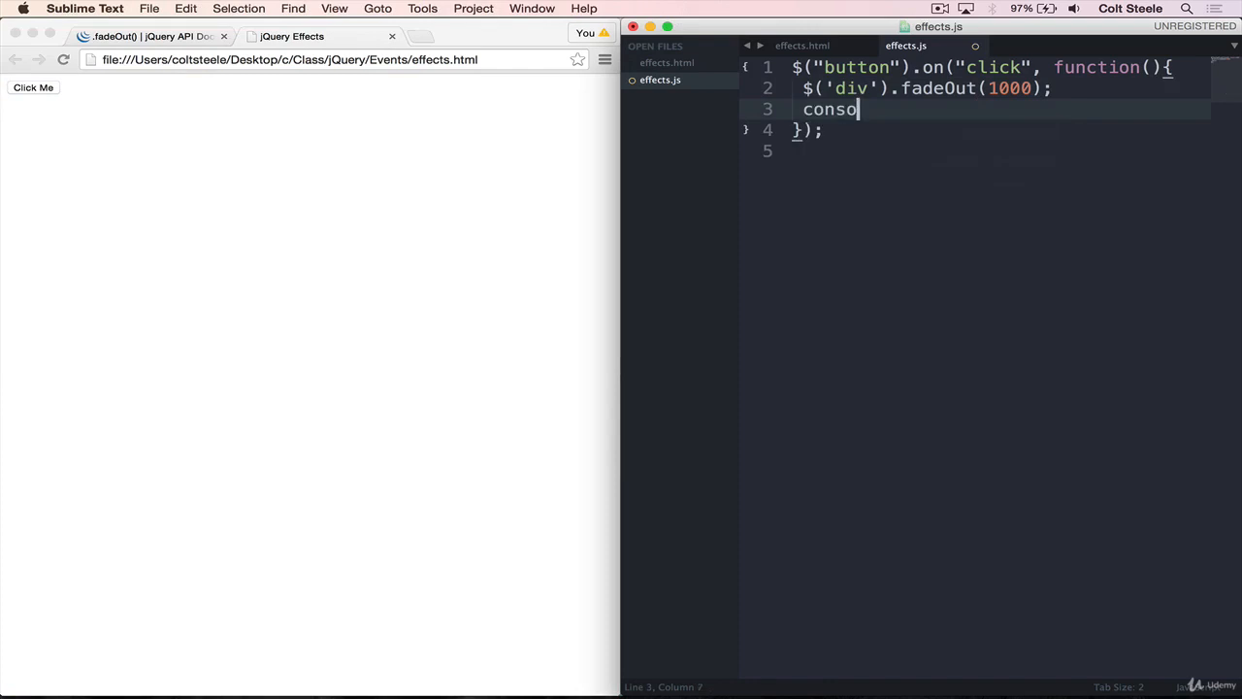
text(le.log())
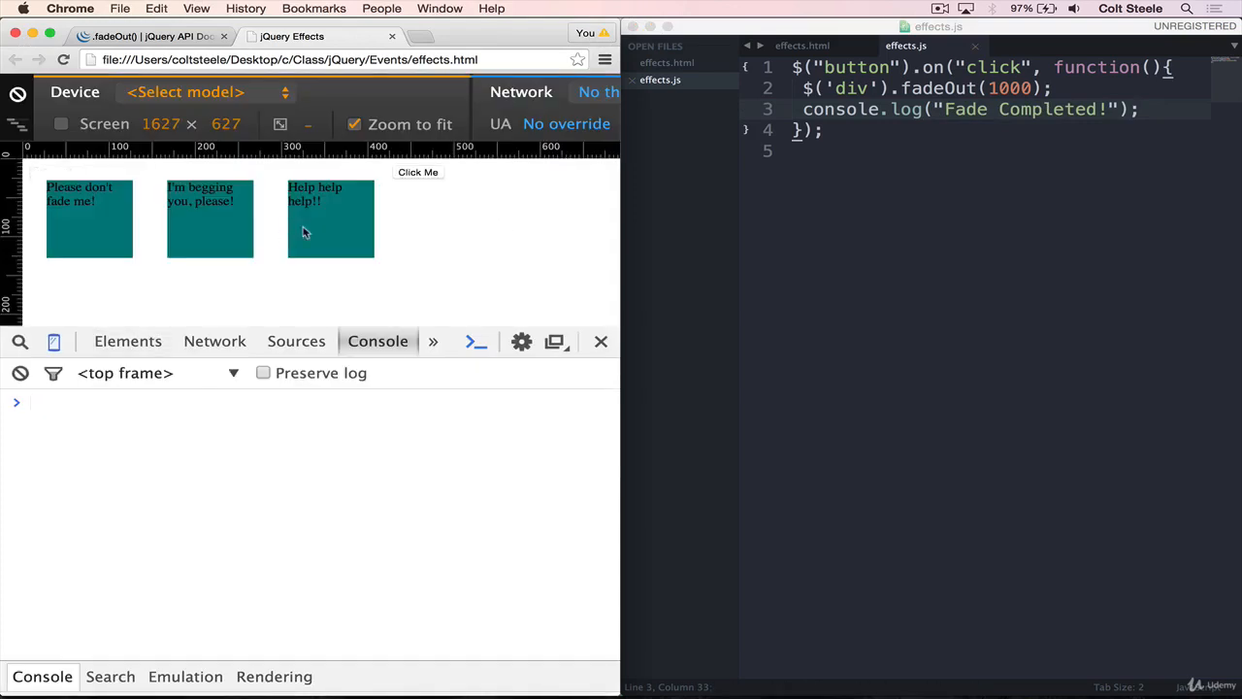
click(417, 170)
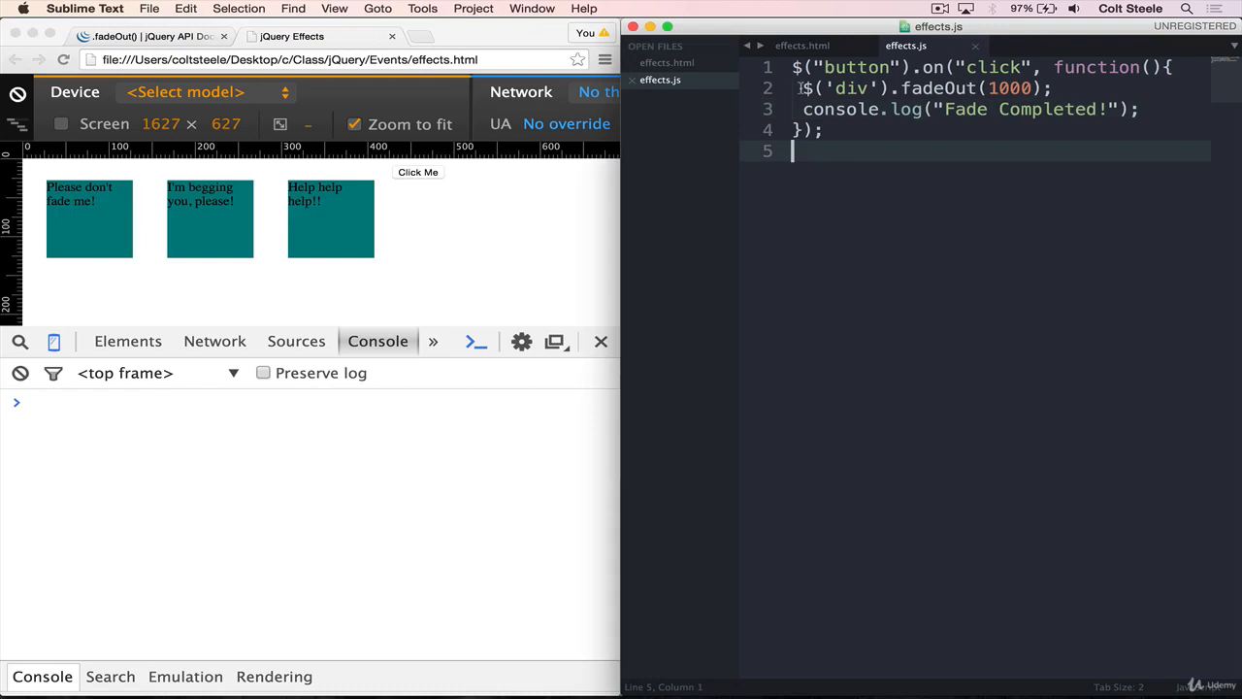
double_click(955, 88)
text(m)
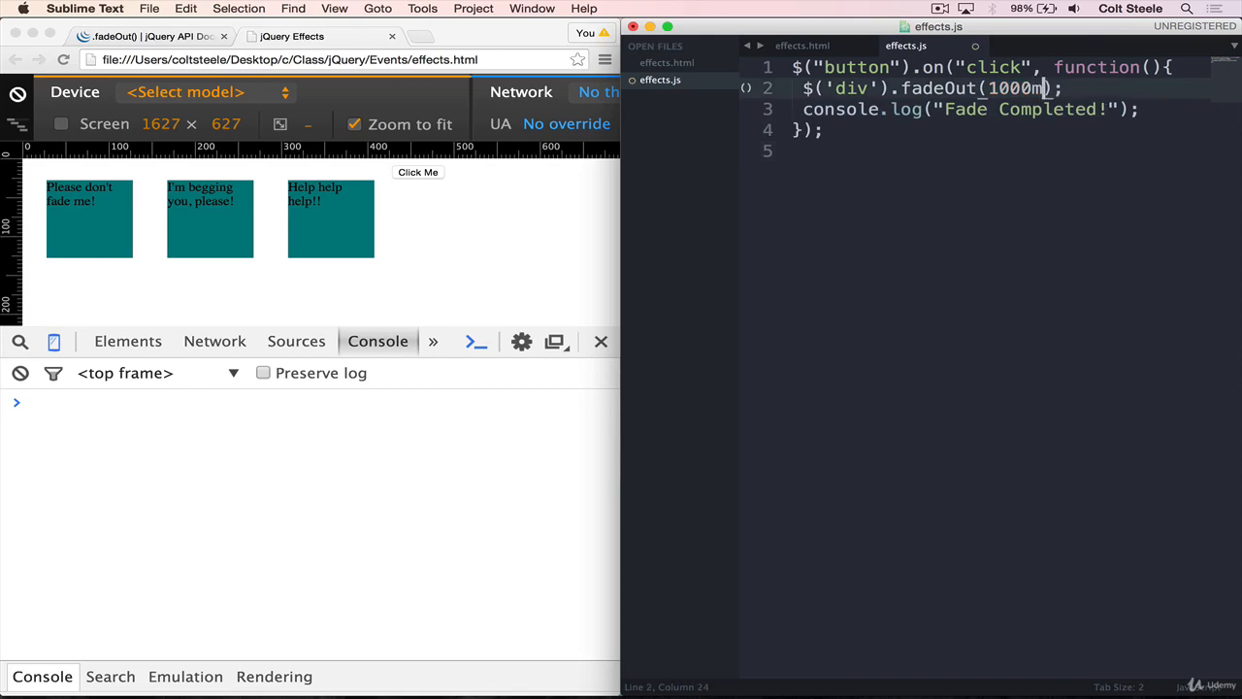
Step: Wrap the console.log in a function() callback passed as fadeOut's second argument and click to test
text(, function())
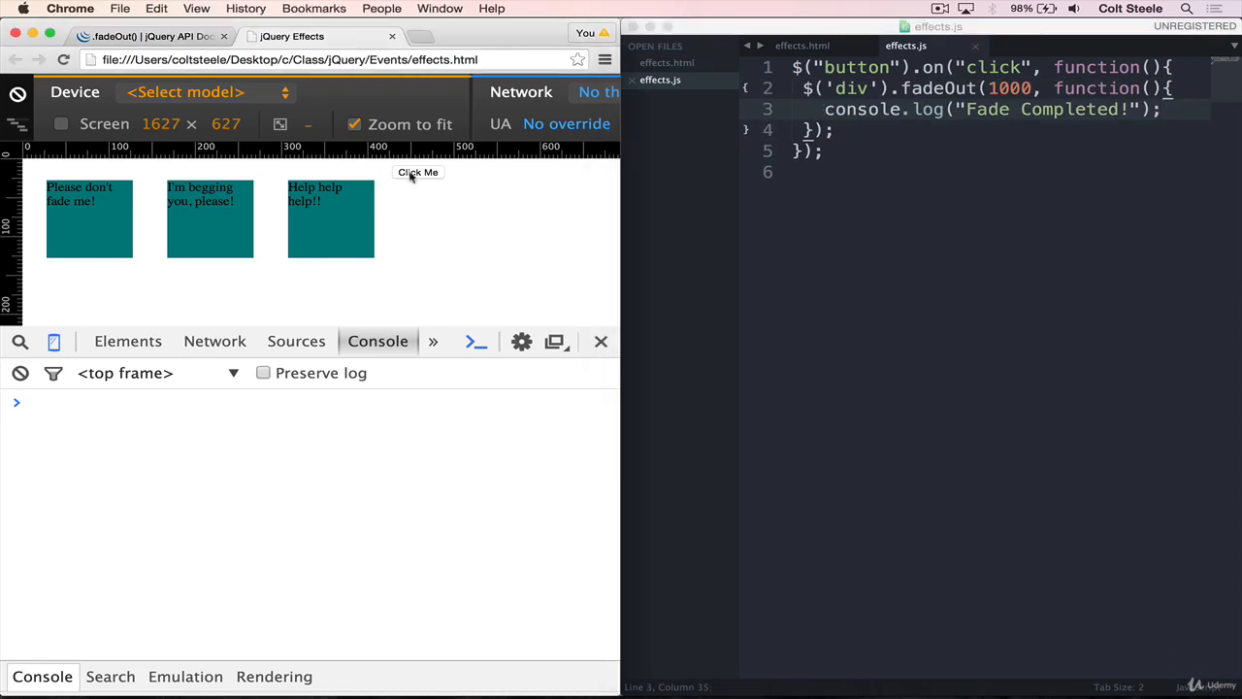
click(418, 171)
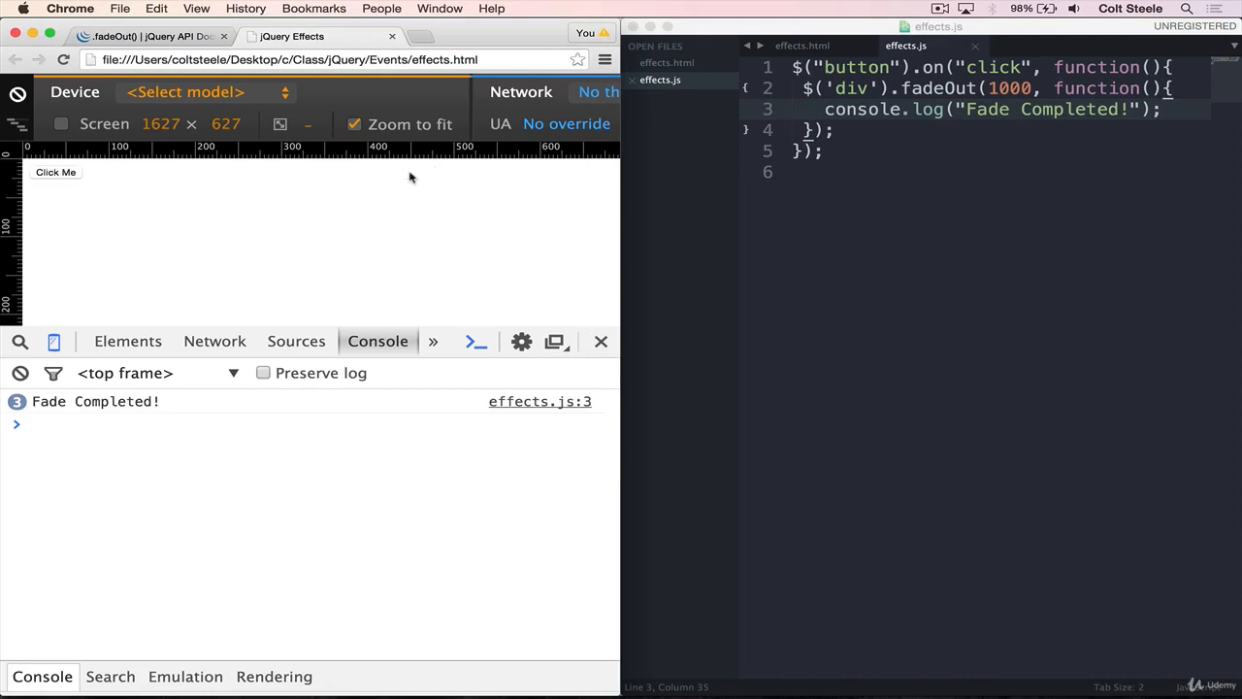
mouse_move(48, 408)
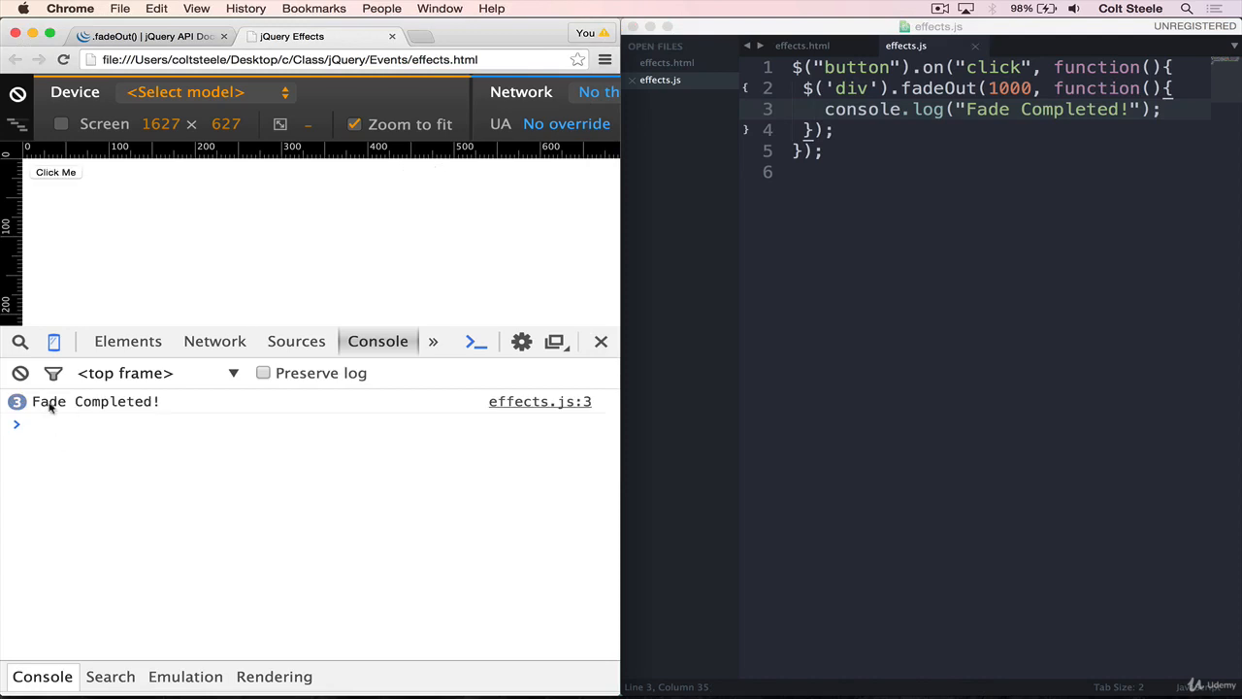
mouse_move(1072, 140)
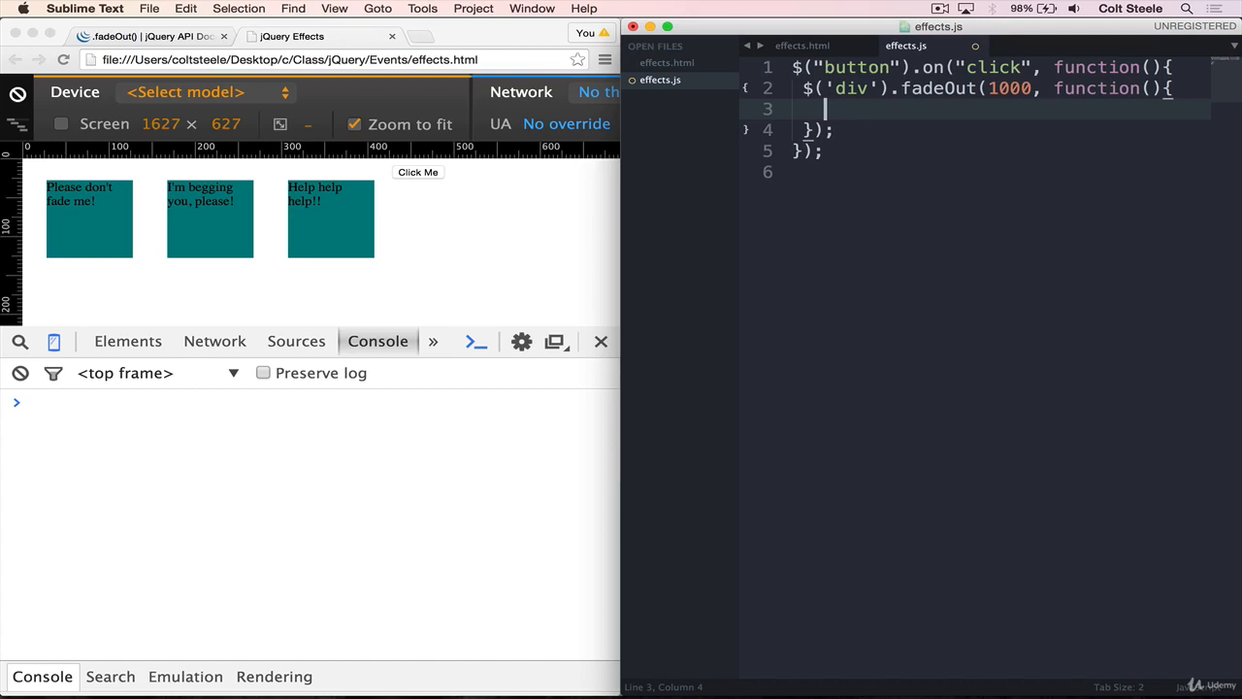
Step: Write $(this).remove(); inside the fadeOut completion callback
text($)
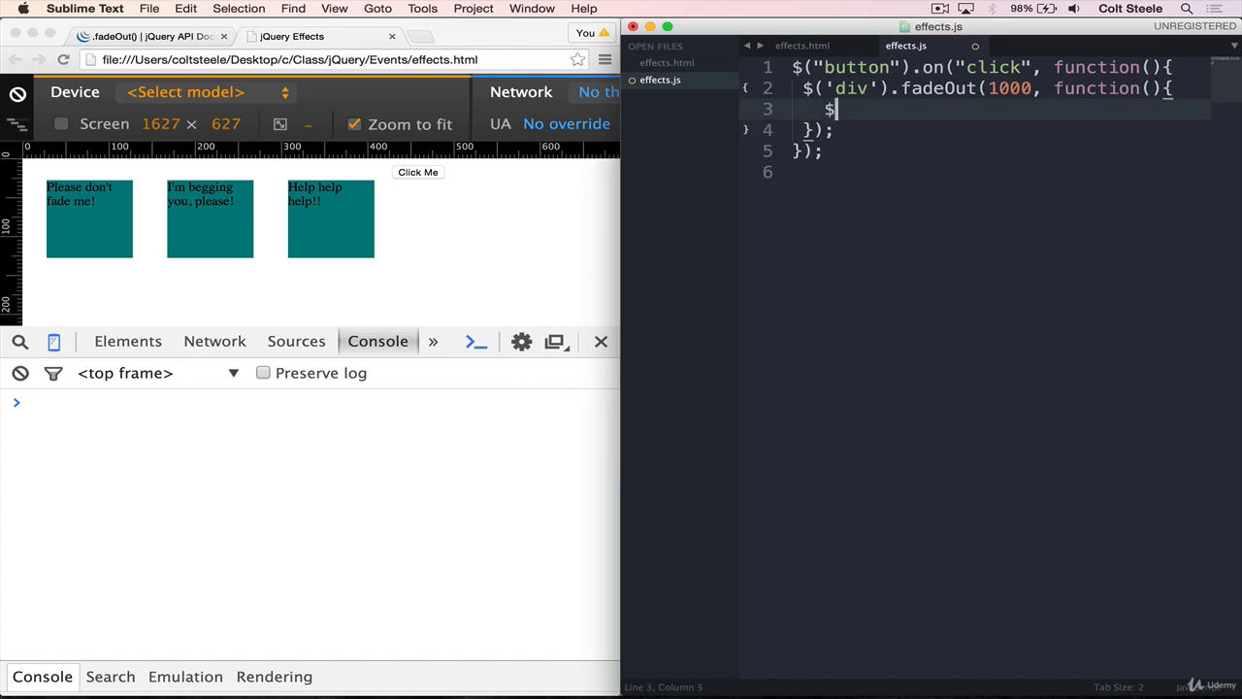
text((t)
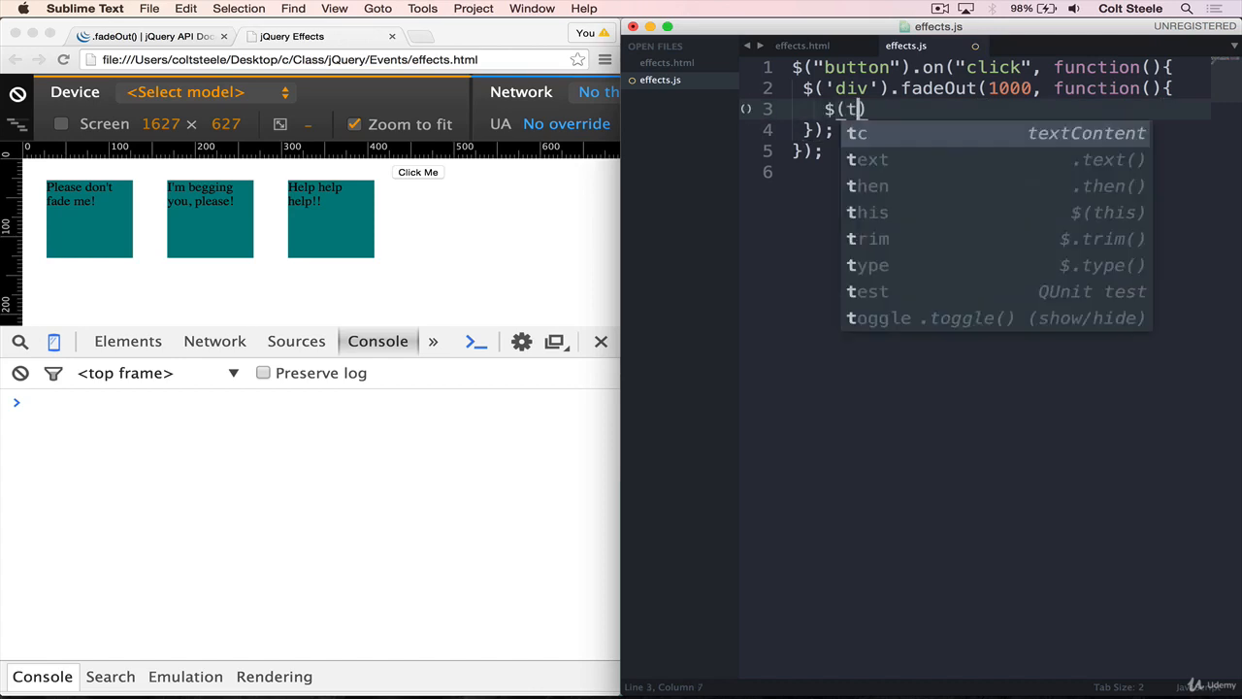
text(his).)
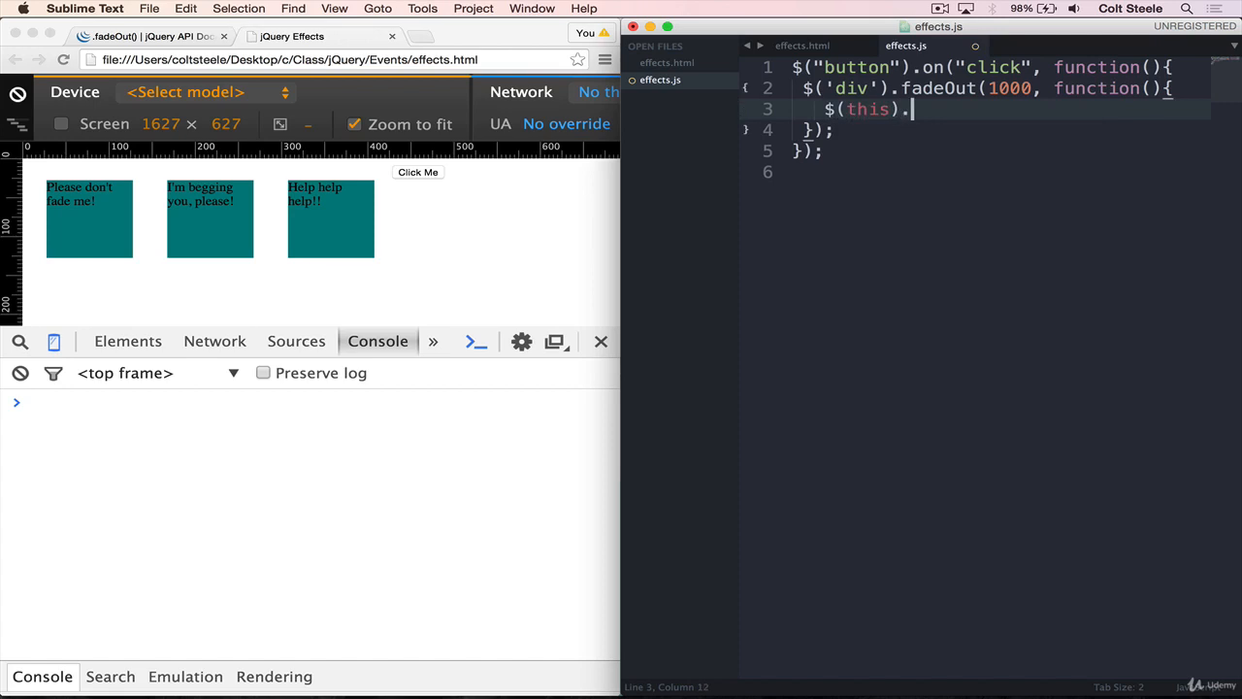
text(remove();)
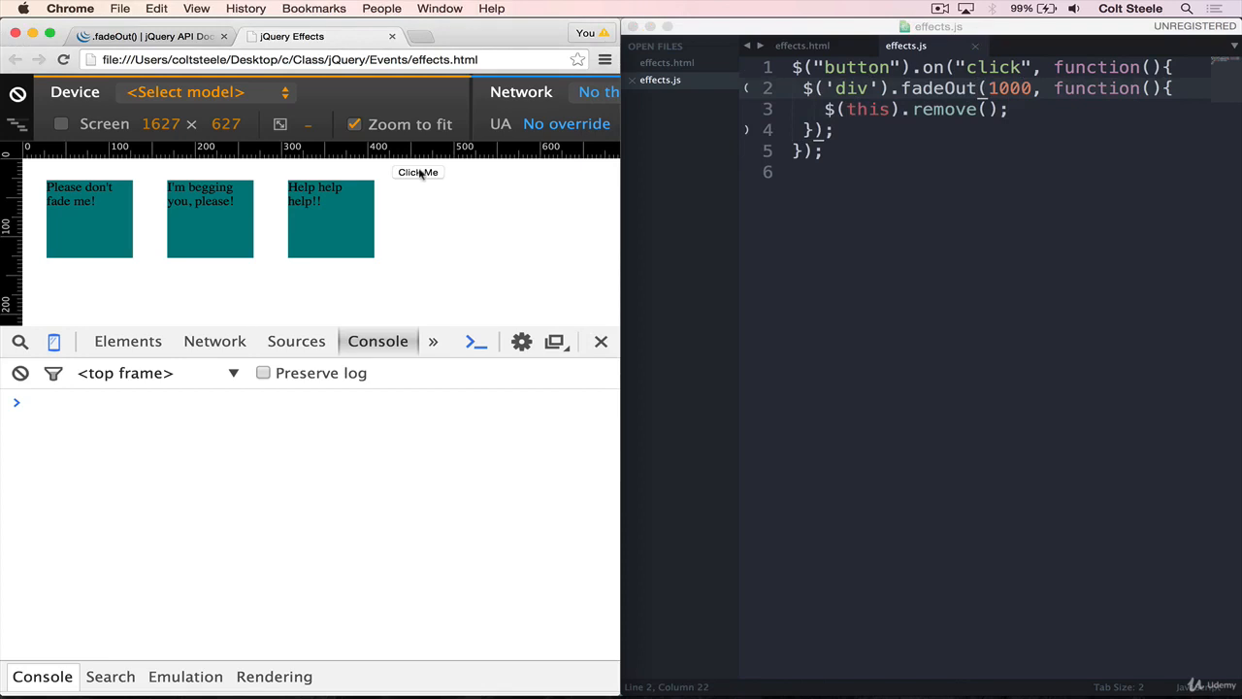
Step: Click Click Me in Chrome and inspect the body's children to confirm the divs are removed
click(418, 173)
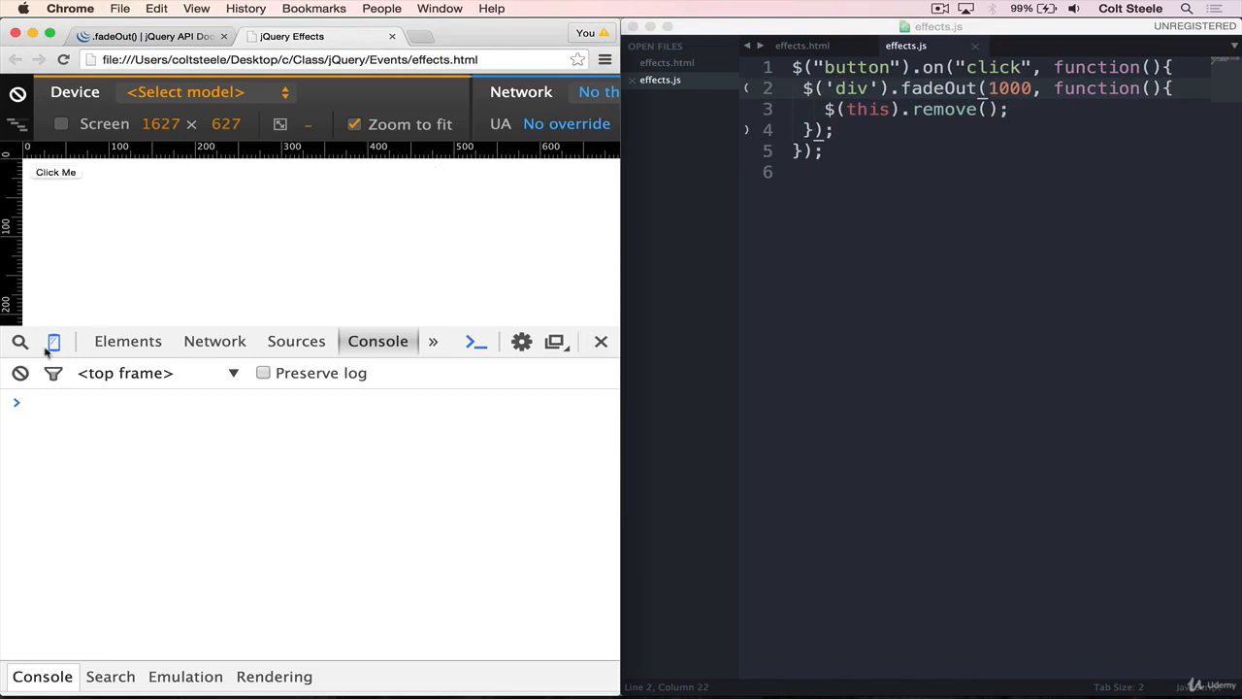
click(128, 341)
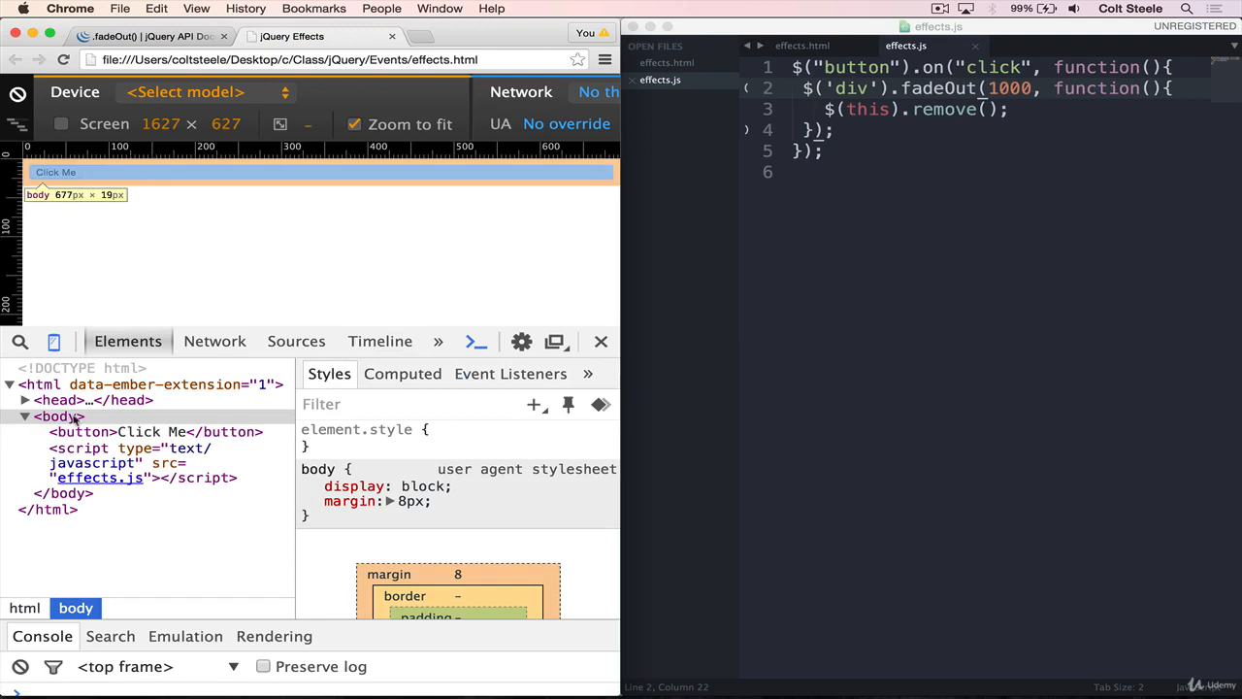
click(82, 431)
text(// )
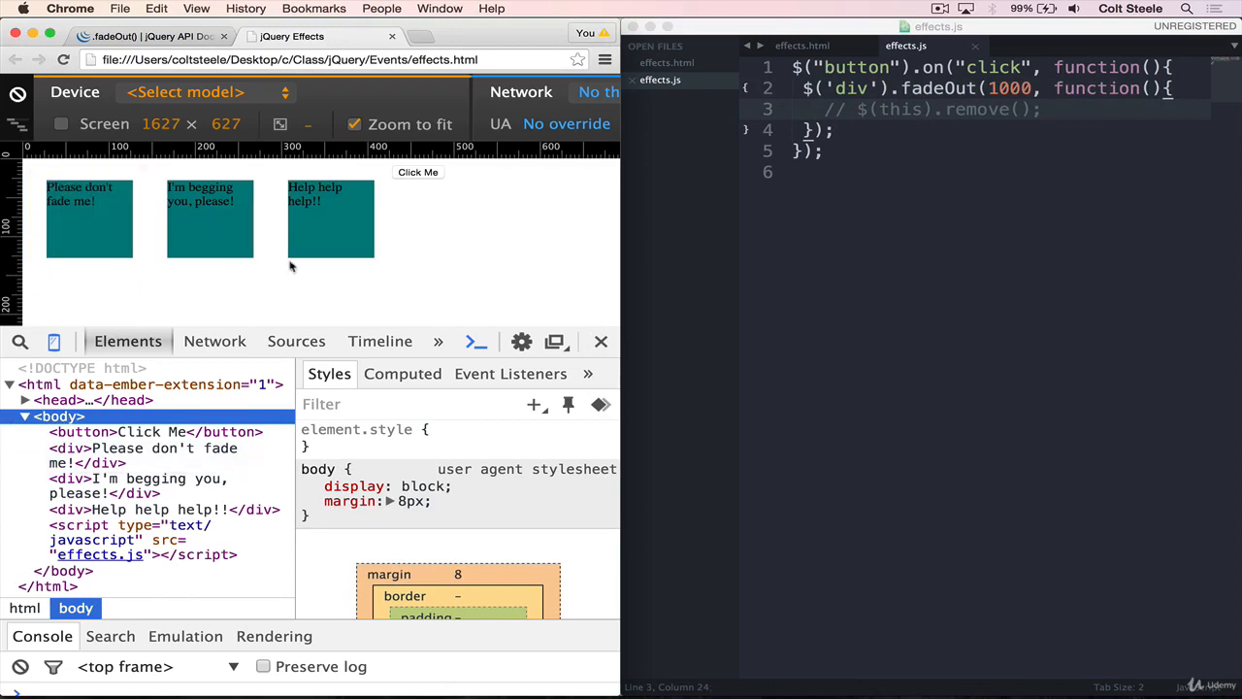
Step: Click Click Me and inspect the faded divs left in the markup with display: none
click(418, 171)
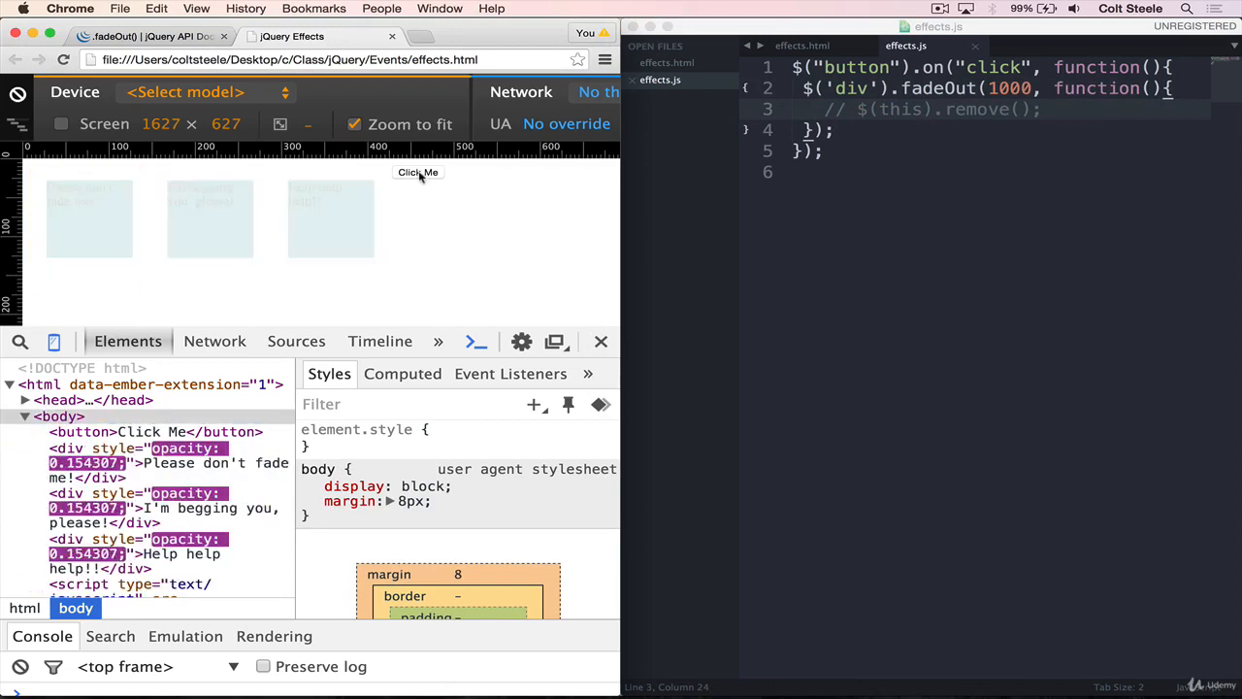
click(417, 171)
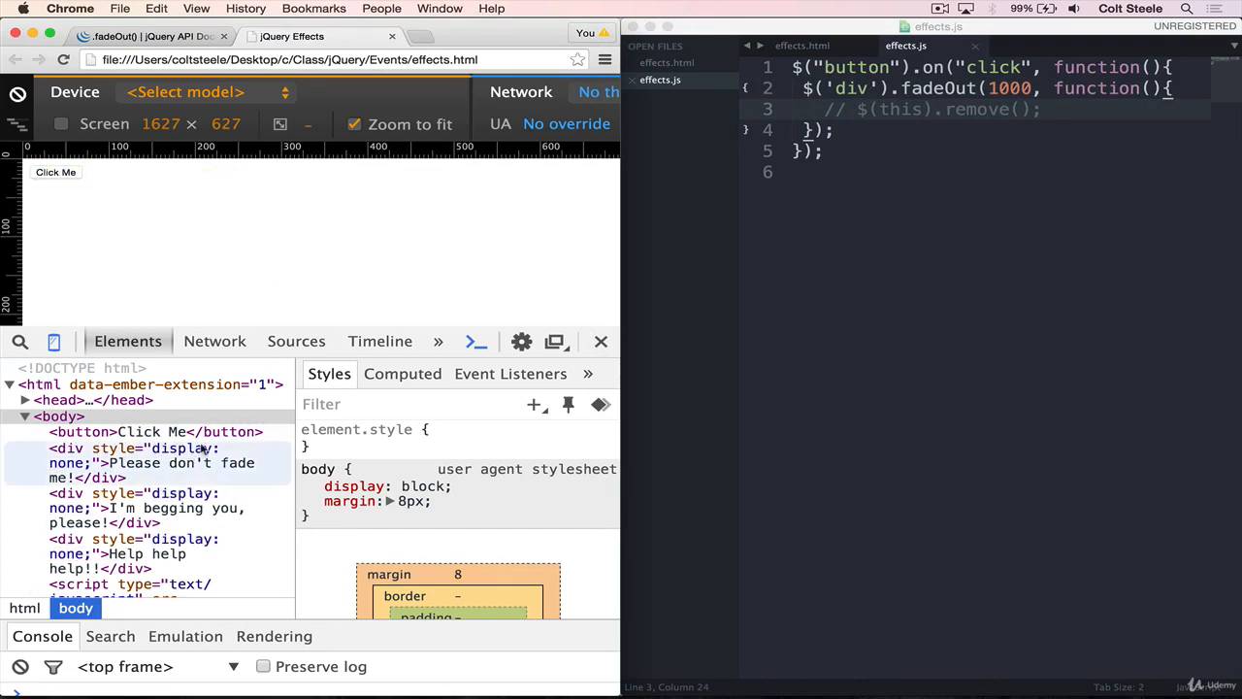
click(1044, 108)
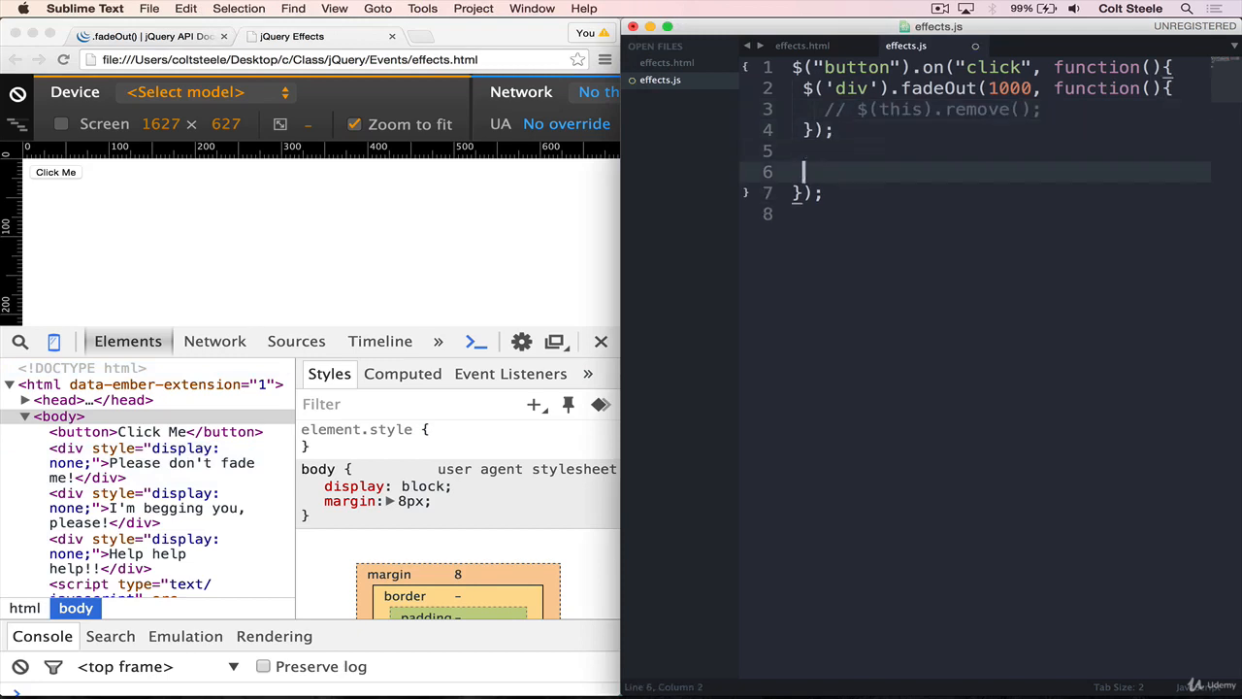
Step: Add $("div").remove() directly after the fadeOut call and test the instant removal
text($("div"))
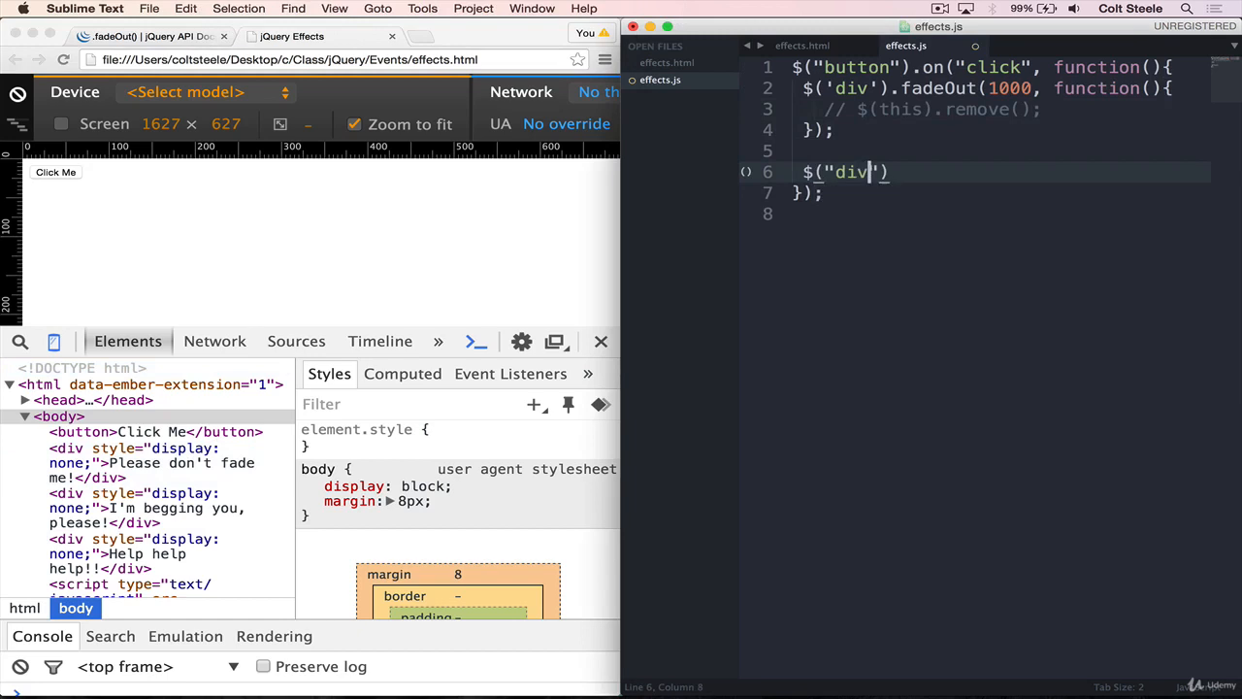
text(.remove();)
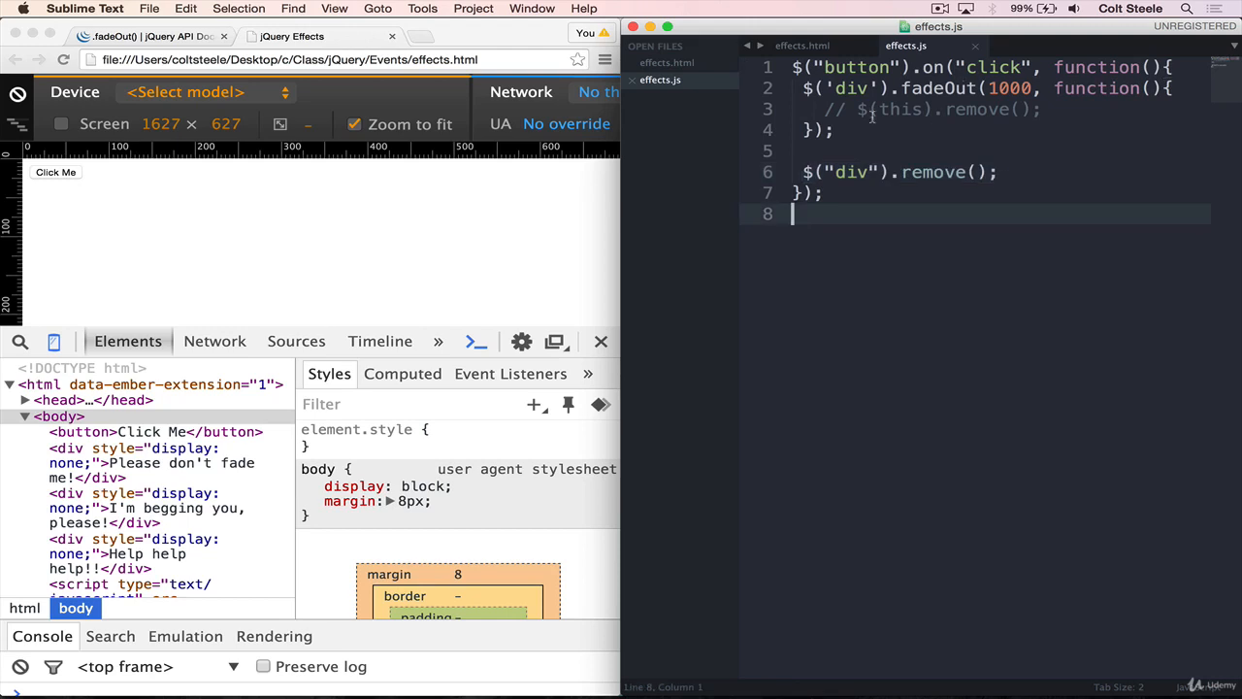
mouse_move(419, 233)
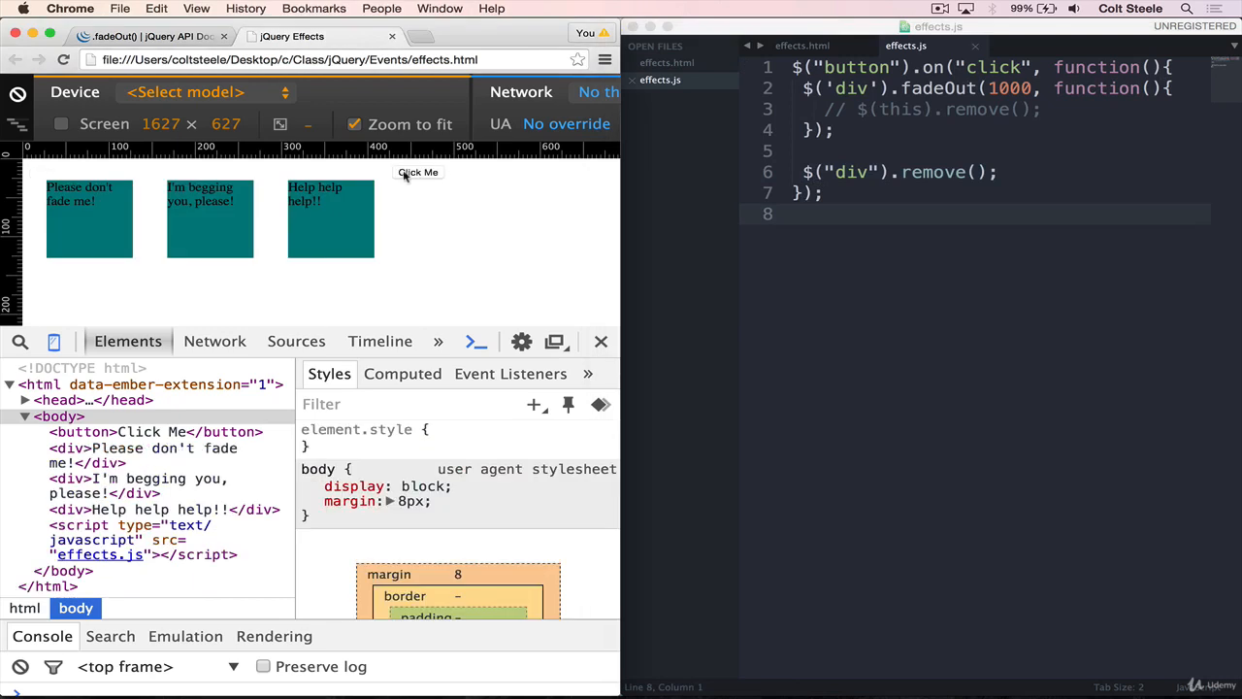
mouse_move(451, 175)
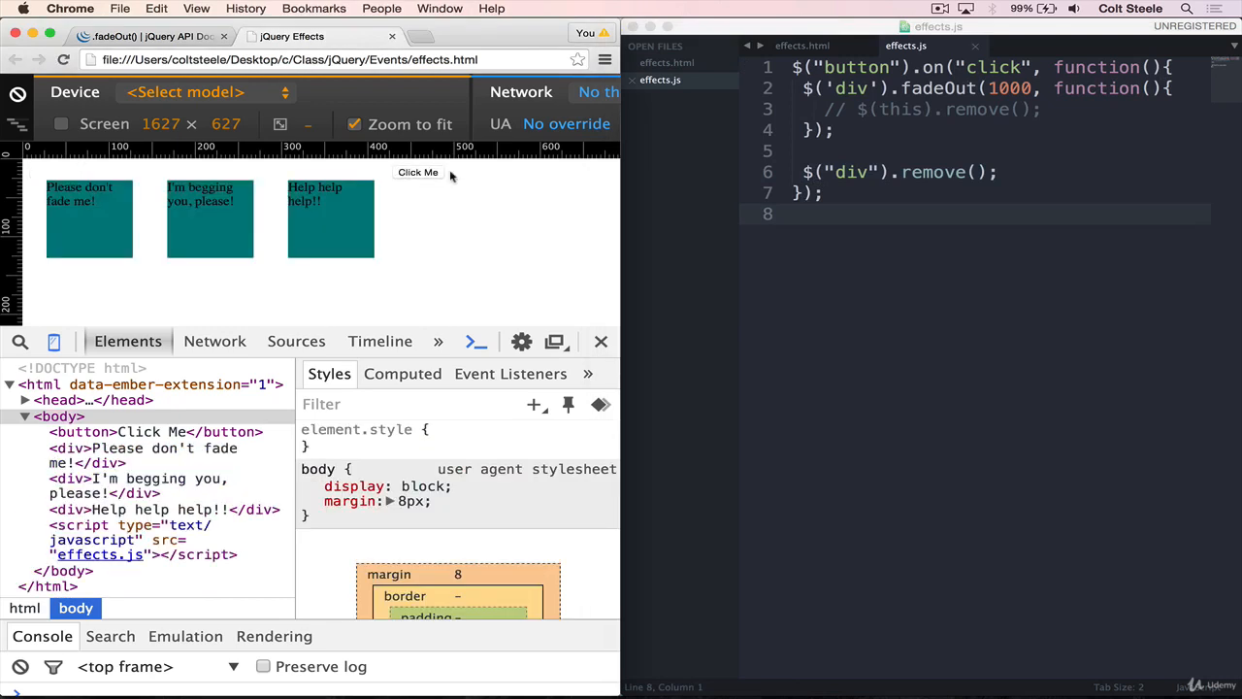
mouse_move(419, 171)
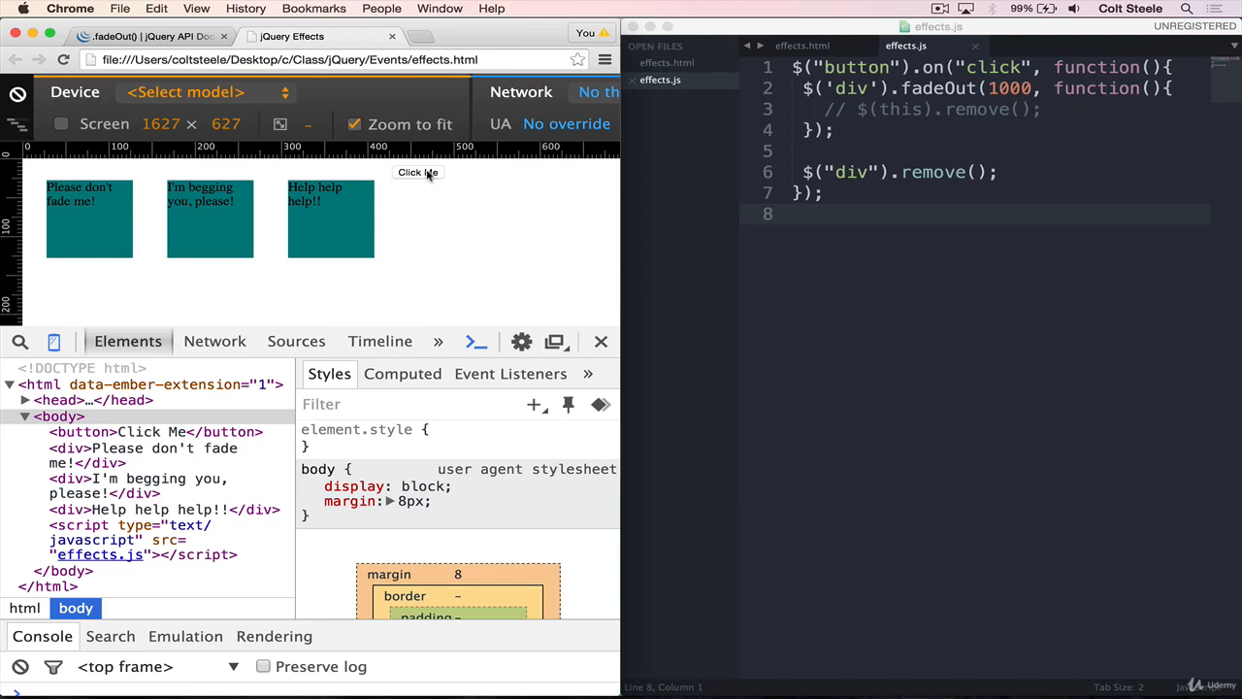
click(417, 171)
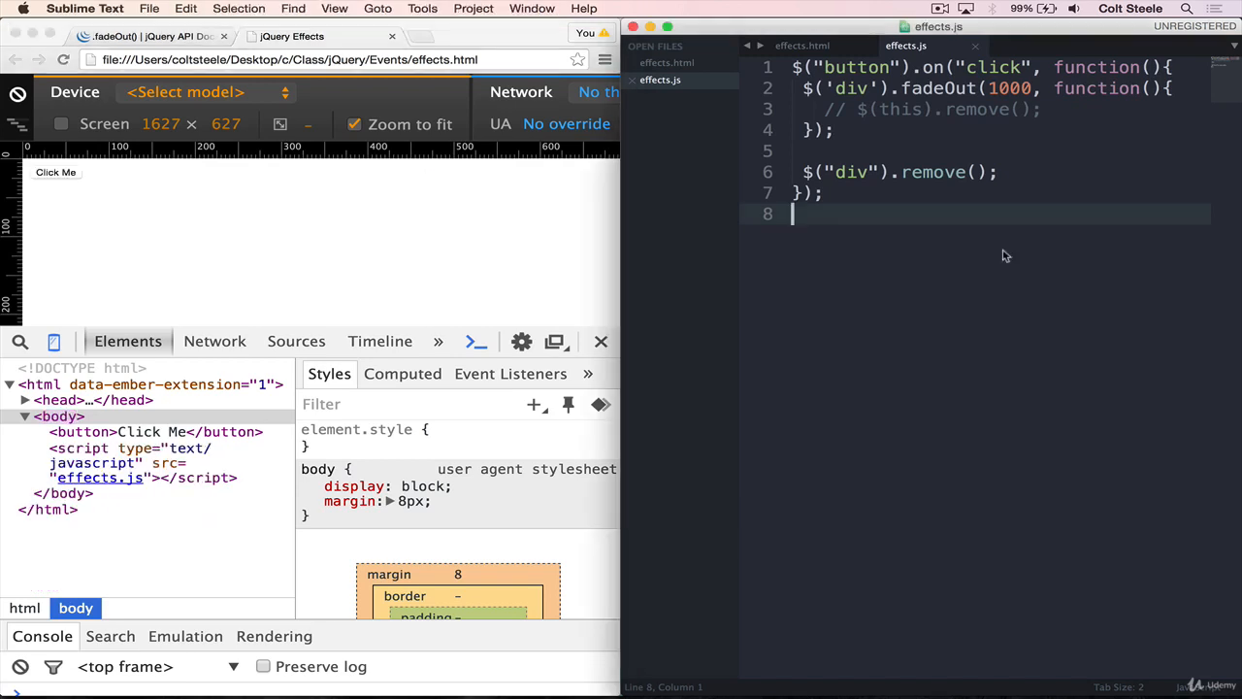
mouse_move(1002, 253)
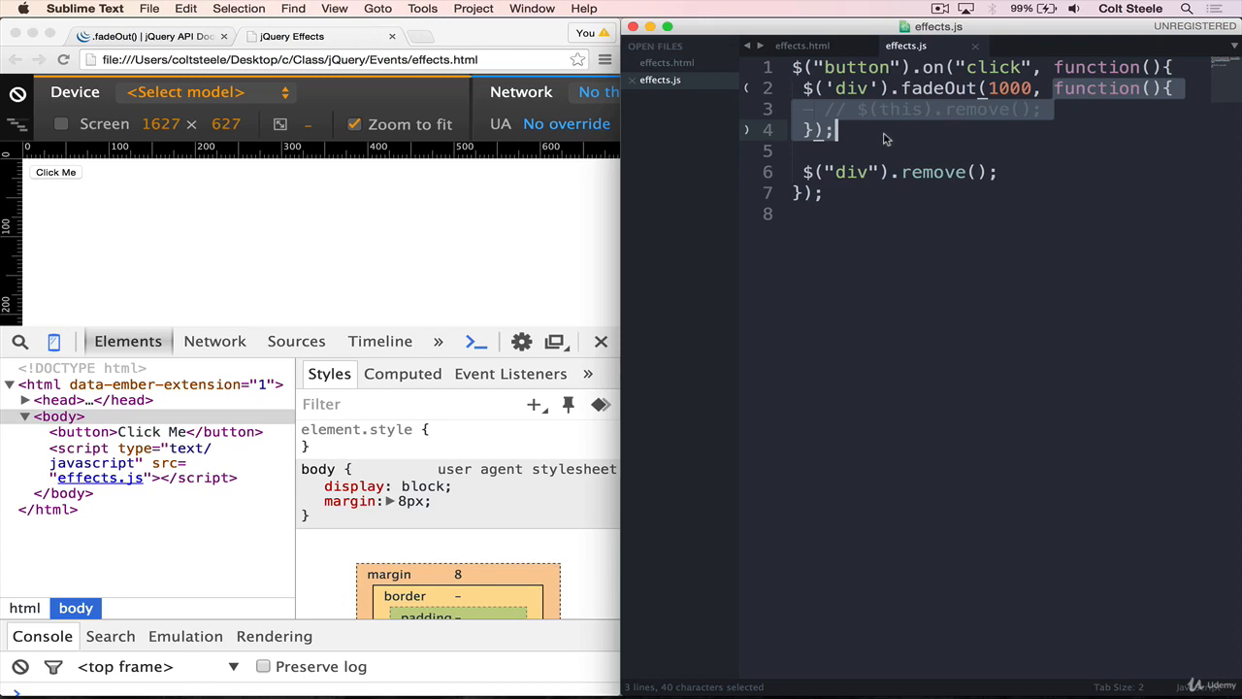
Step: Add display: none; to the div CSS in effects.html and switch the handler to fadeIn, then test
click(932, 170)
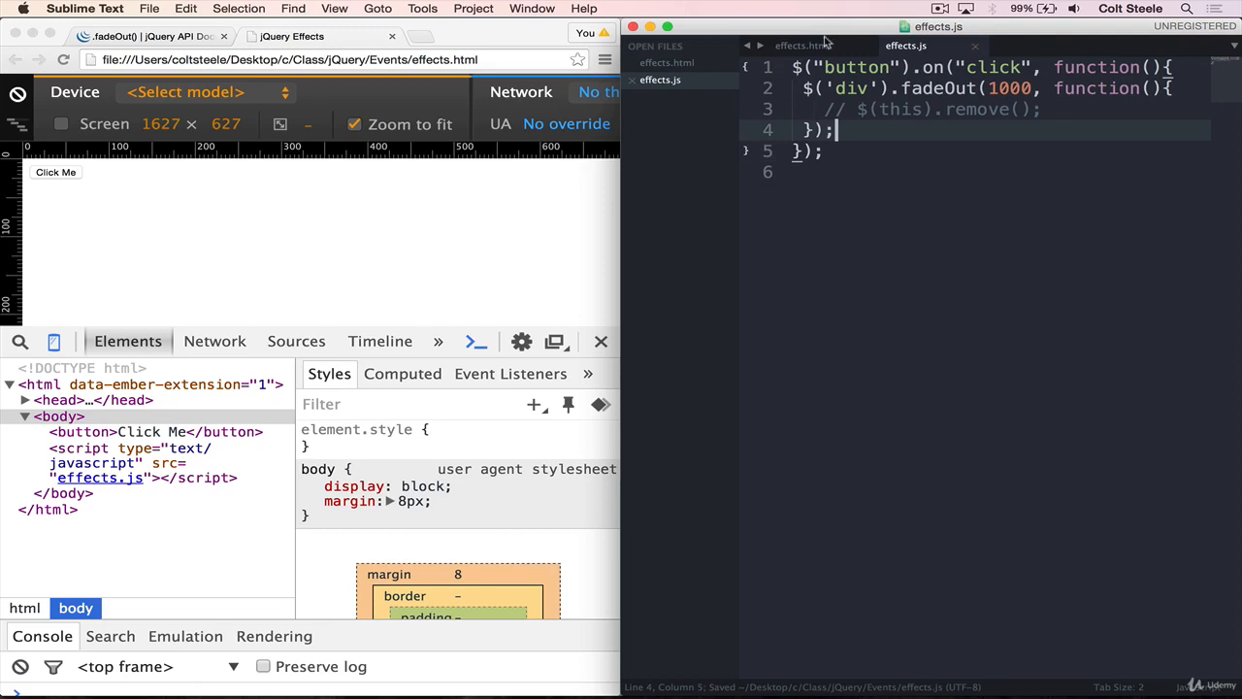
click(802, 47)
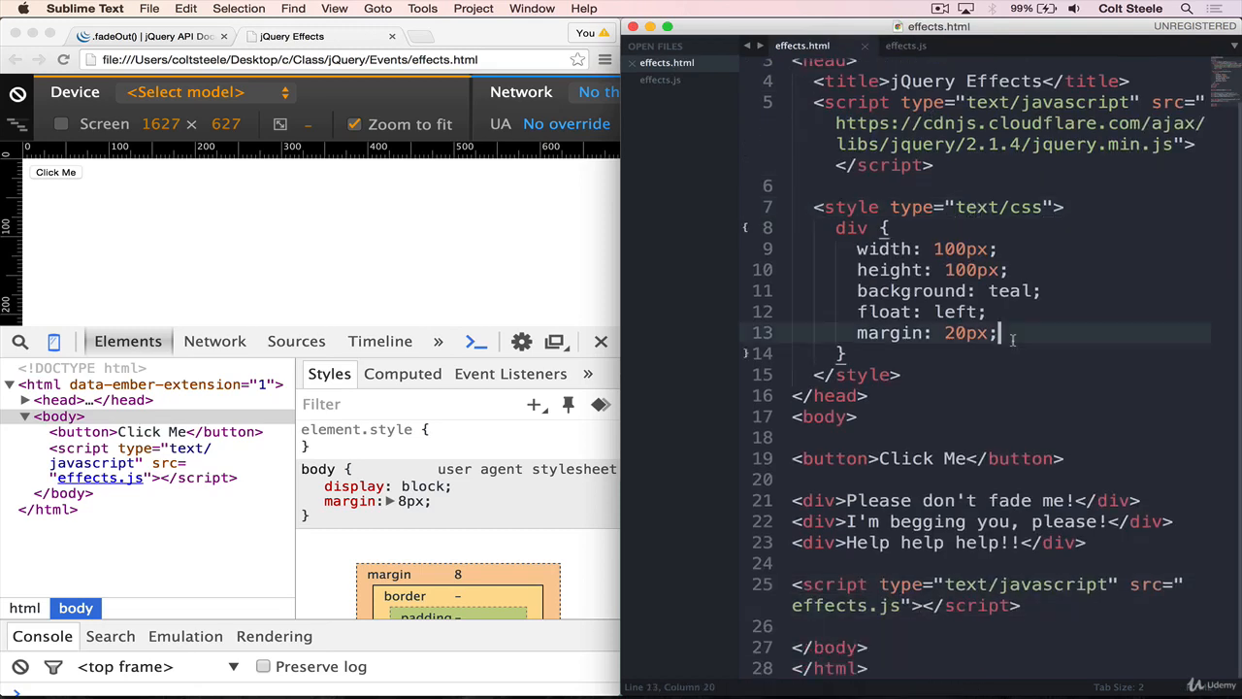
text(display: none;)
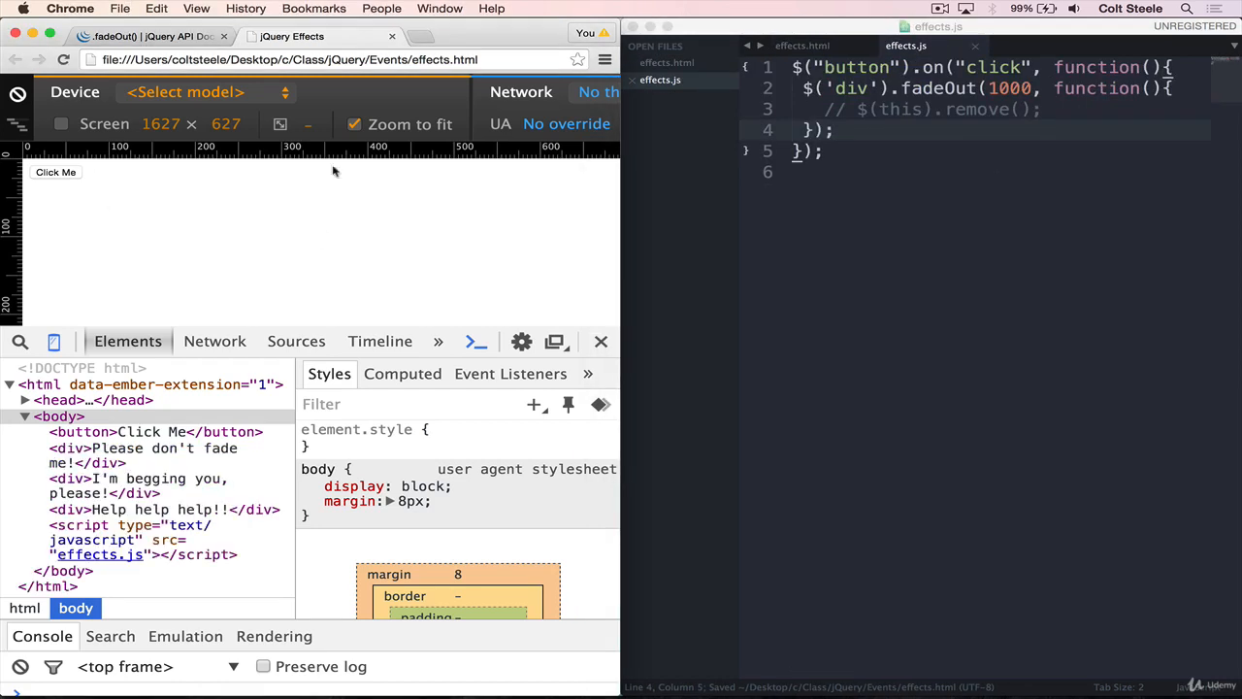
click(925, 128)
text(In)
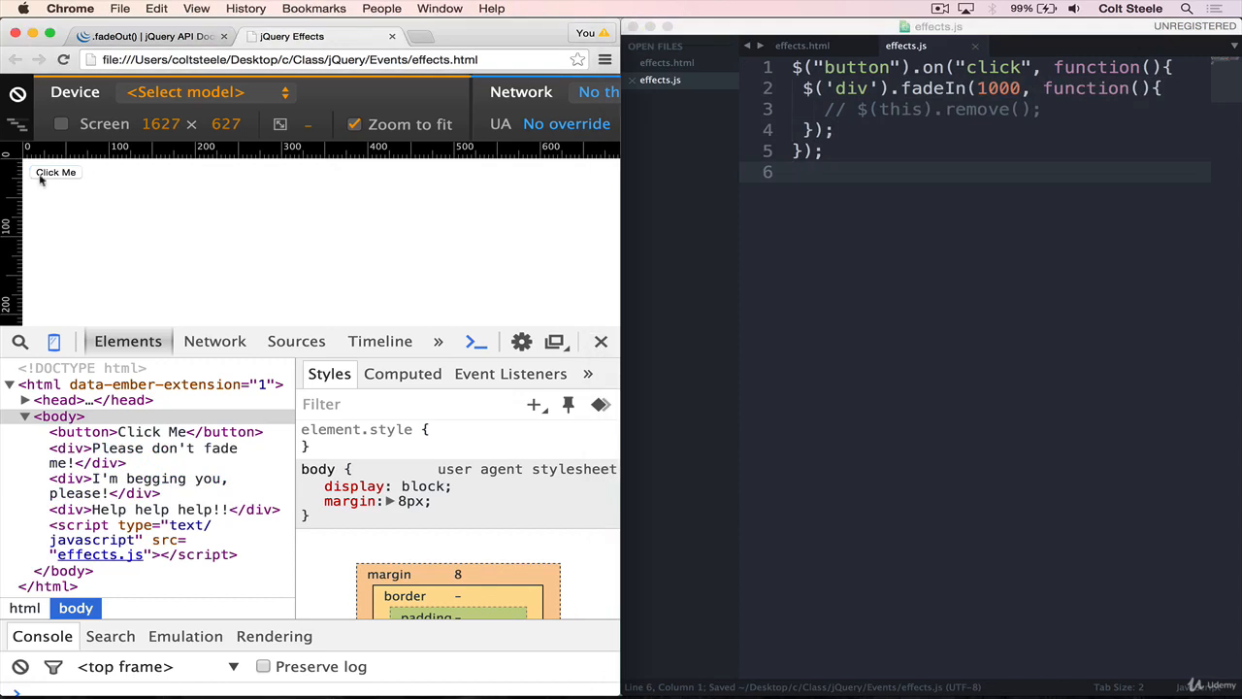
click(54, 171)
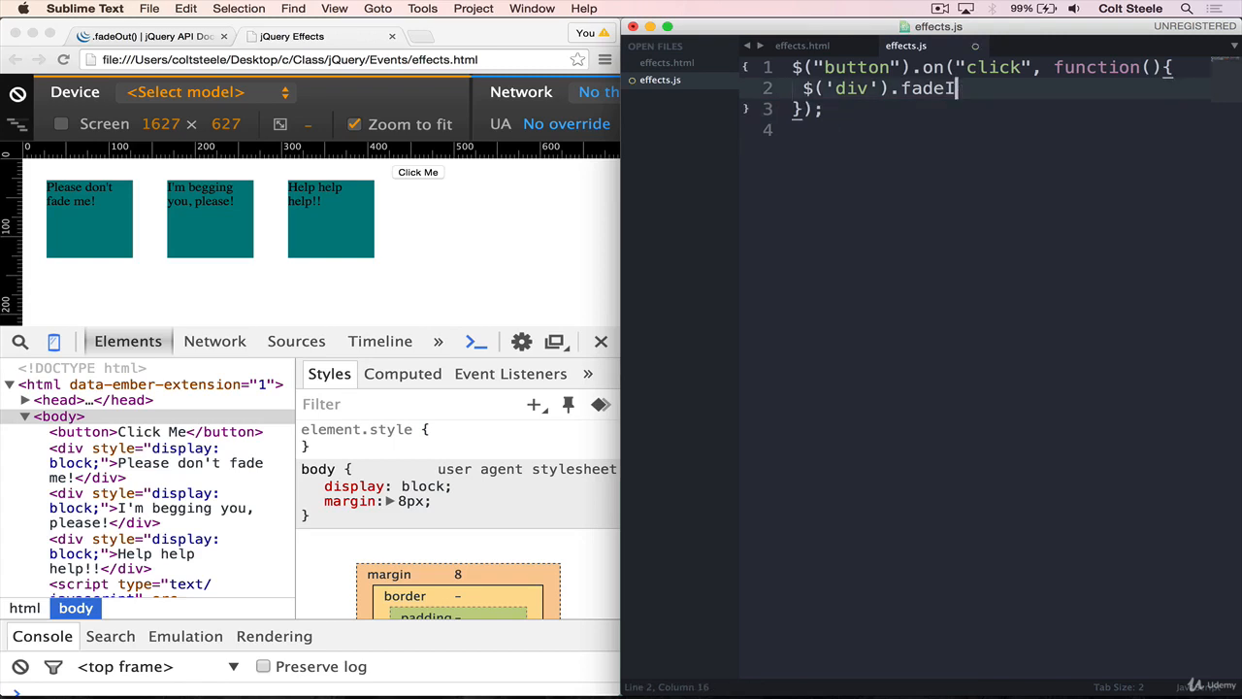
Step: Change the handler to $('div').fadeToggle(500) and save effects.js
text(Toggle)
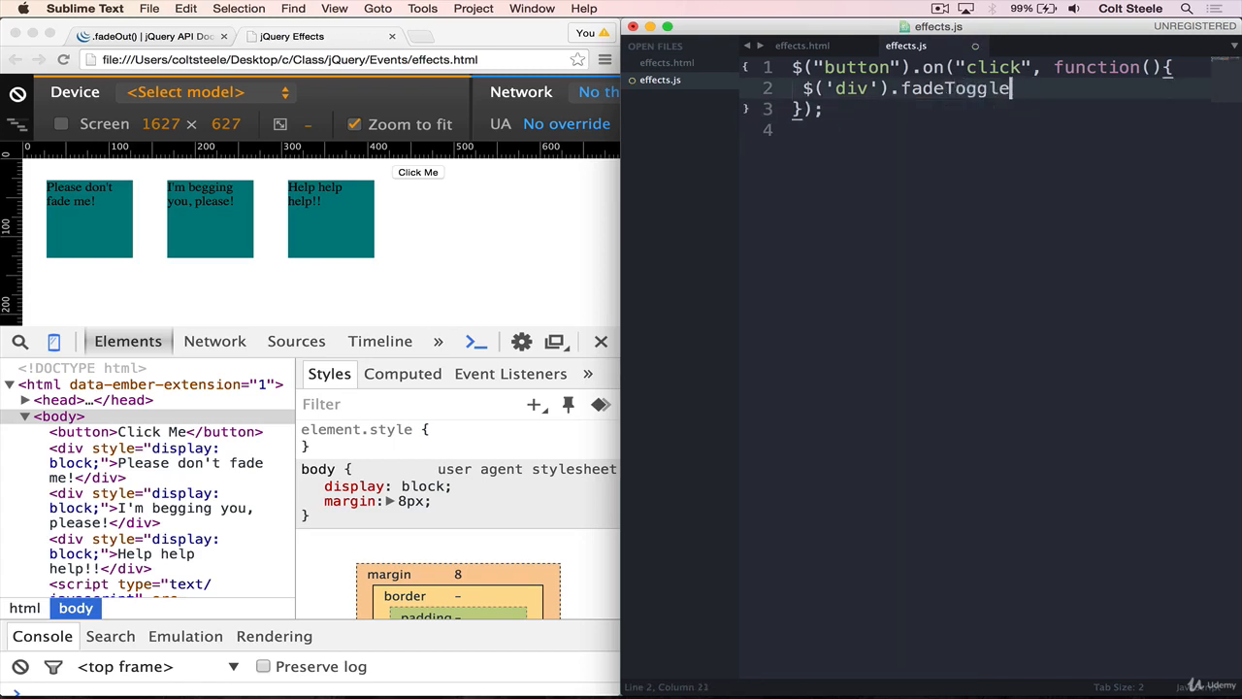
text(())
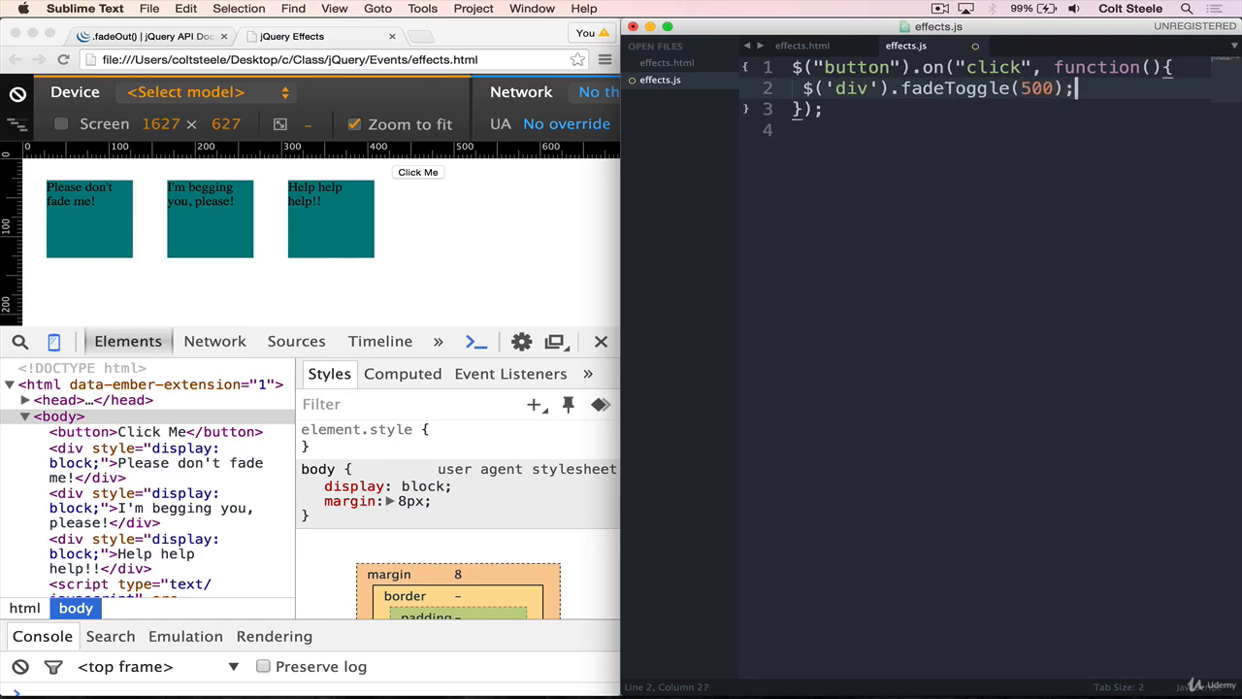
key(cmd+s)
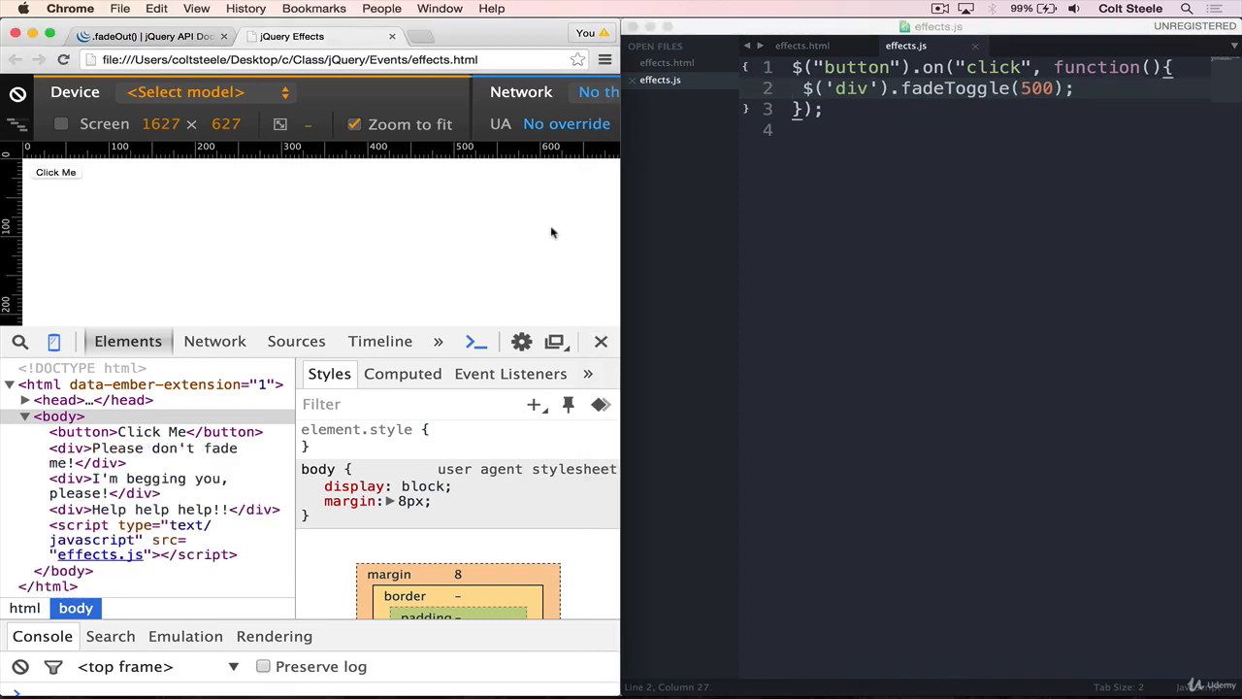
Step: Click Click Me repeatedly in Chrome to fade the divs in and out
click(55, 171)
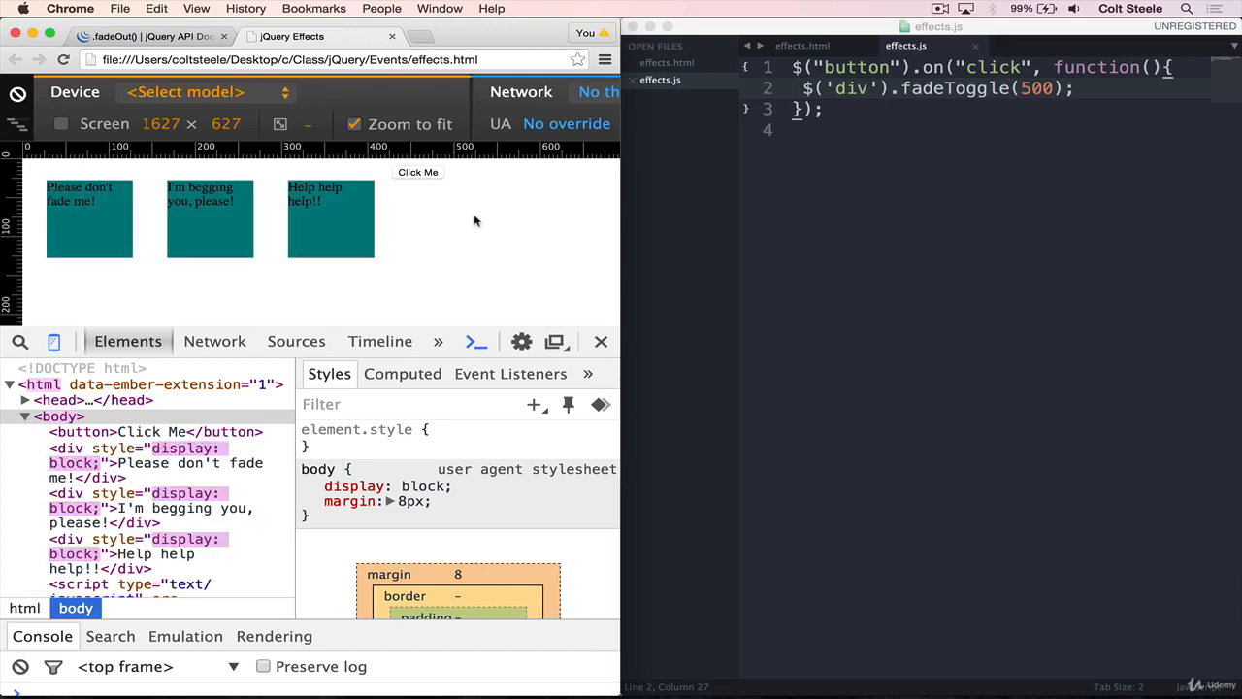
mouse_move(429, 191)
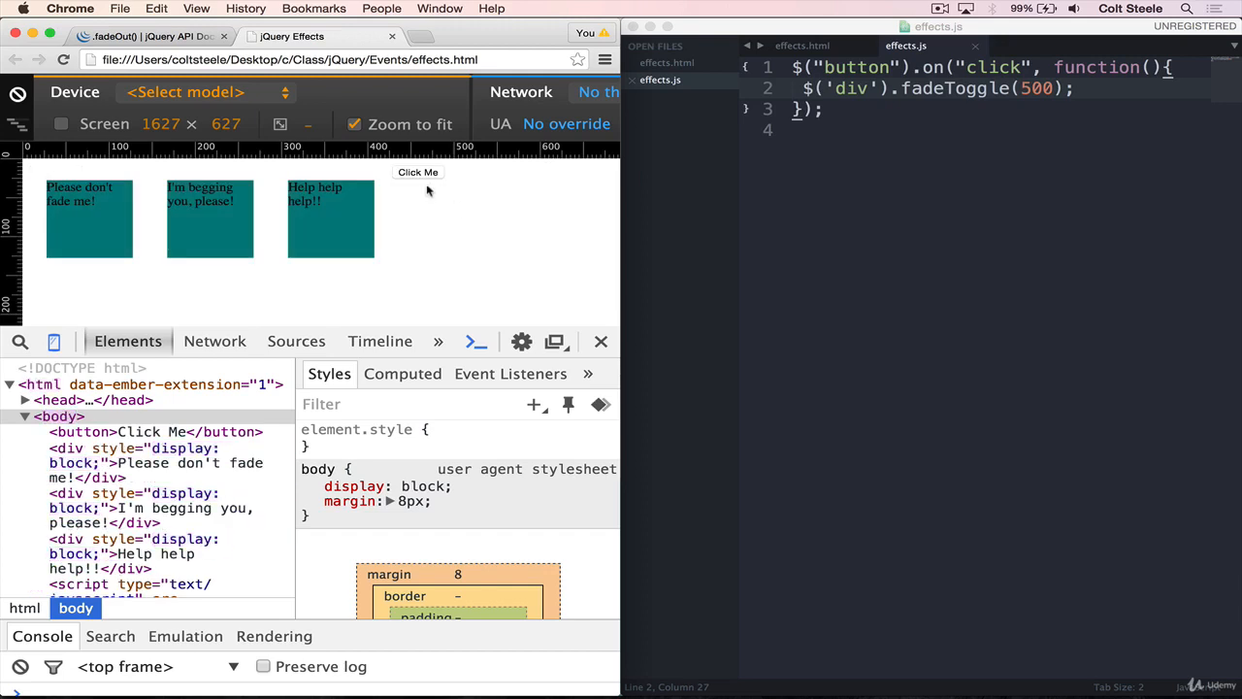
click(55, 171)
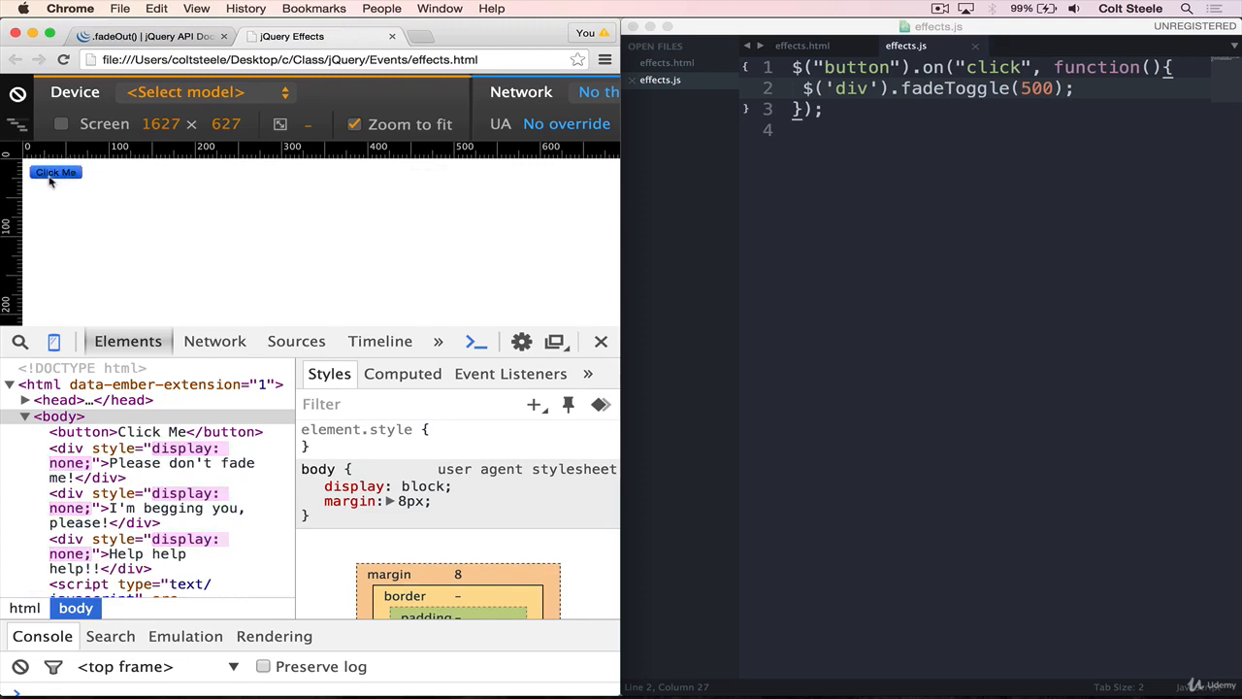
click(55, 173)
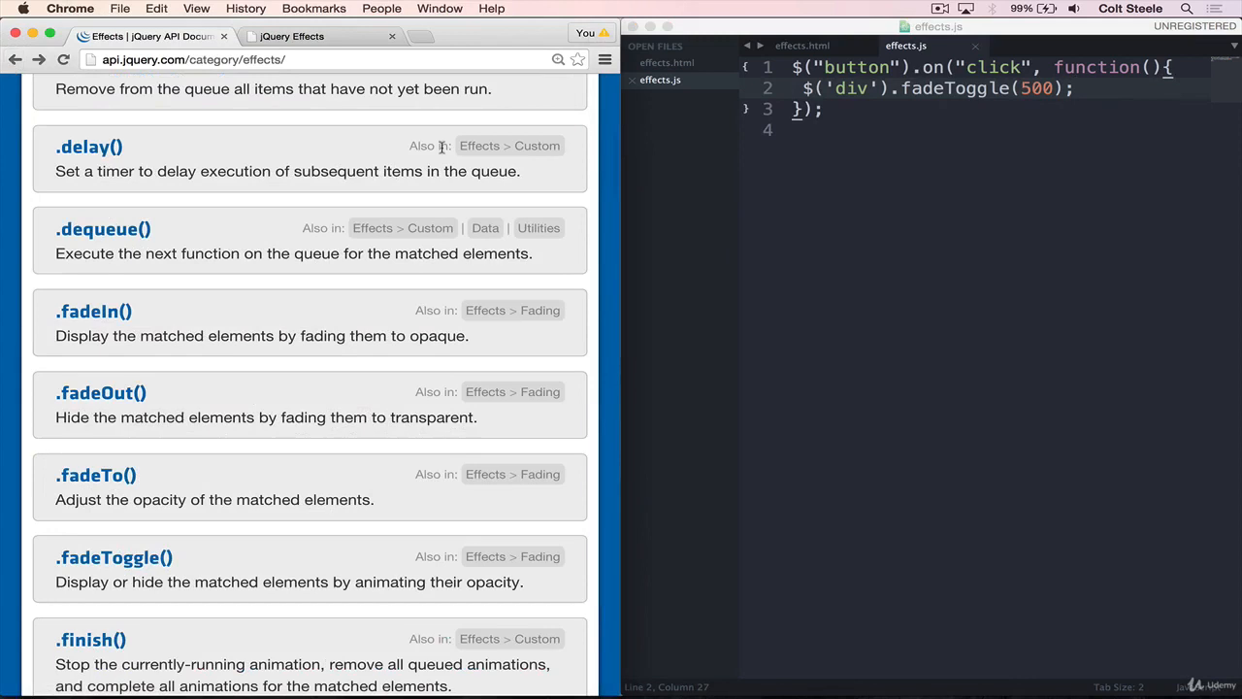
Step: Scroll the jQuery Effects list and open the .slideDown() documentation page
scroll(down, 3)
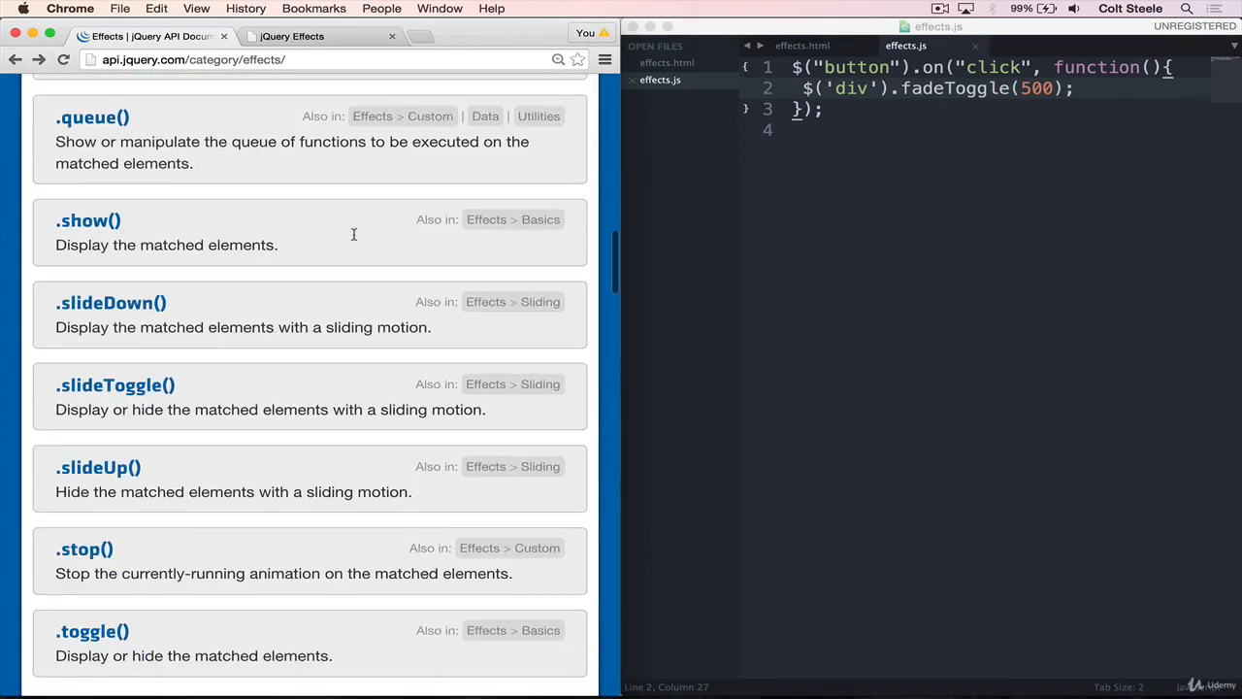
scroll(down, 3)
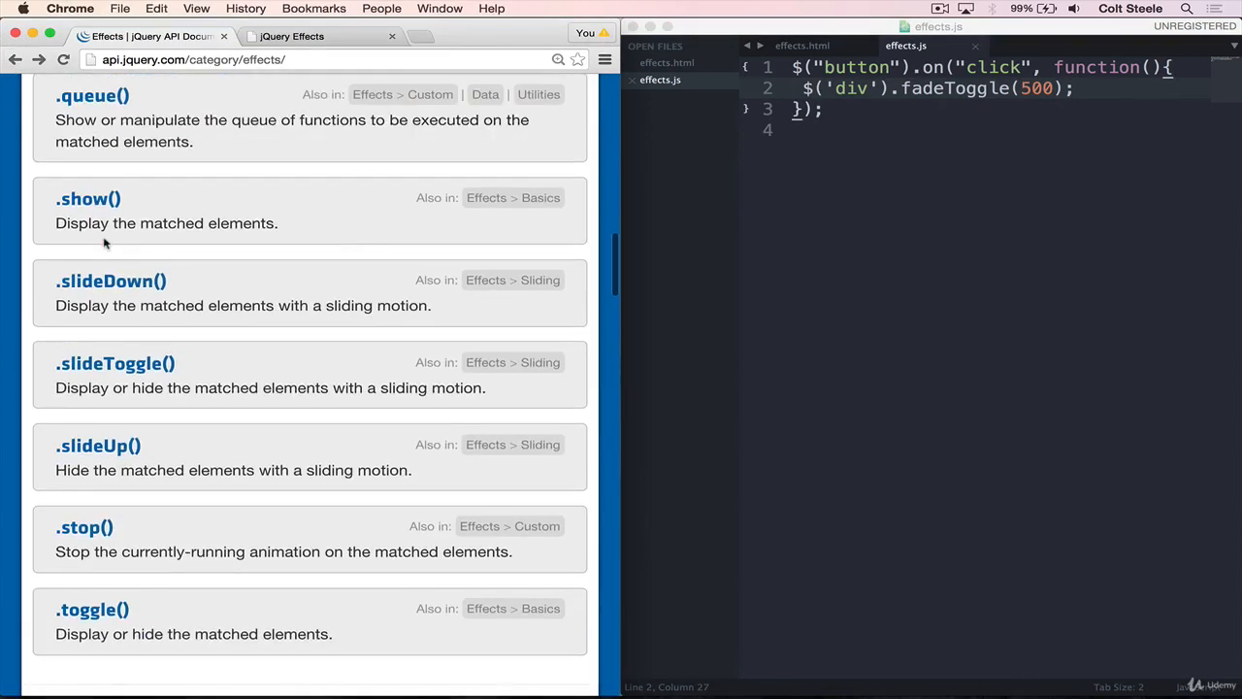
mouse_move(171, 375)
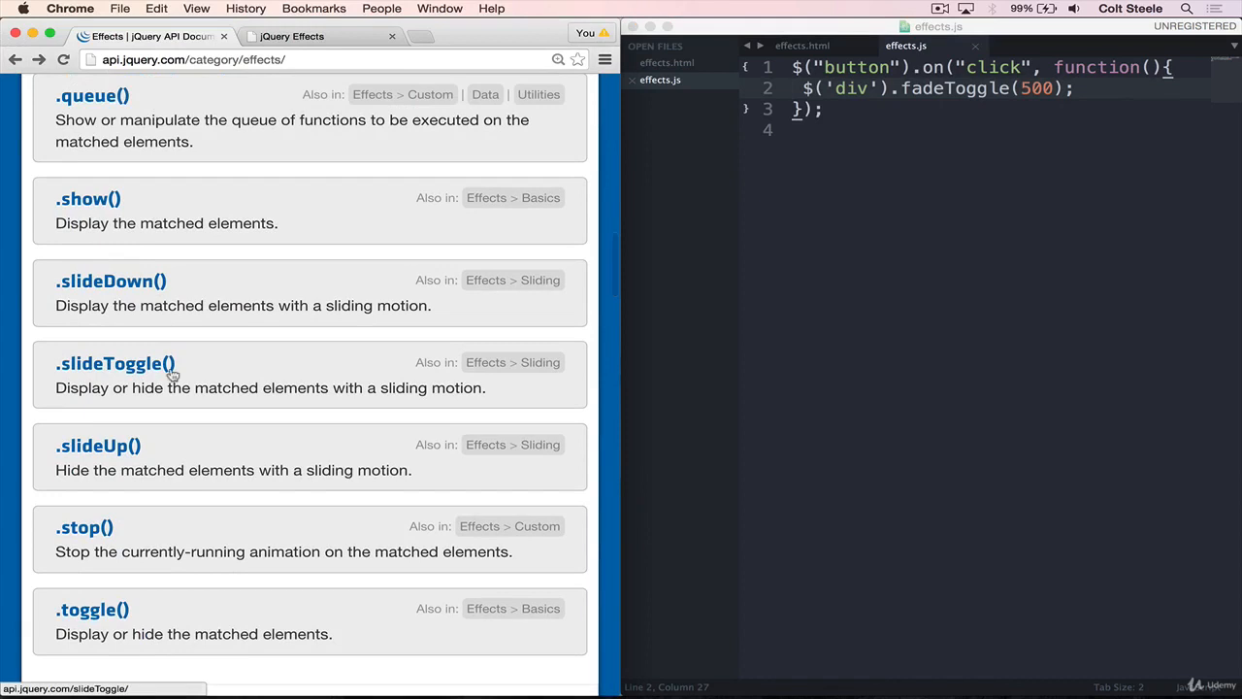
mouse_move(134, 290)
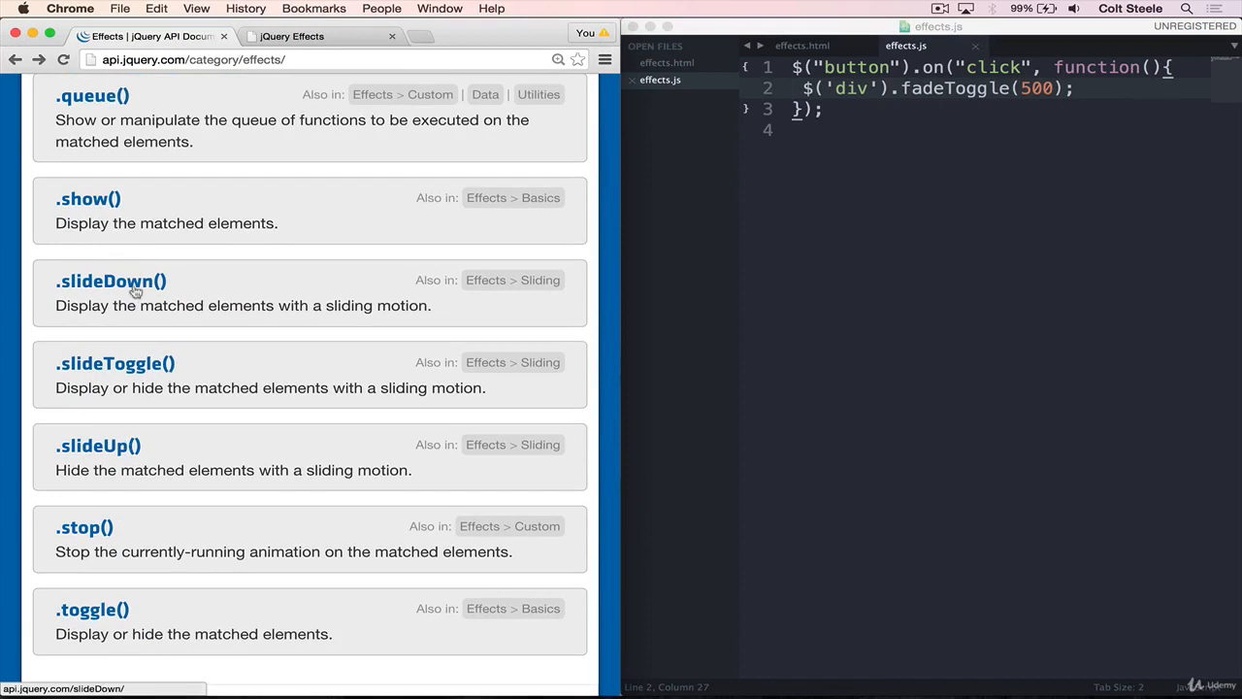
click(111, 280)
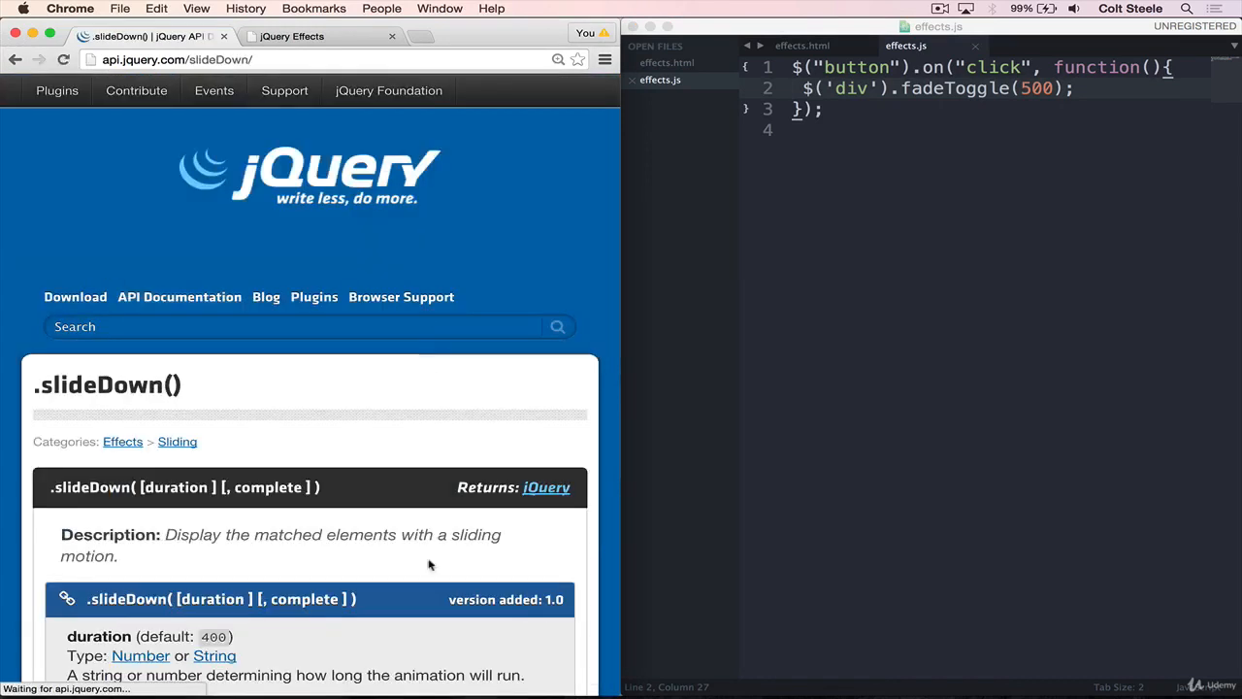
scroll(down, 3)
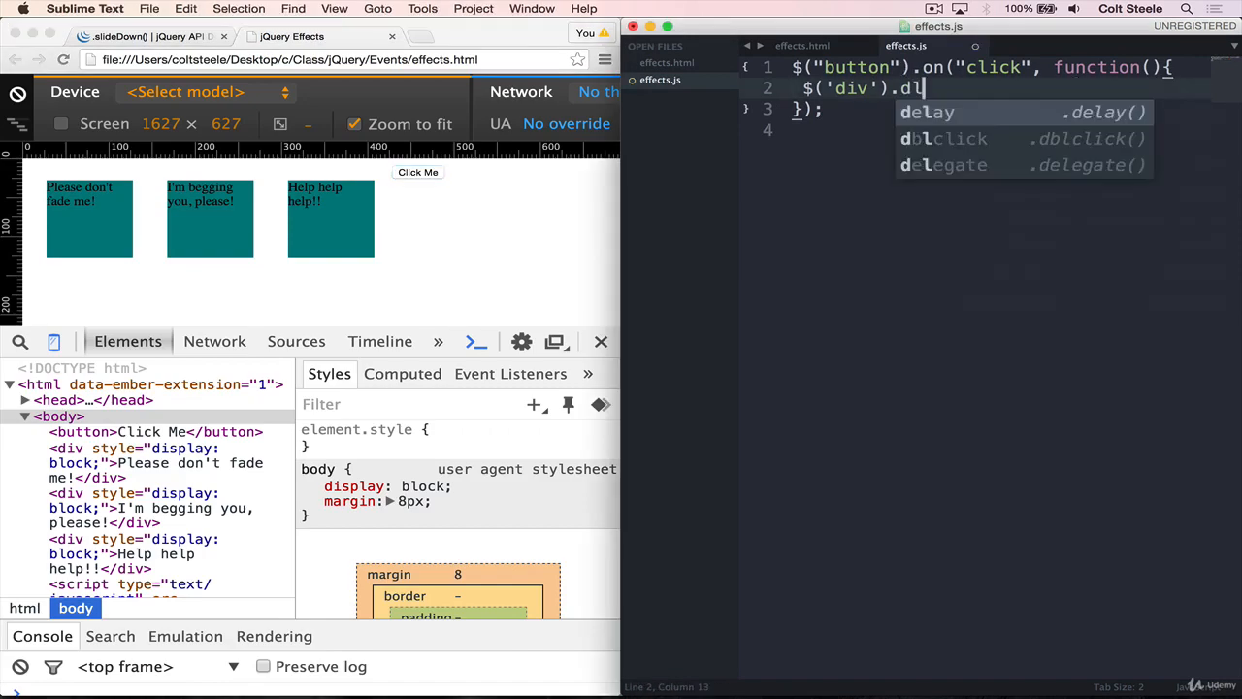
Step: Replace the effect with slideDown() and test the slide-down in Chrome
text(slideDown();)
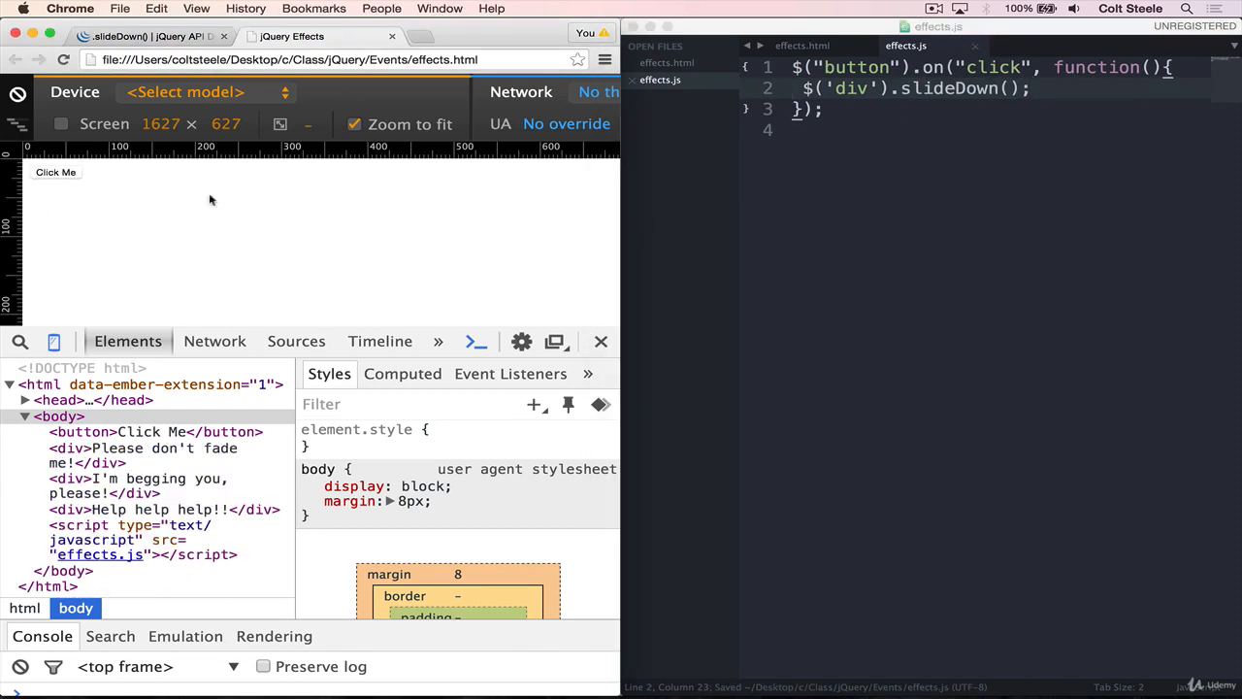
click(1029, 89)
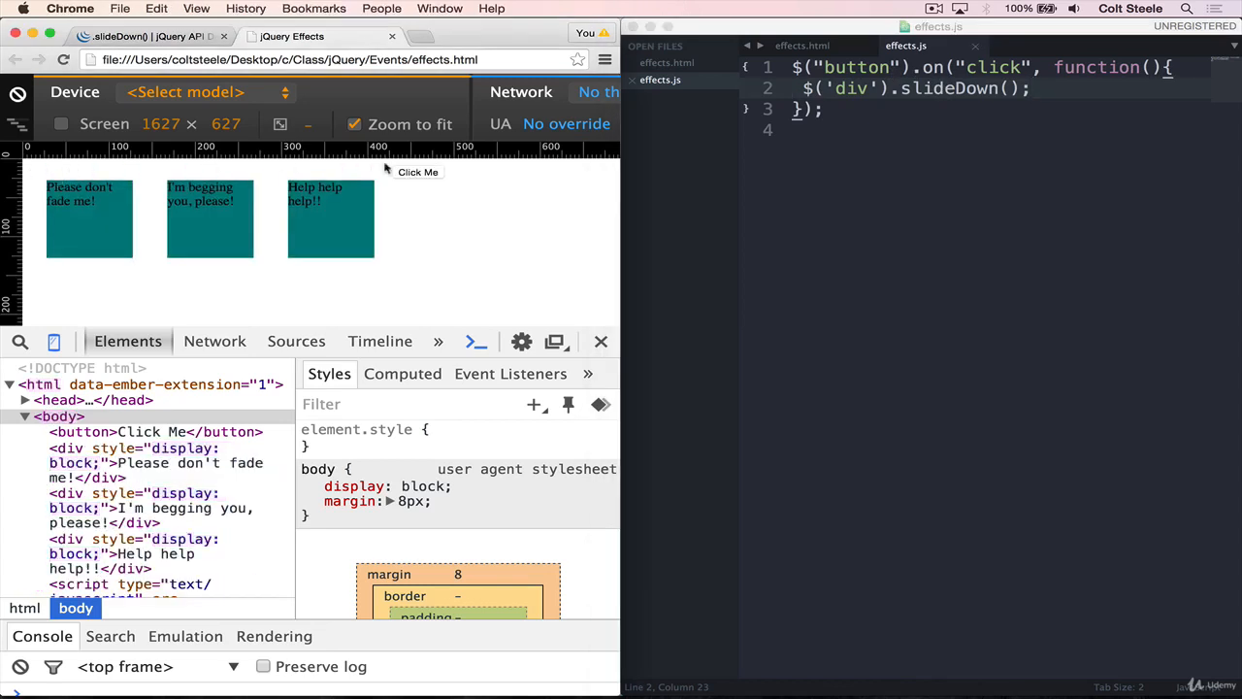
click(1009, 89)
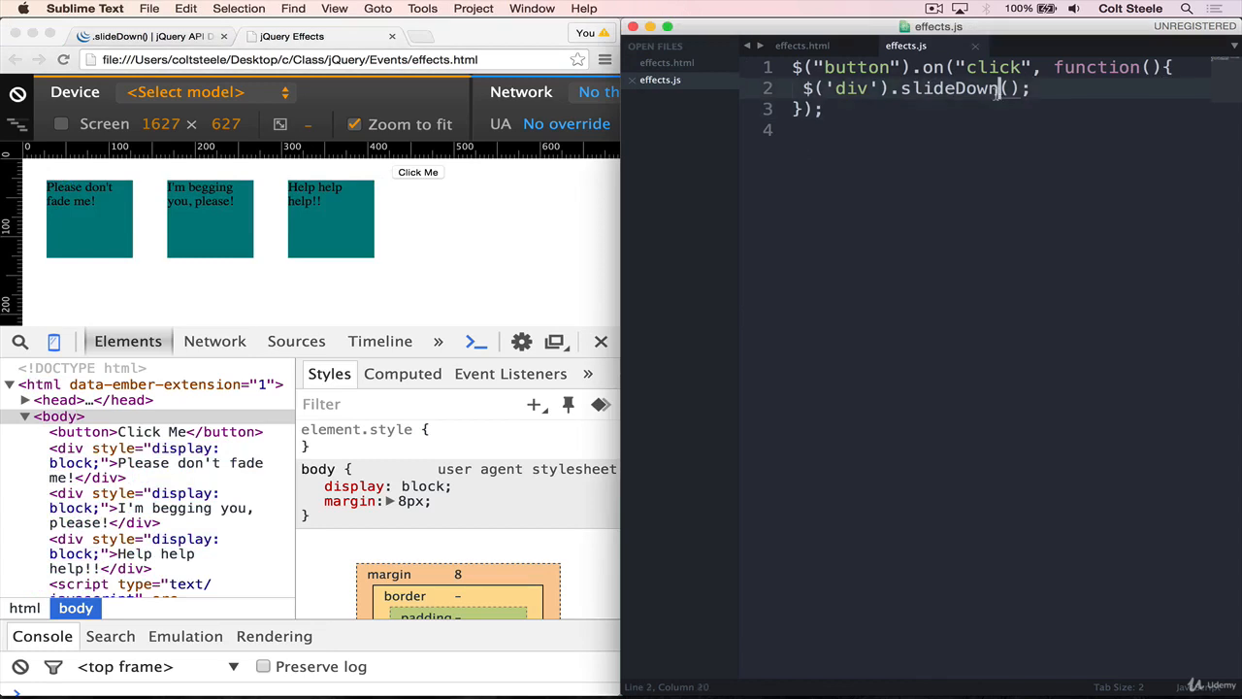
Step: Try slideUp(), then settle on $('div').slideToggle(), testing each with Click Me
click(802, 46)
text(Up)
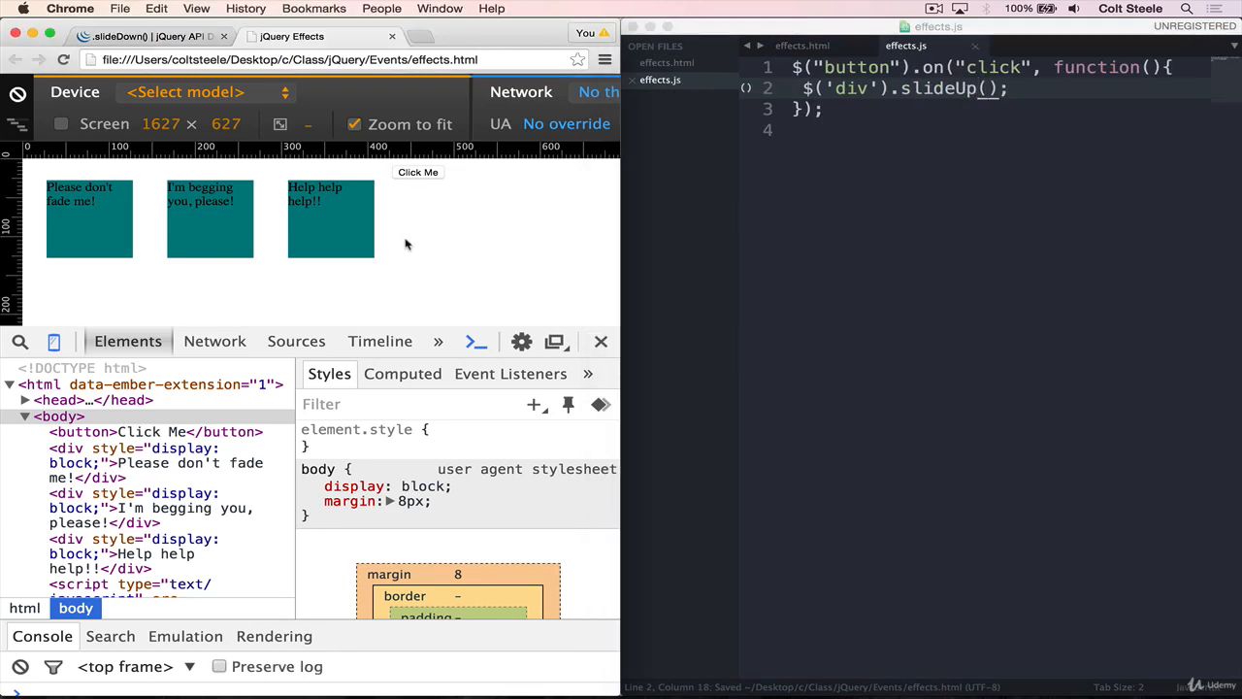
click(417, 171)
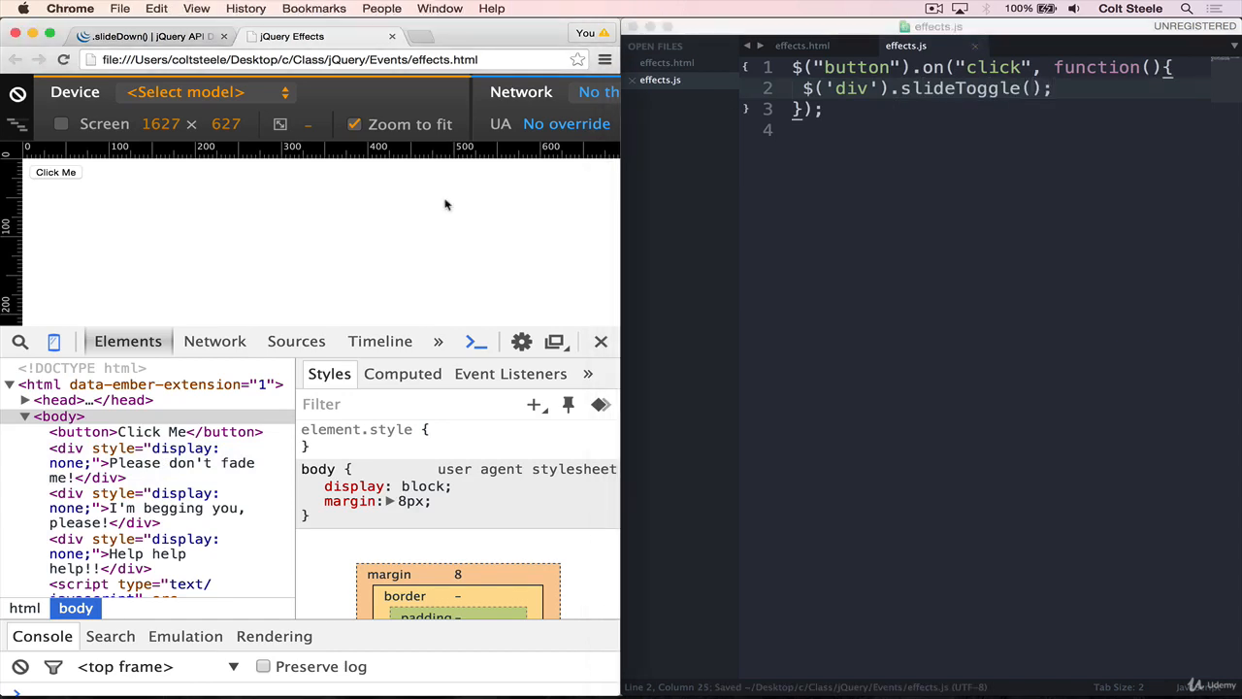
click(55, 171)
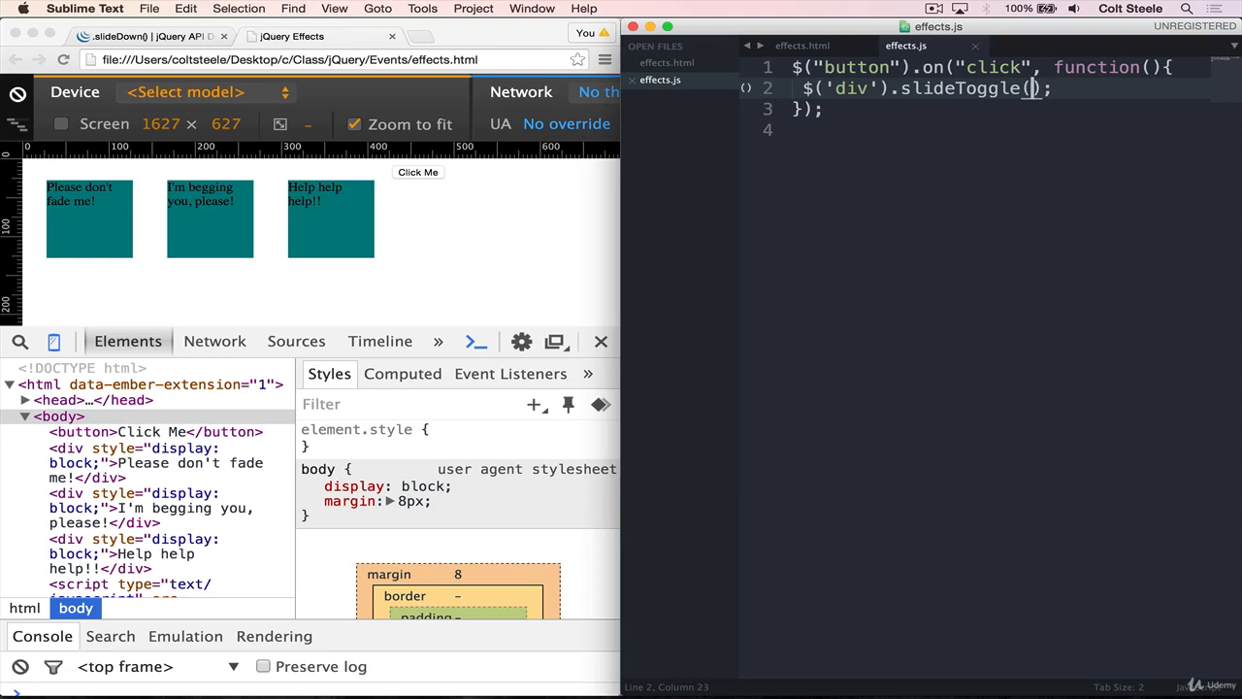
Step: Give slideToggle a 1000 ms duration and a callback logging "SLIDE IS DONE!"
text(1000,)
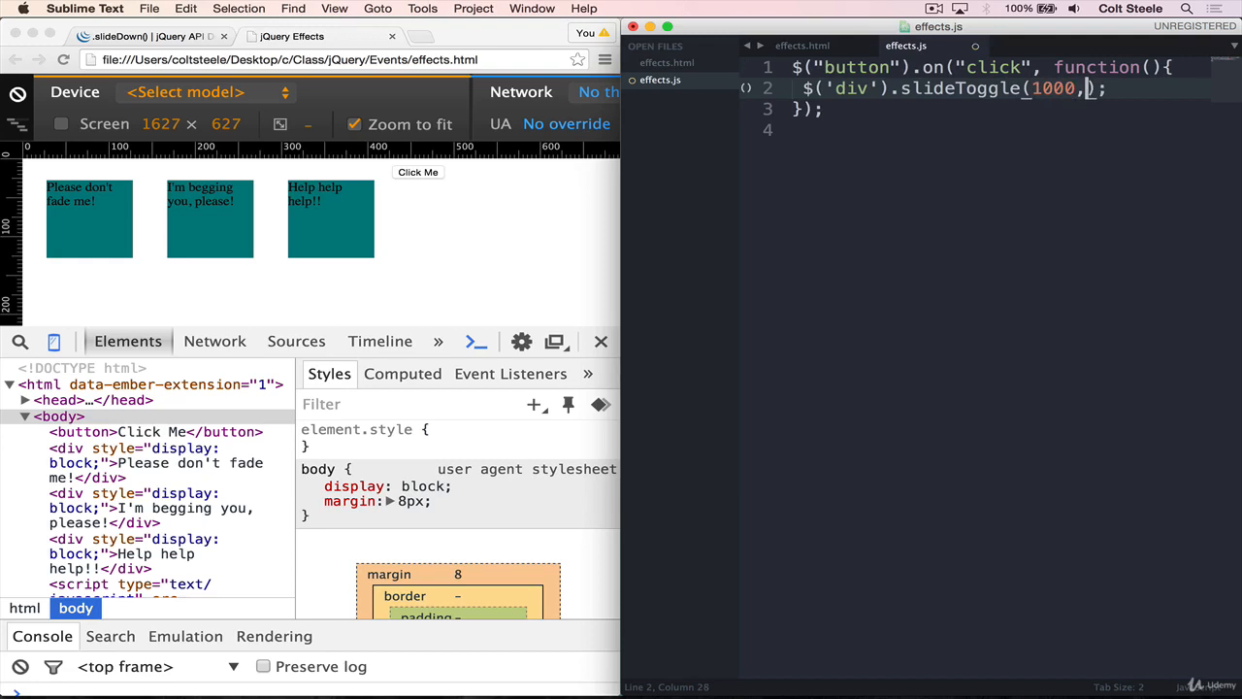
text(function())
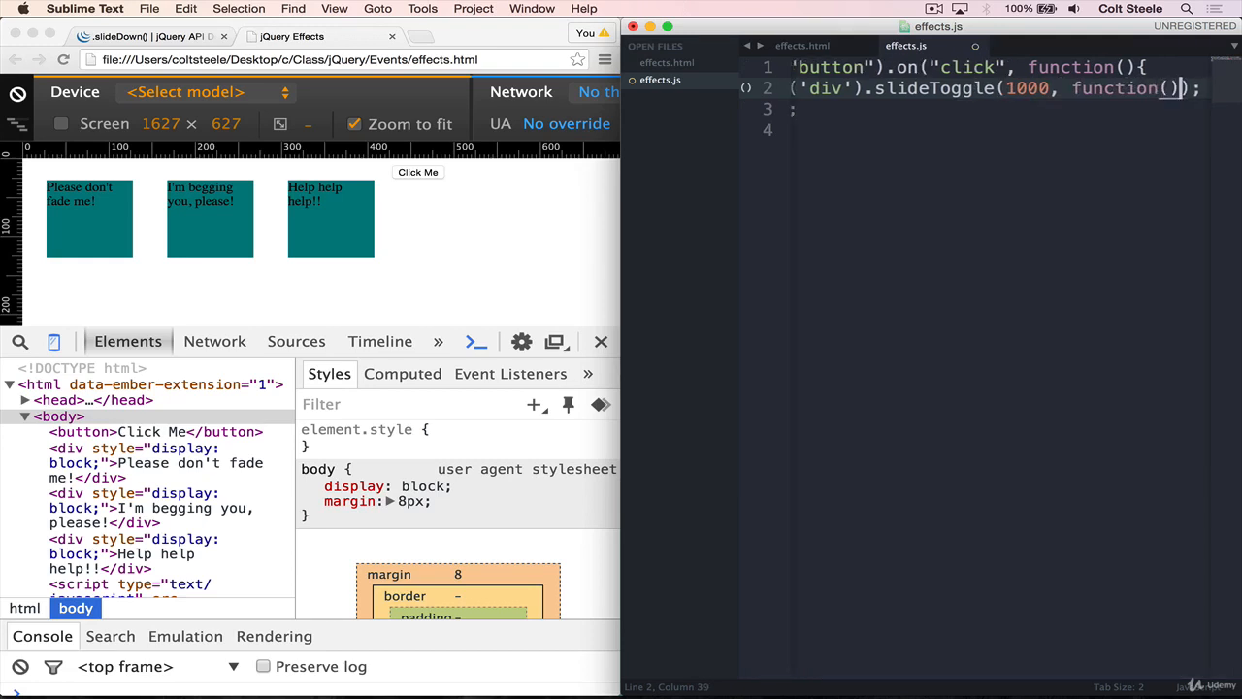
text(console.)
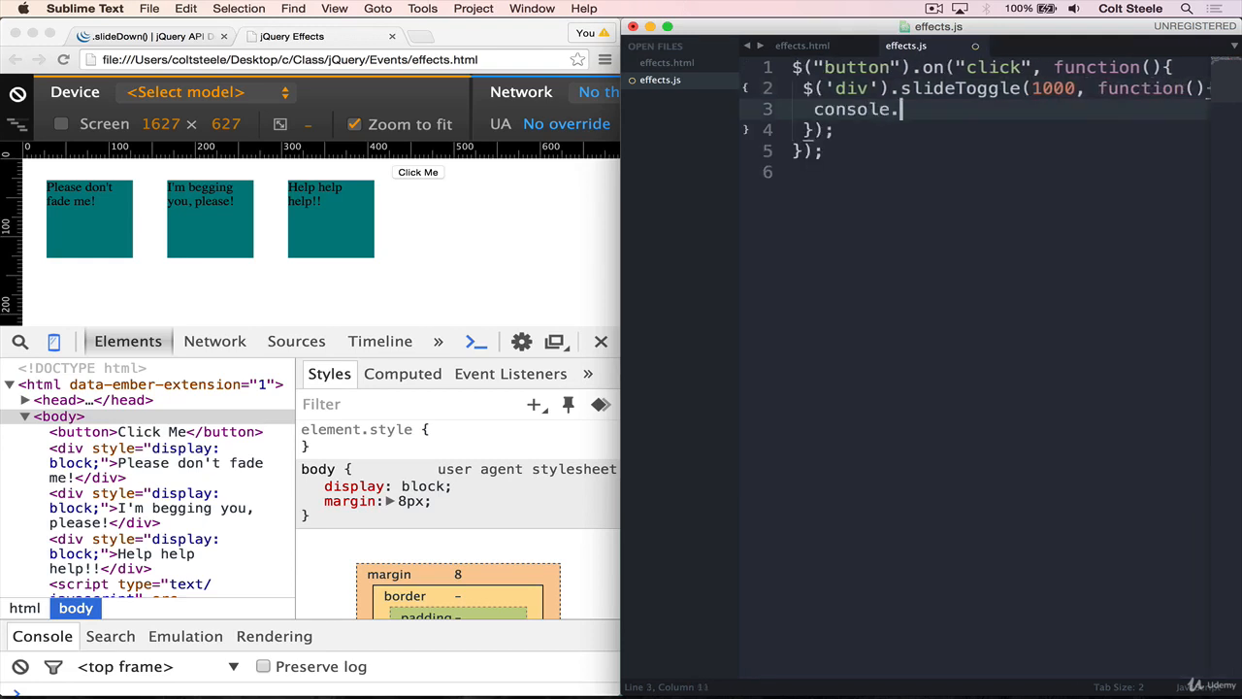
text(log(""))
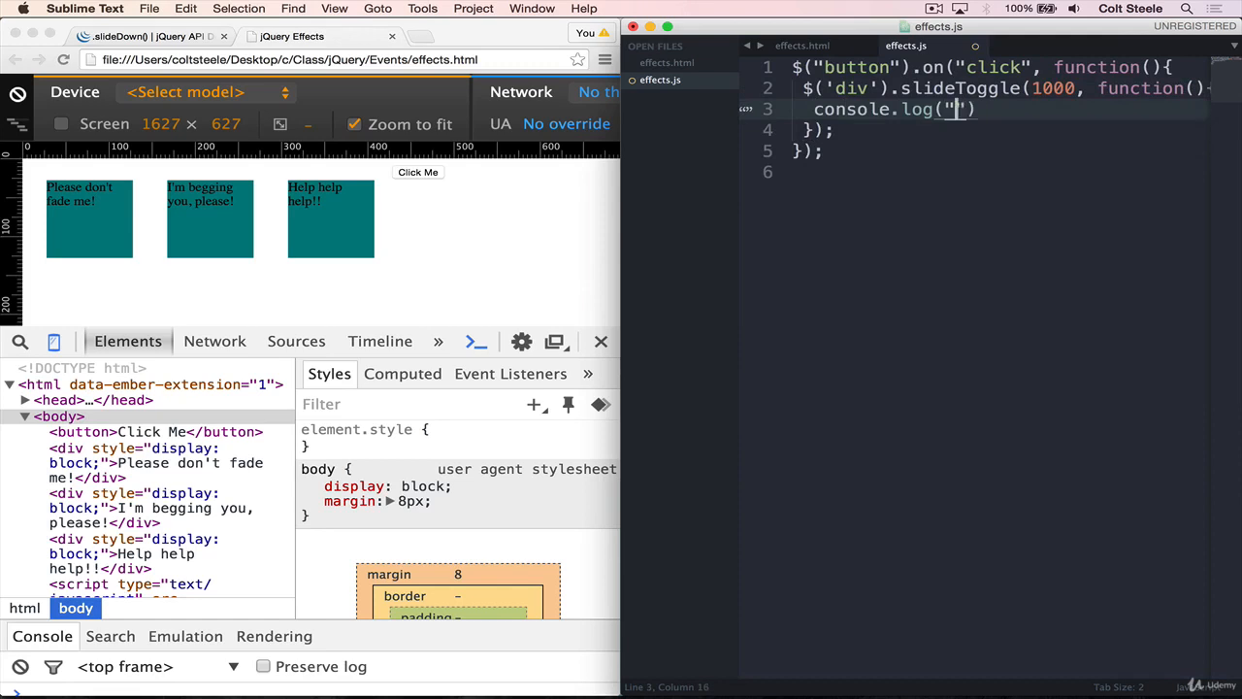
text(SLIDE IS DONE!)
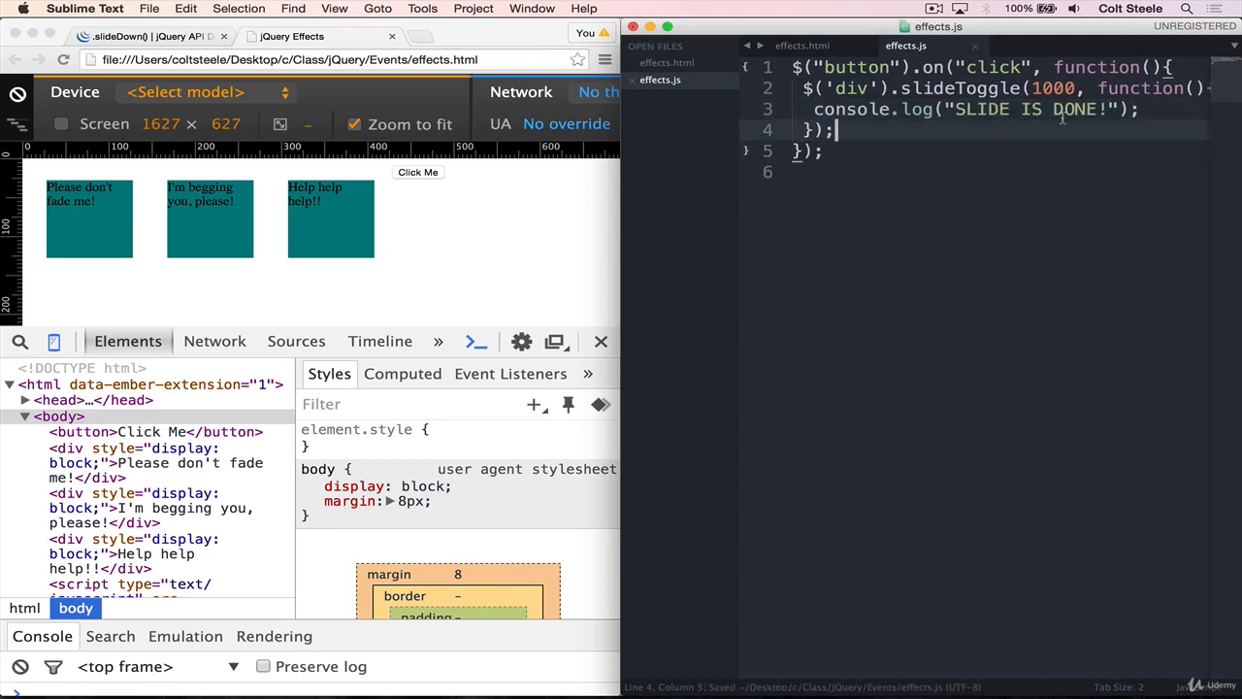
double_click(1052, 90)
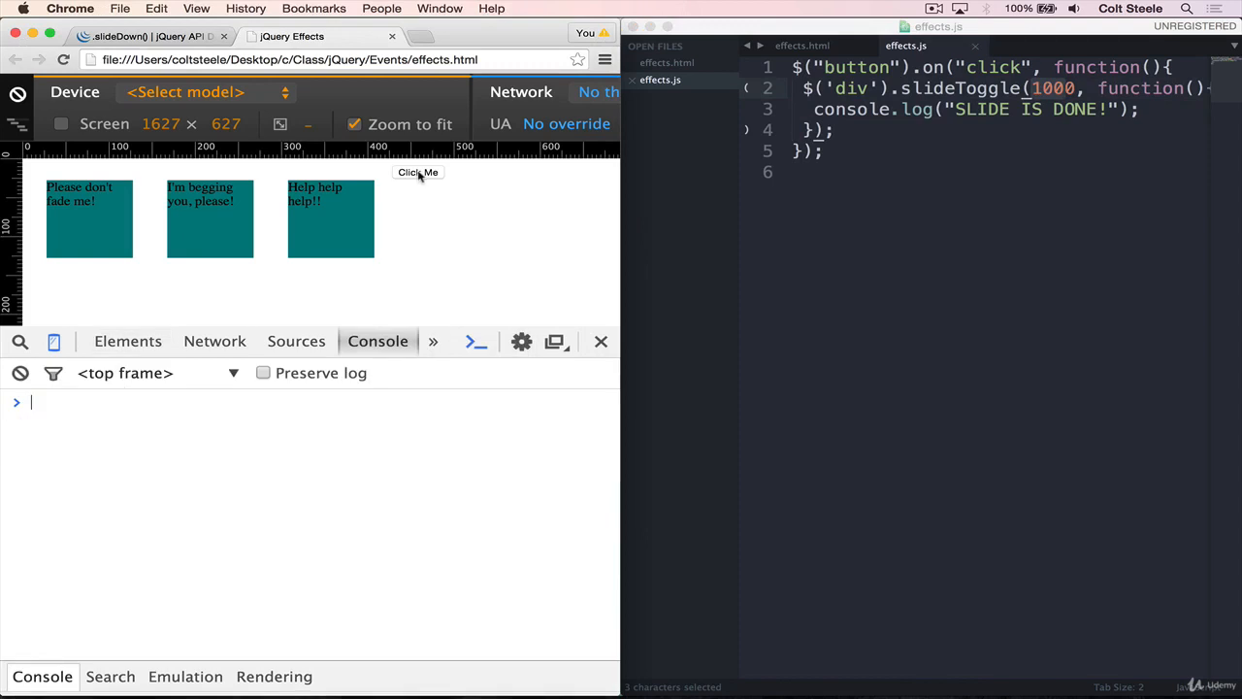
Step: Click Click Me in Chrome to slide the divs and confirm the console message
click(417, 171)
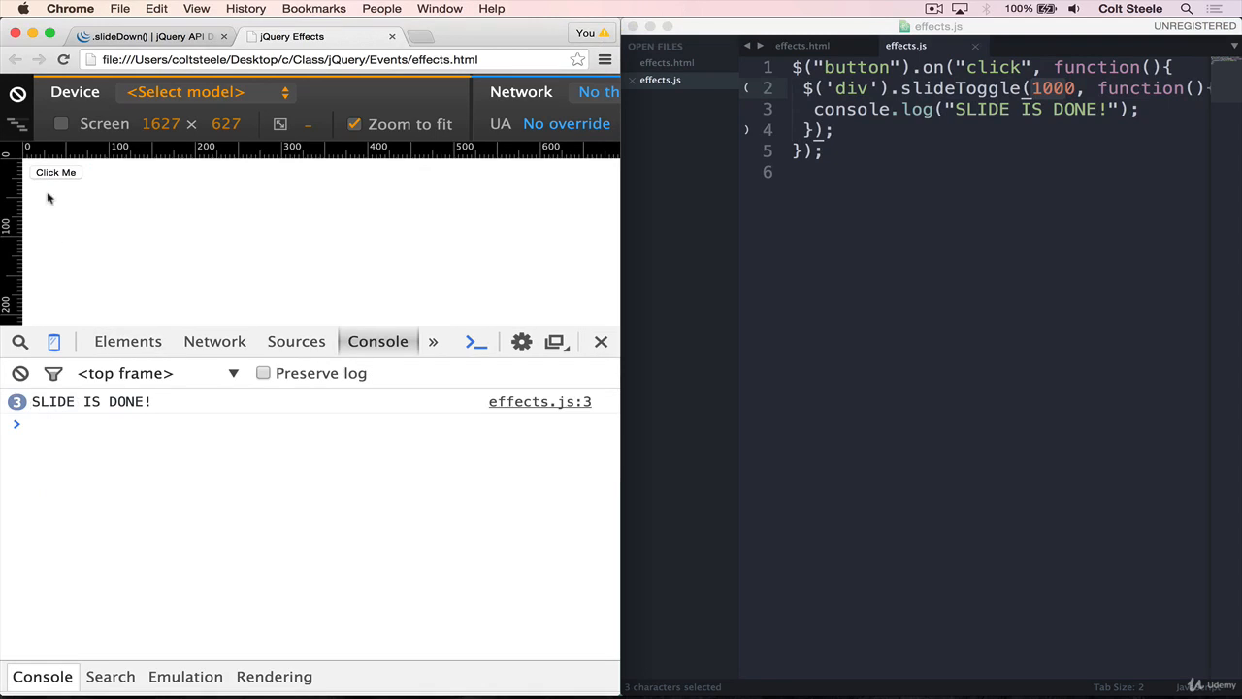
mouse_move(66, 175)
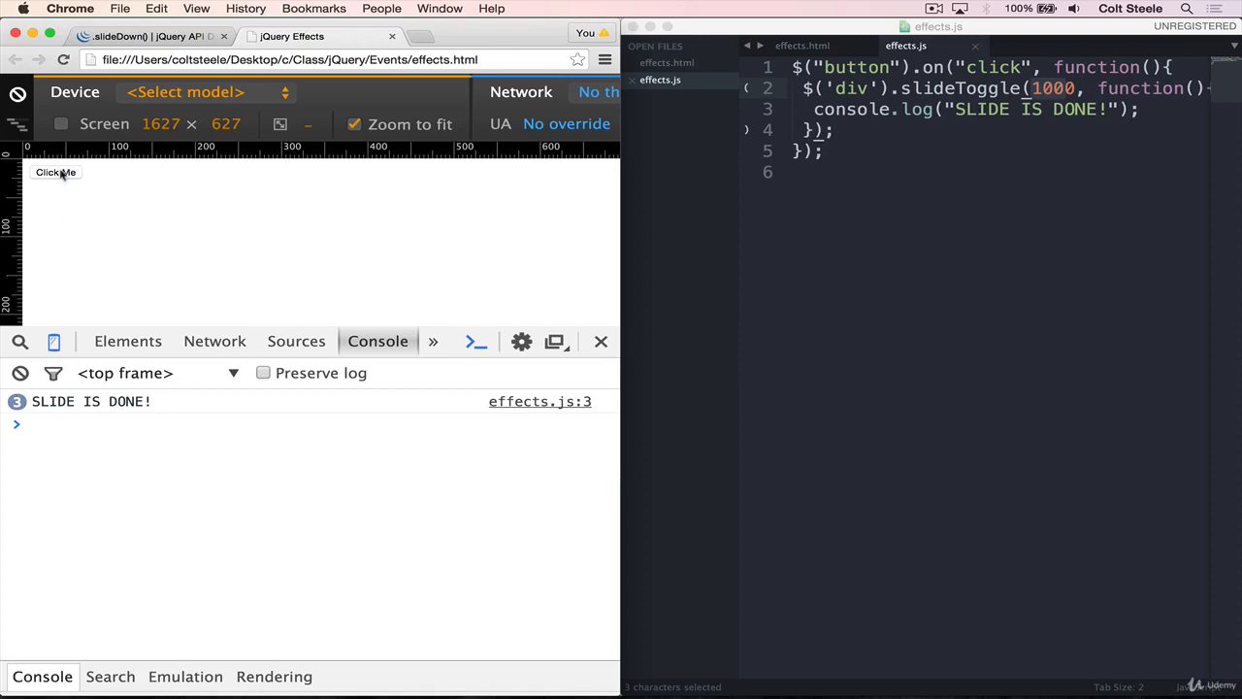
click(54, 171)
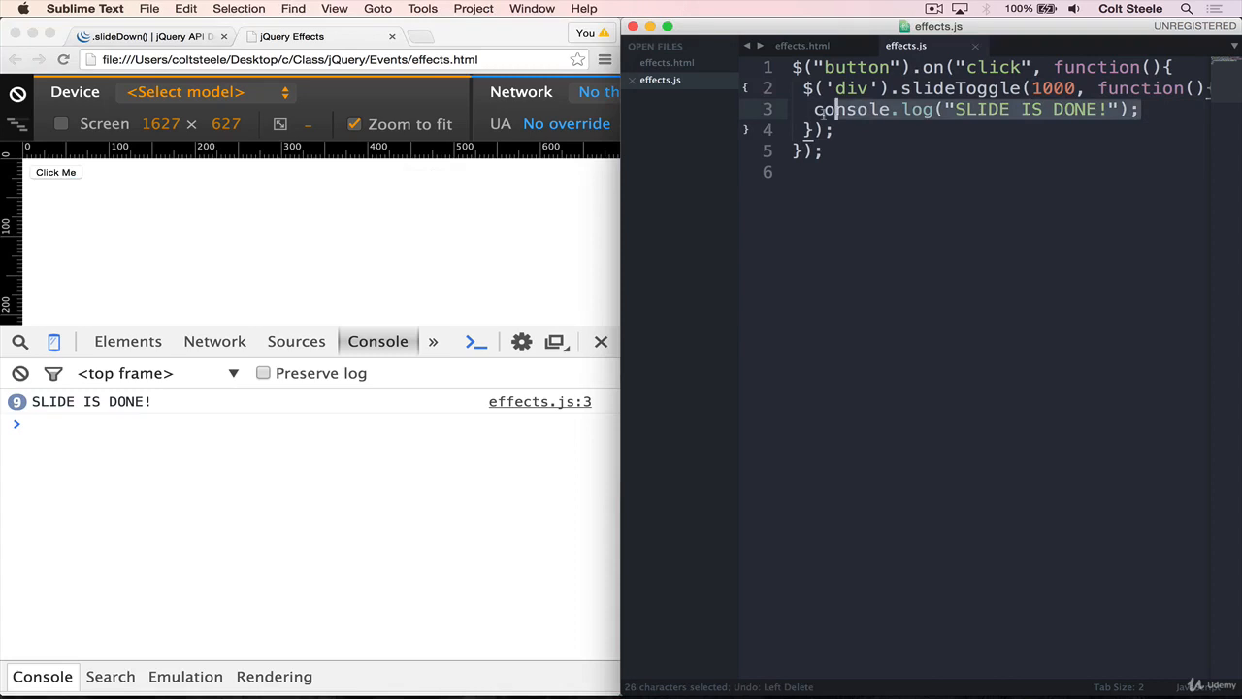
Step: Write $(this).remove(); as the slideToggle callback body in effects.js
text($())
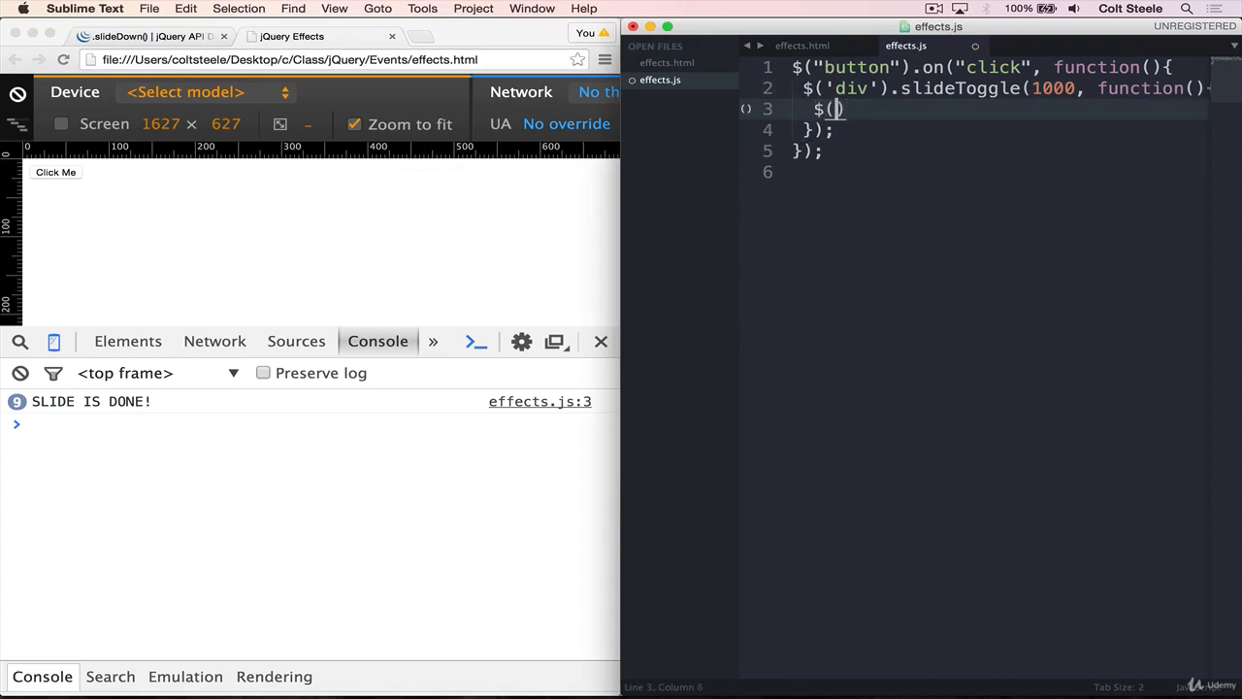
text(this).)
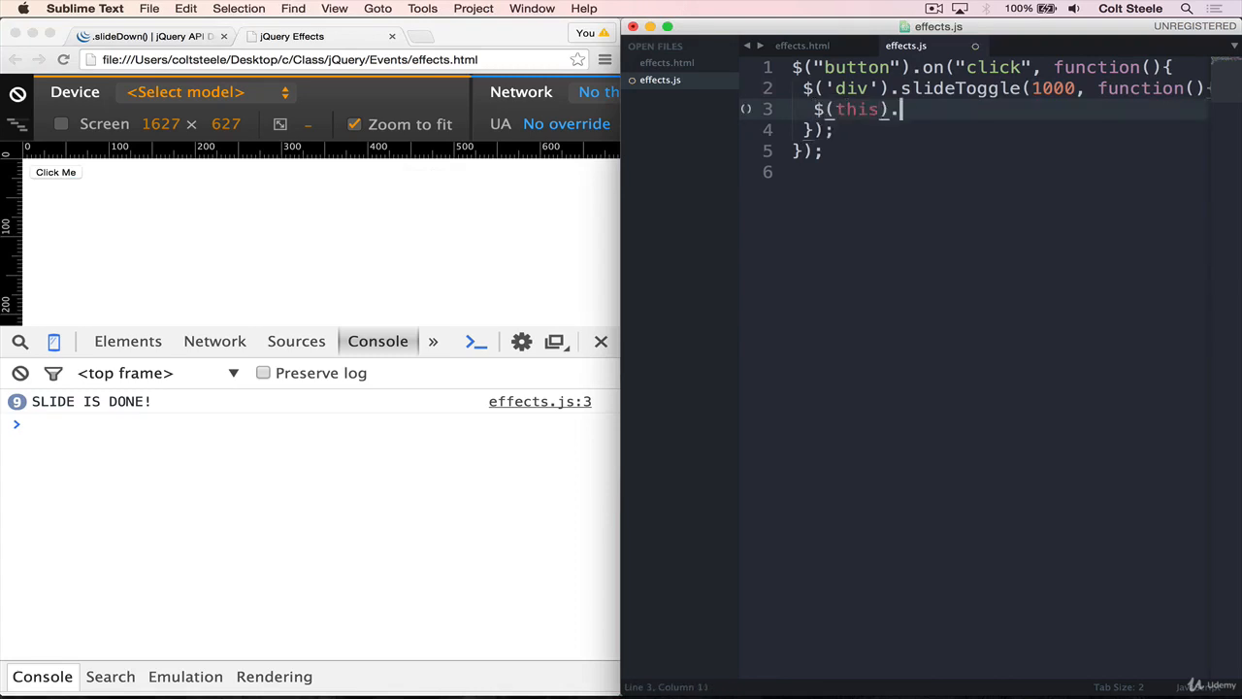
text(remove)
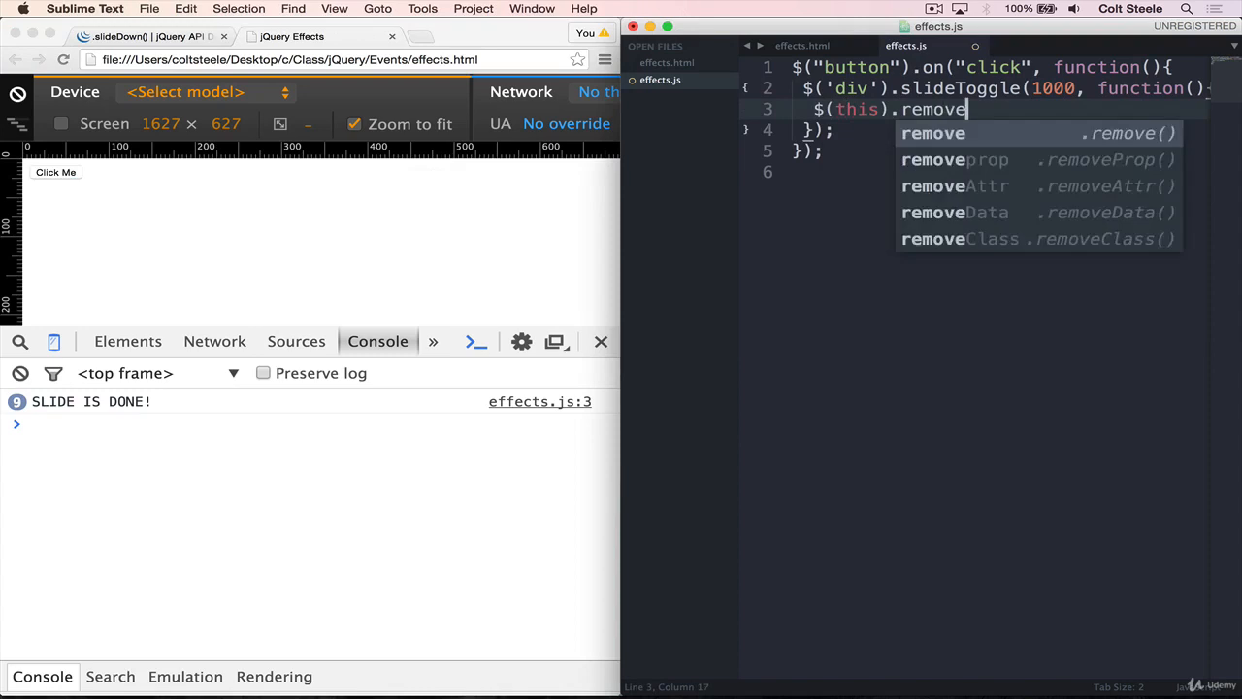
text(();)
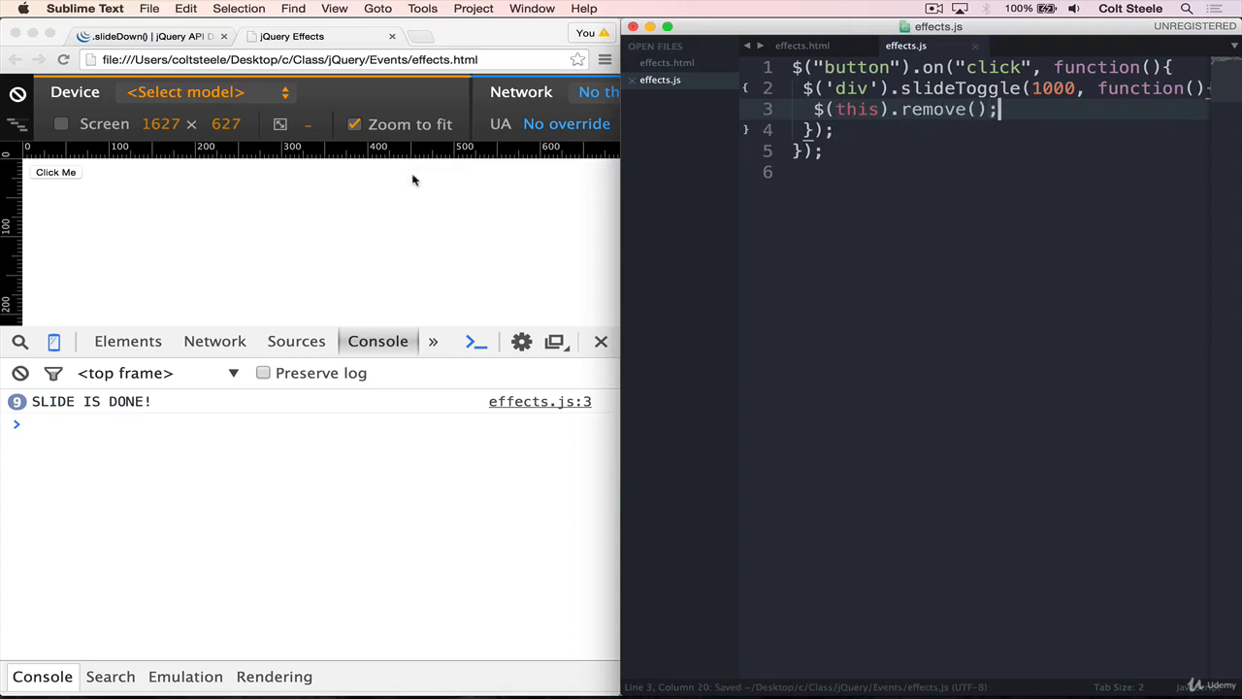
Step: Reload Chrome, click Click Me, and confirm in Elements only the button and script remain
click(54, 171)
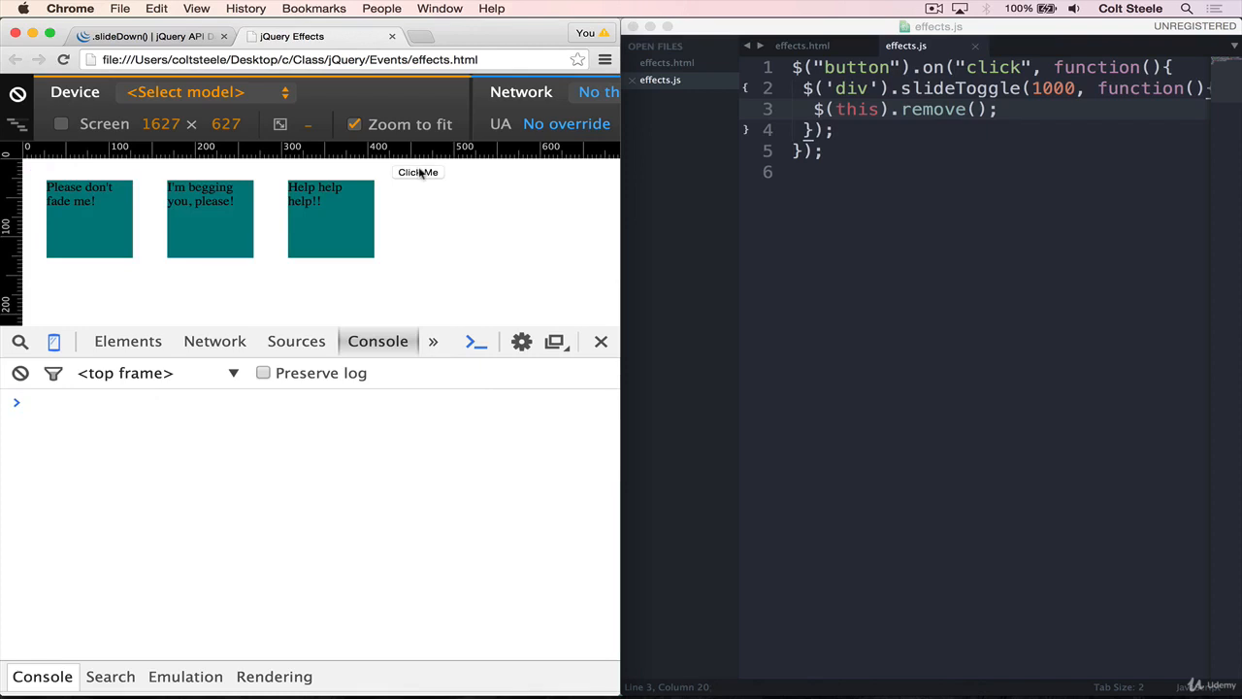
click(418, 171)
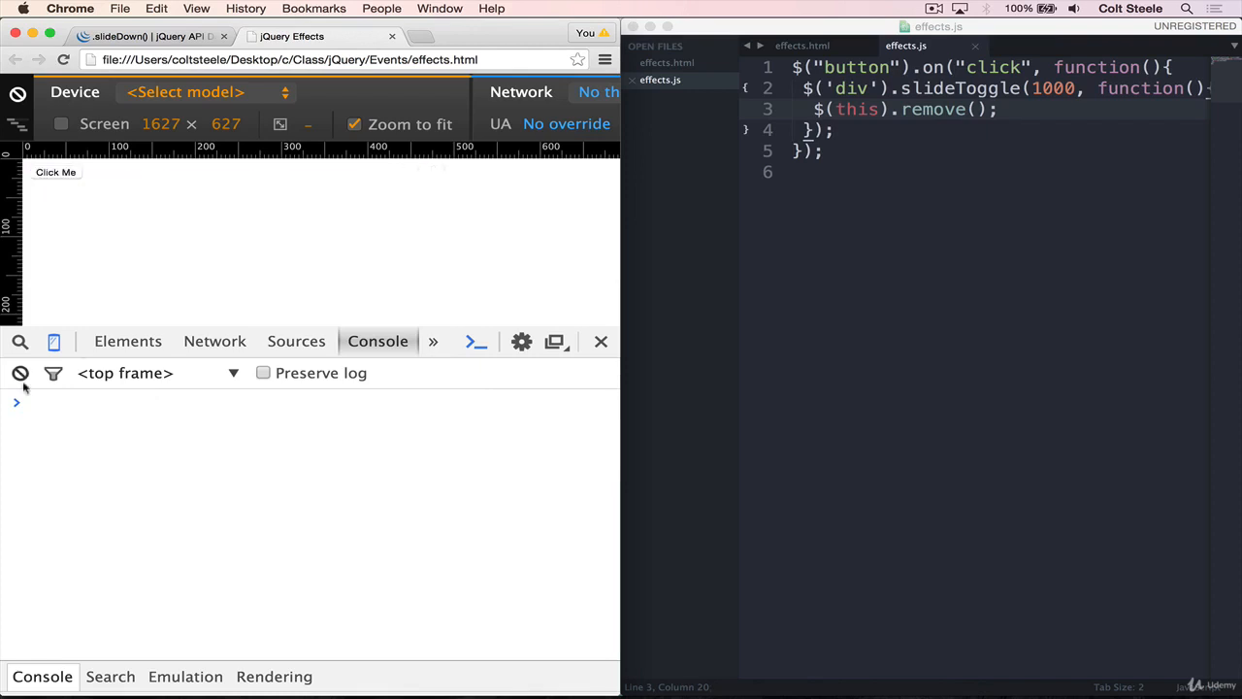
click(128, 342)
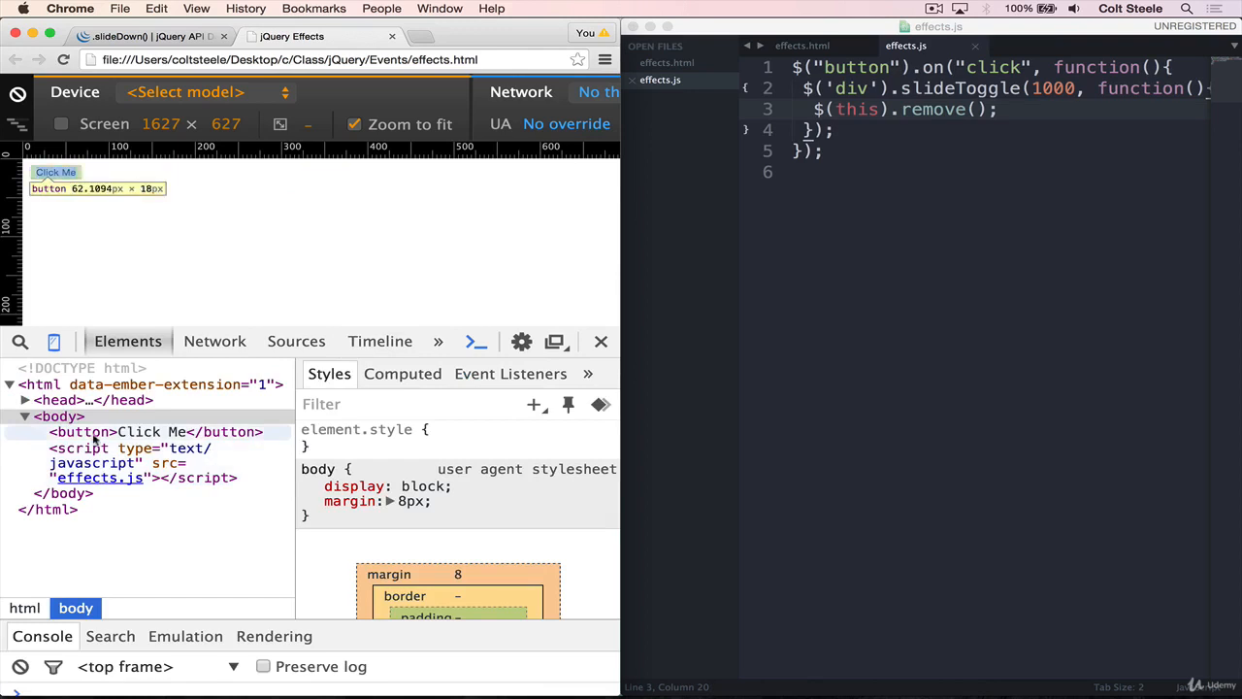
click(87, 431)
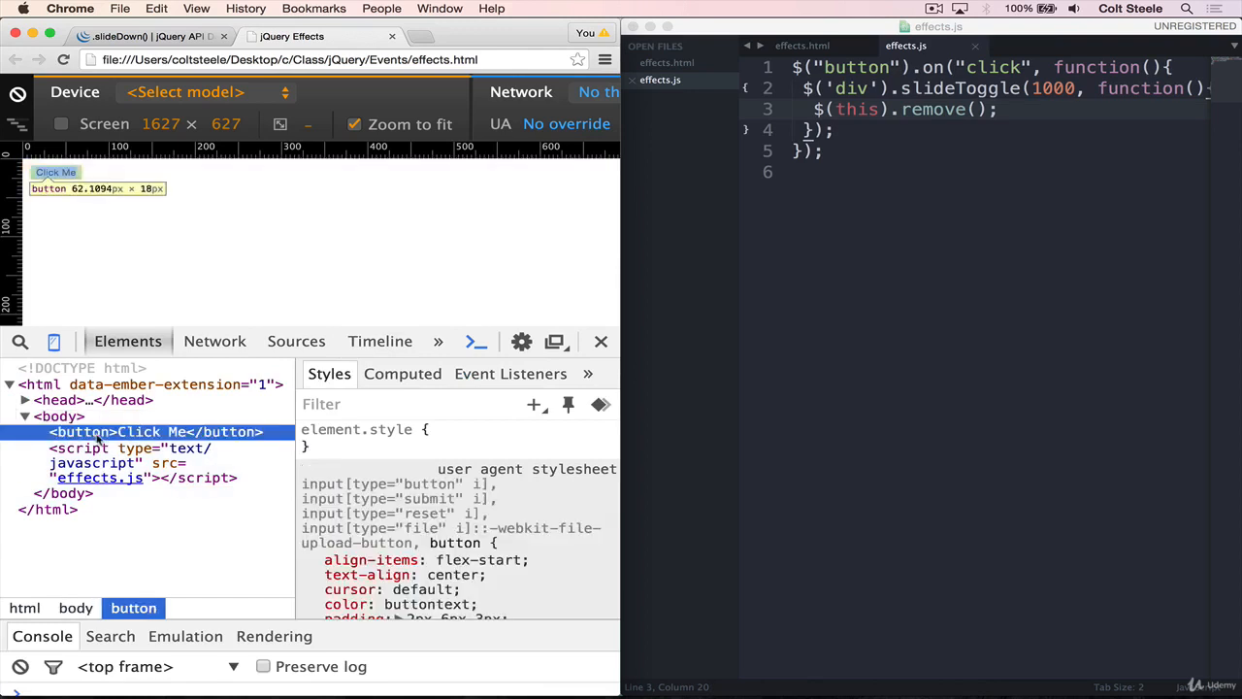